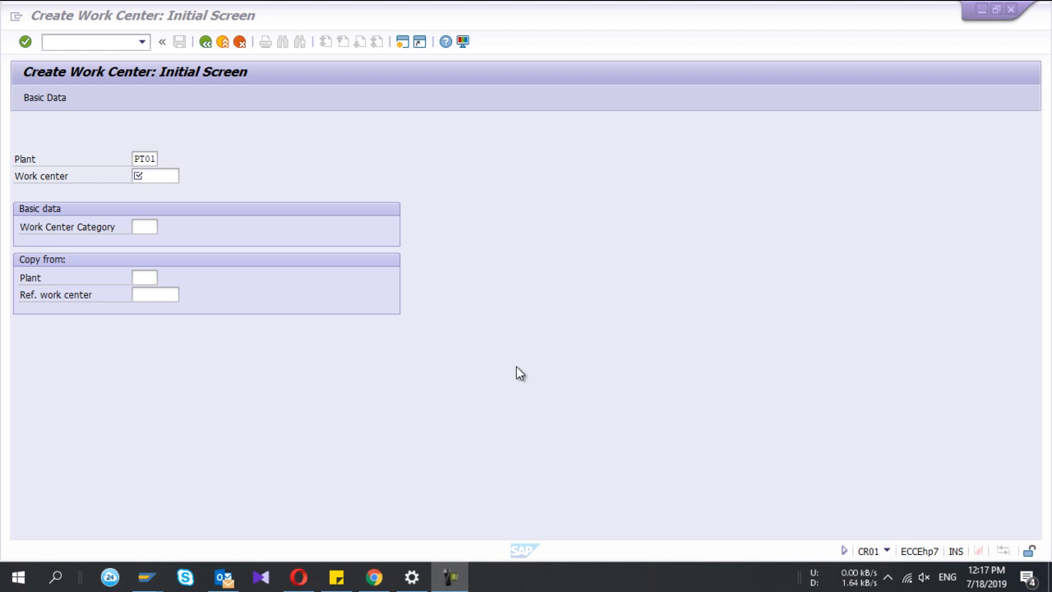
{"action": "mouse_move", "coordinate": [881, 556]}
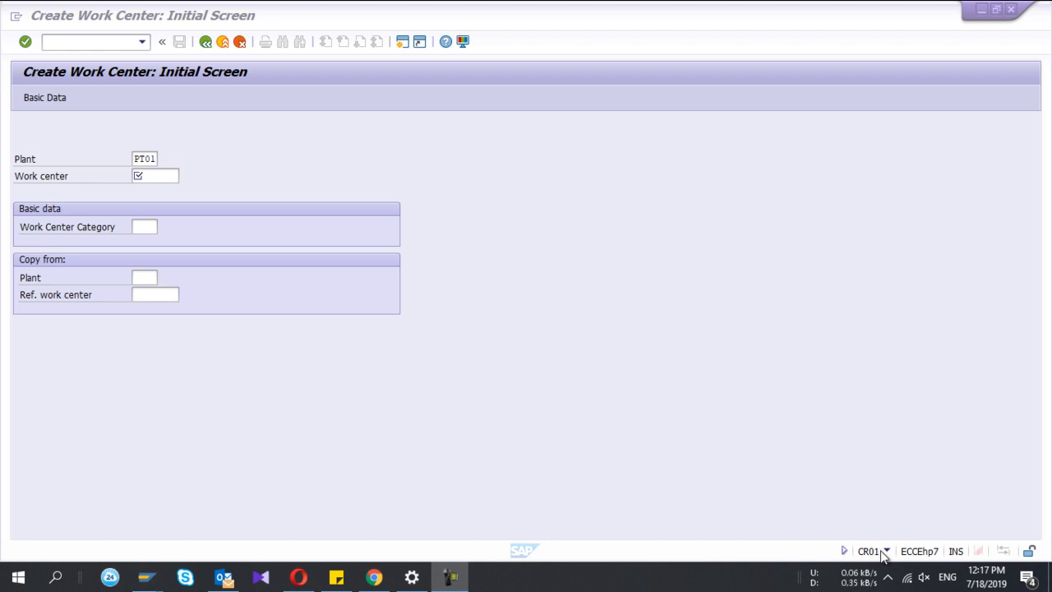
{"action": "mouse_move", "coordinate": [129, 89]}
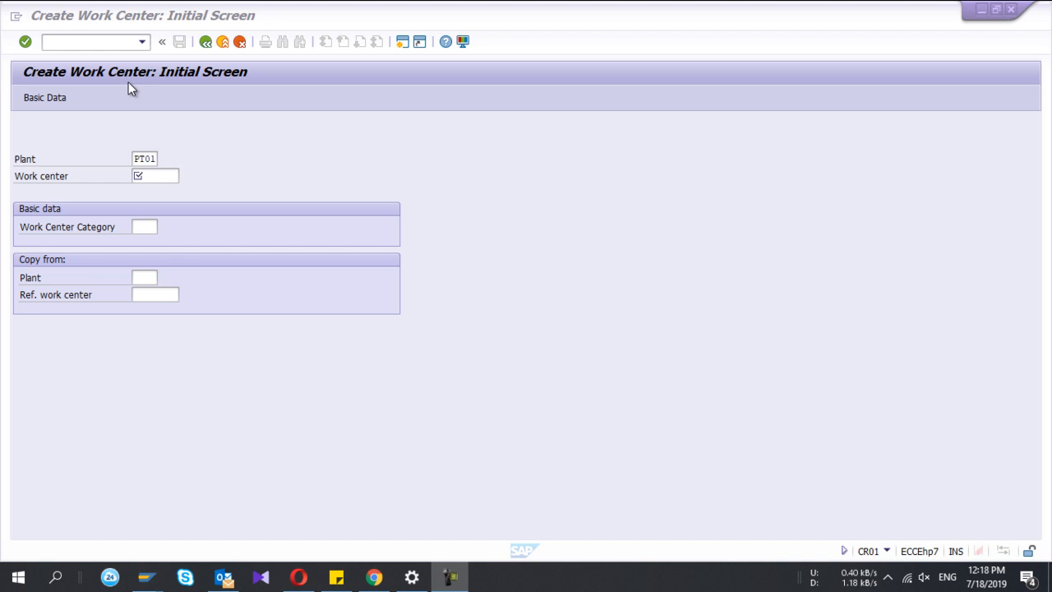
{"action": "mouse_move", "coordinate": [800, 550]}
{"action": "type", "text": "/n"}
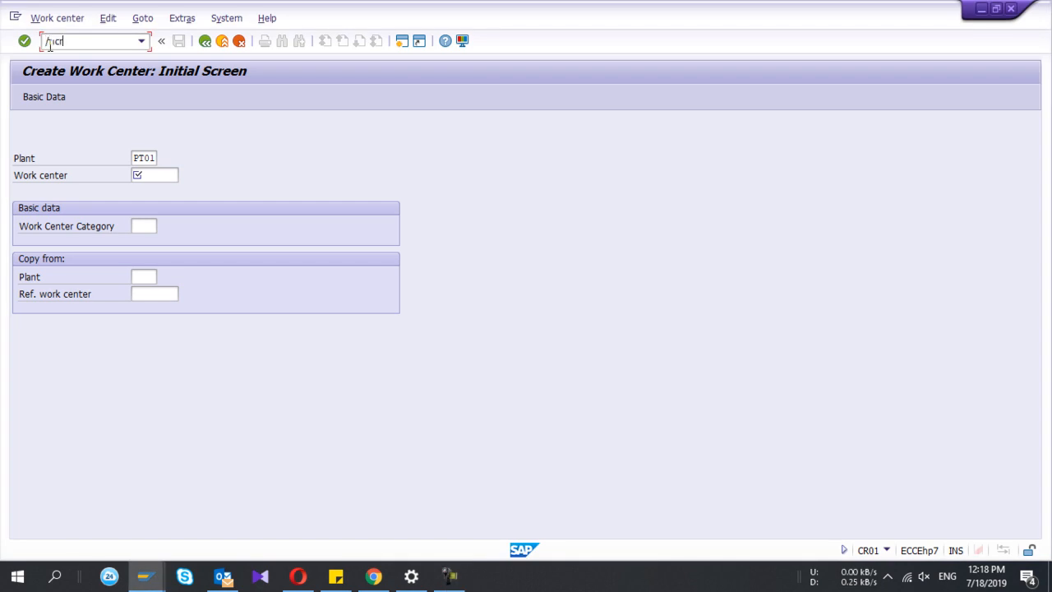
Start CR01 and enter new work center WPCL1002 for plant PT01.
{"action": "type", "text": "cr01"}
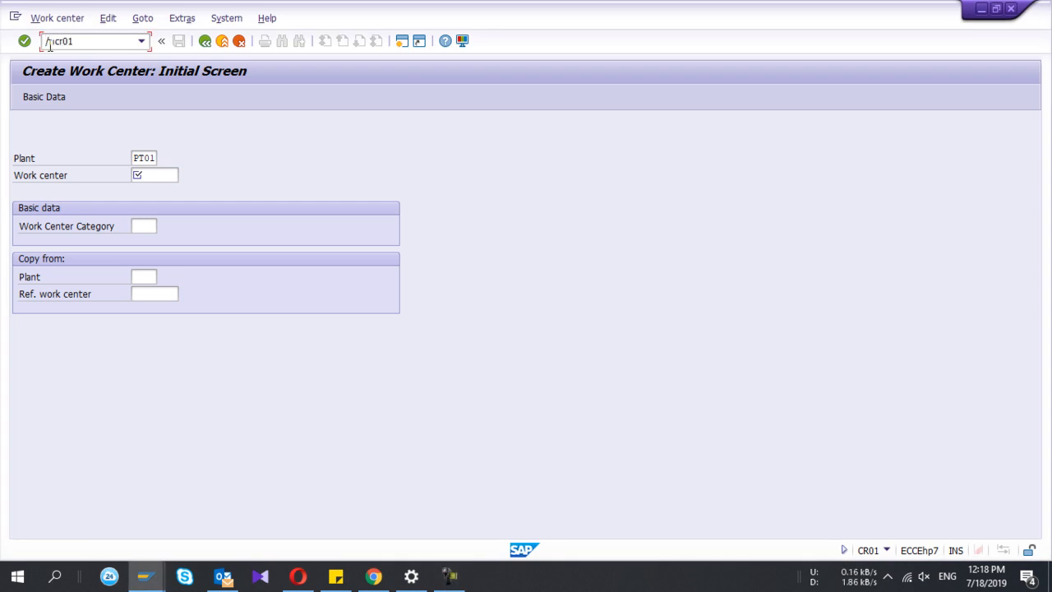
{"action": "left_click", "coordinate": [155, 175]}
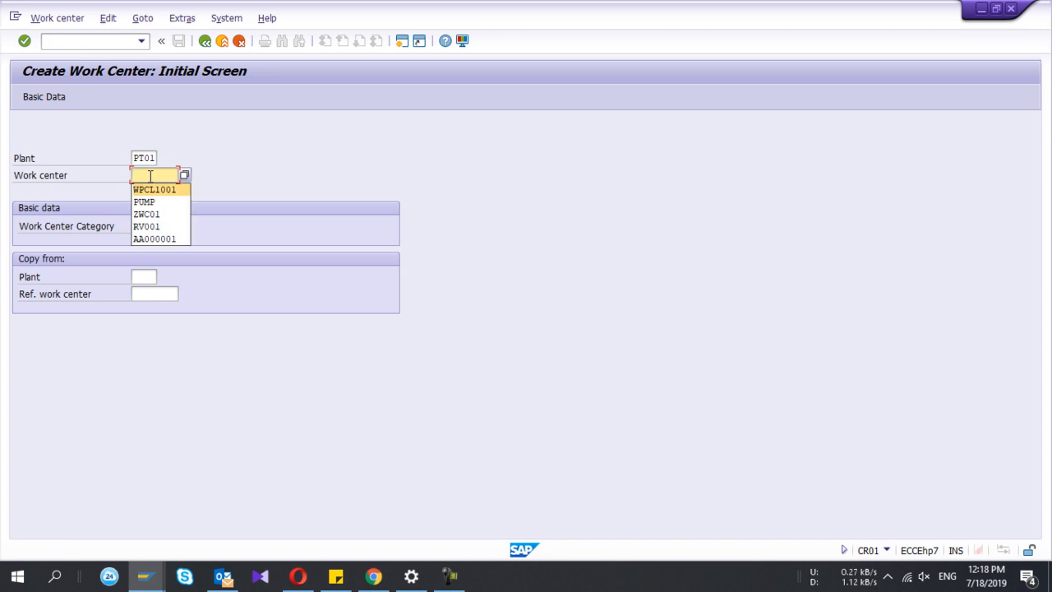
{"action": "type", "text": "WPCL1002"}
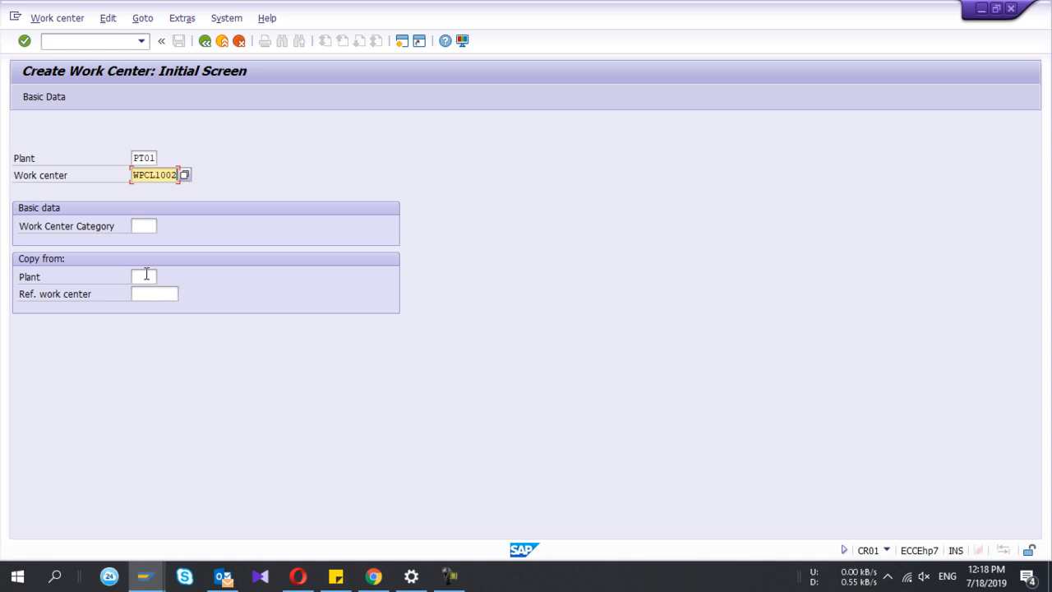
{"action": "left_click", "coordinate": [145, 276]}
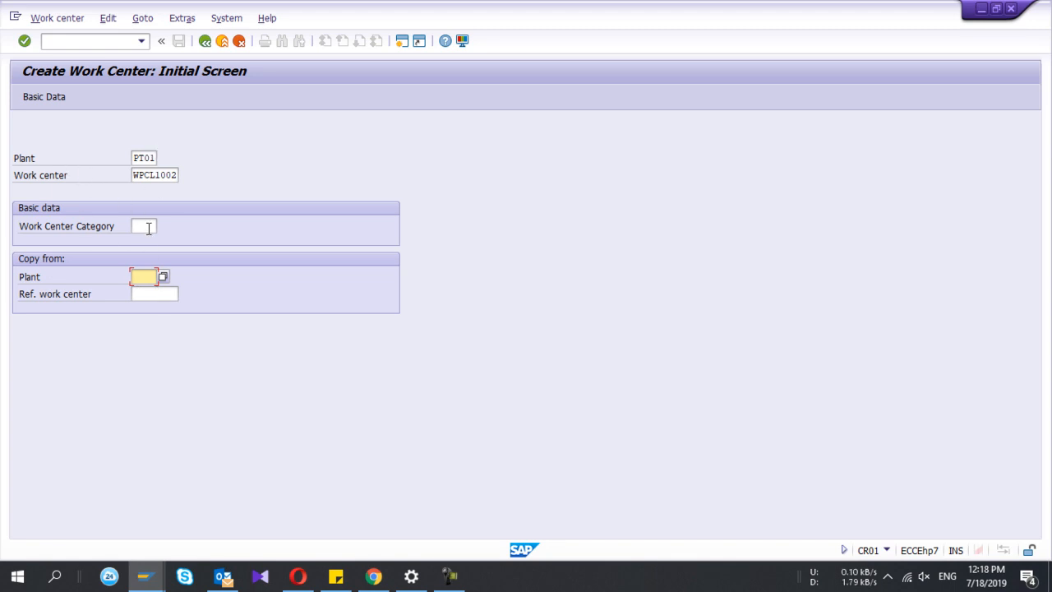
Choose category 0001 Machine and enter description 'Slitting Machine 2'.
{"action": "left_click", "coordinate": [146, 226]}
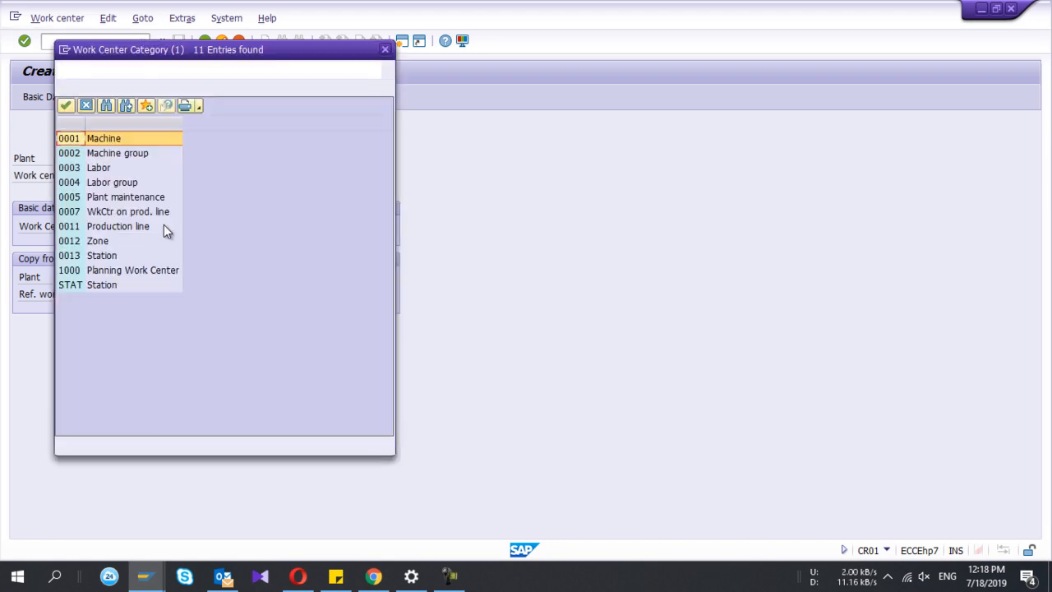
{"action": "double_click", "coordinate": [104, 138]}
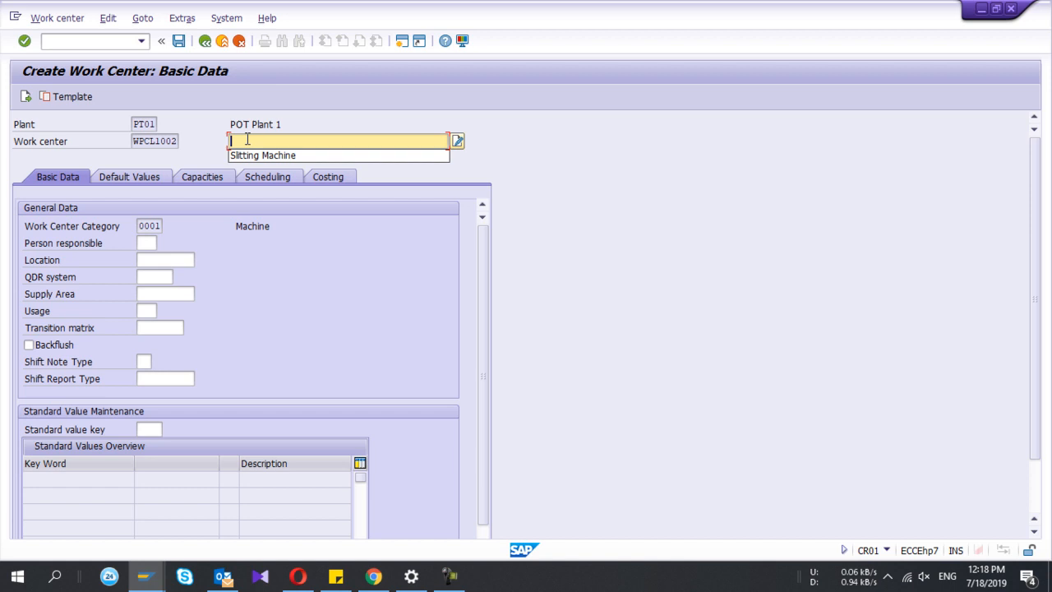
{"action": "type", "text": "Slitting Machine 2"}
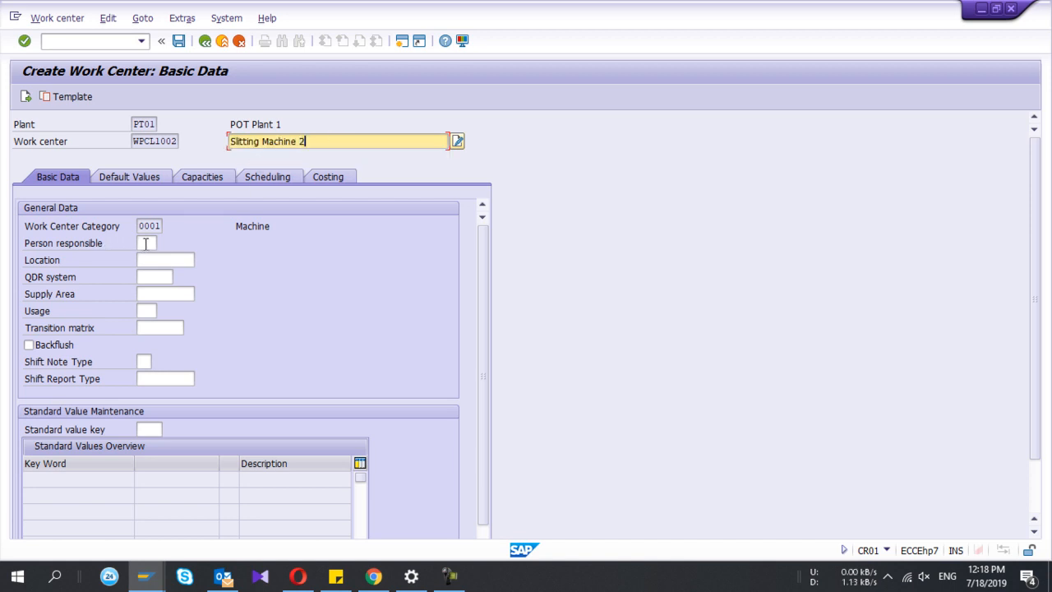
{"action": "left_click", "coordinate": [164, 243]}
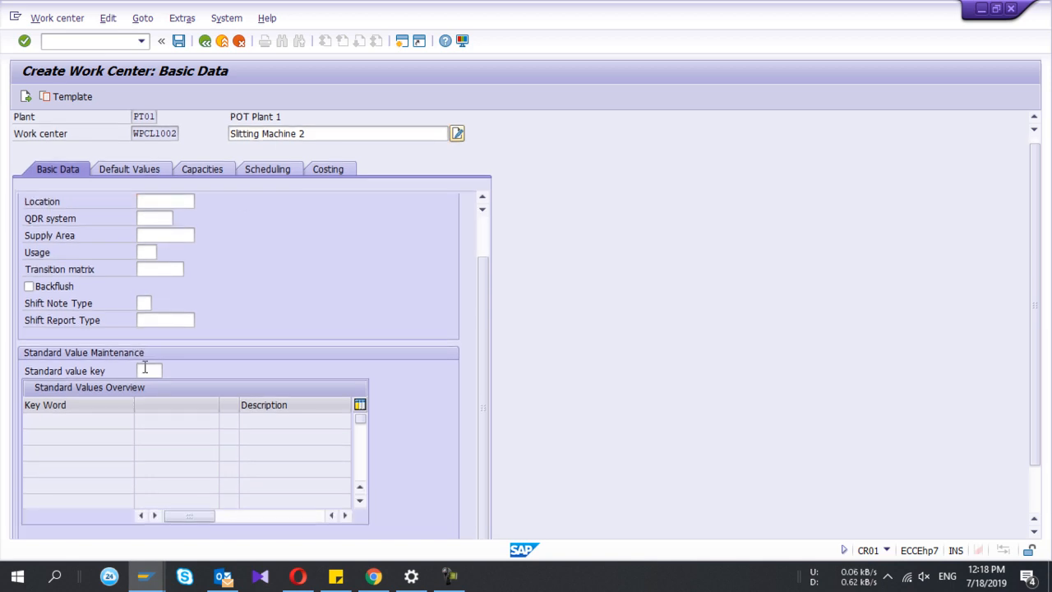
Assign standard value key SAP1 with setup, machine and labor set to 'should be entered'.
{"action": "left_click", "coordinate": [149, 372]}
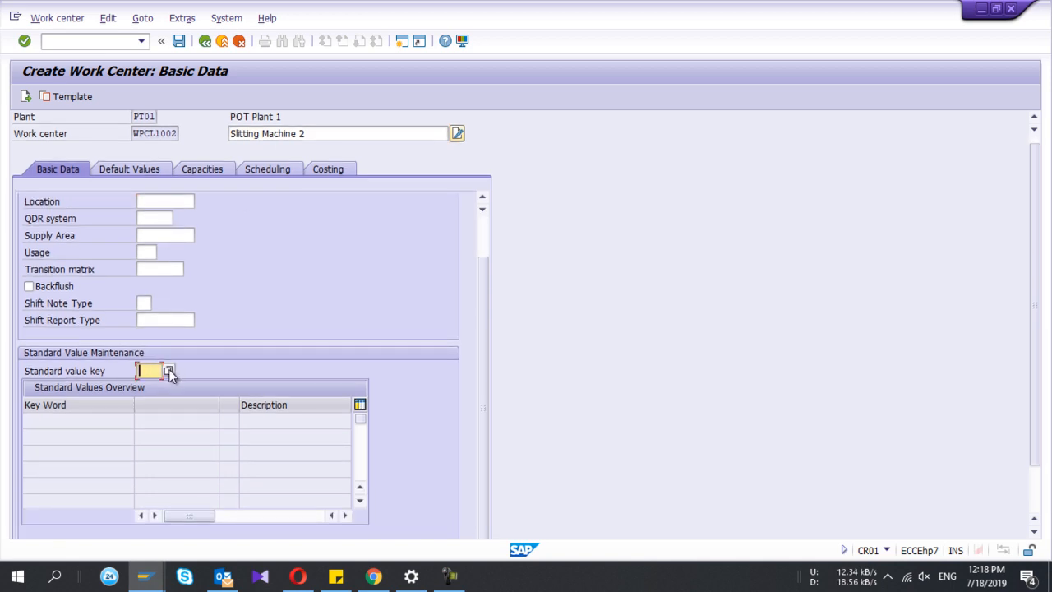
{"action": "left_click", "coordinate": [170, 372]}
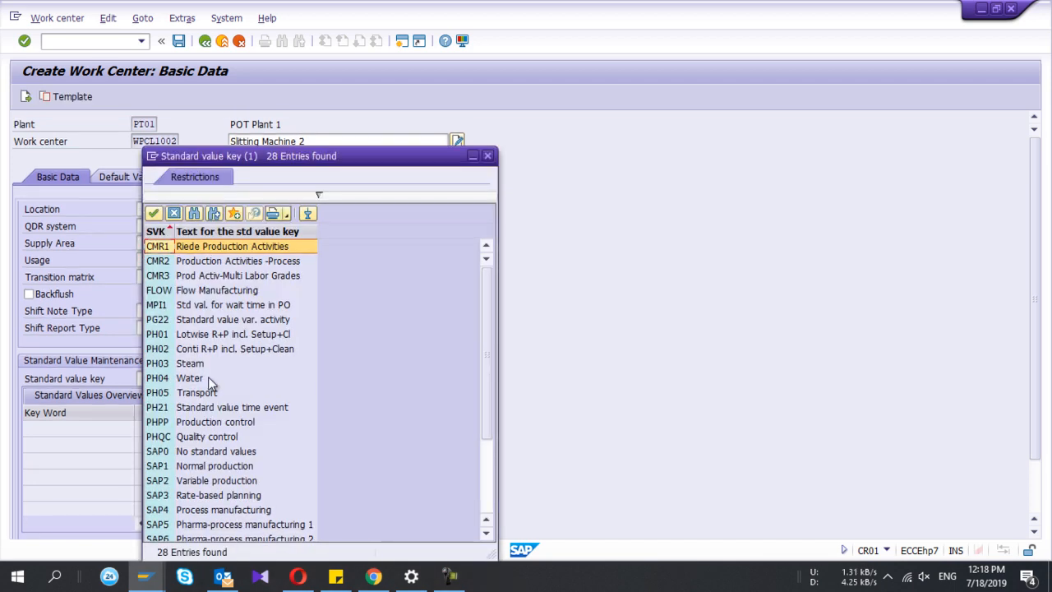
{"action": "scroll", "scroll_direction": "down", "scroll_amount": 3}
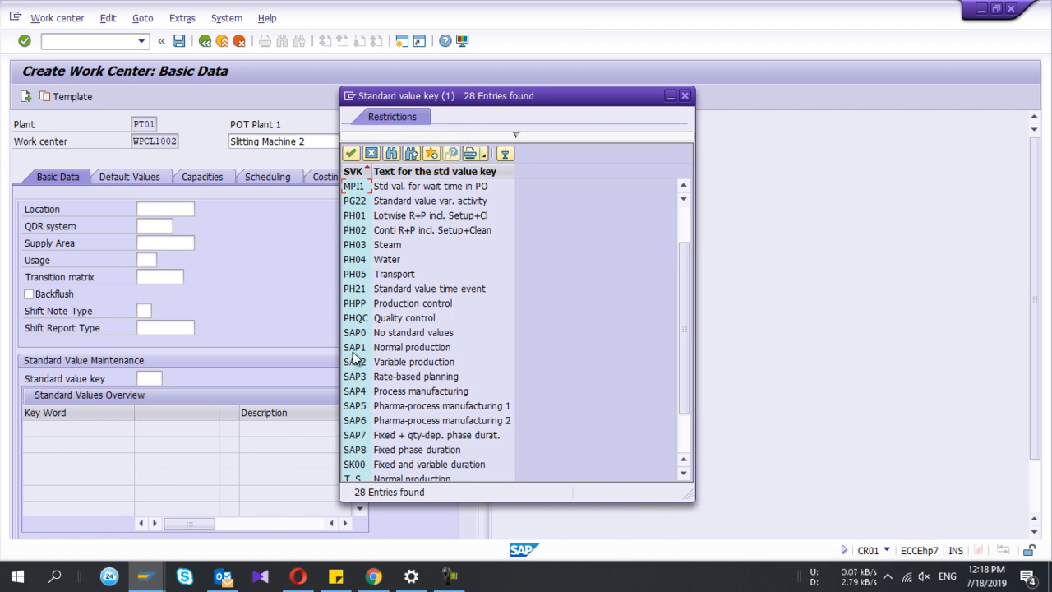
{"action": "left_click", "coordinate": [411, 347]}
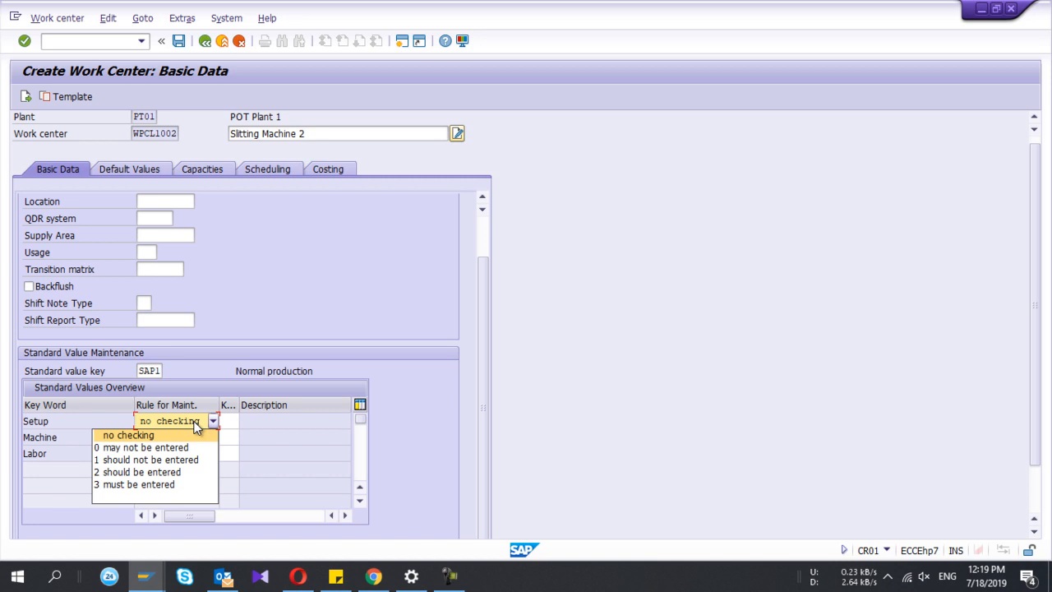
{"action": "mouse_move", "coordinate": [148, 447]}
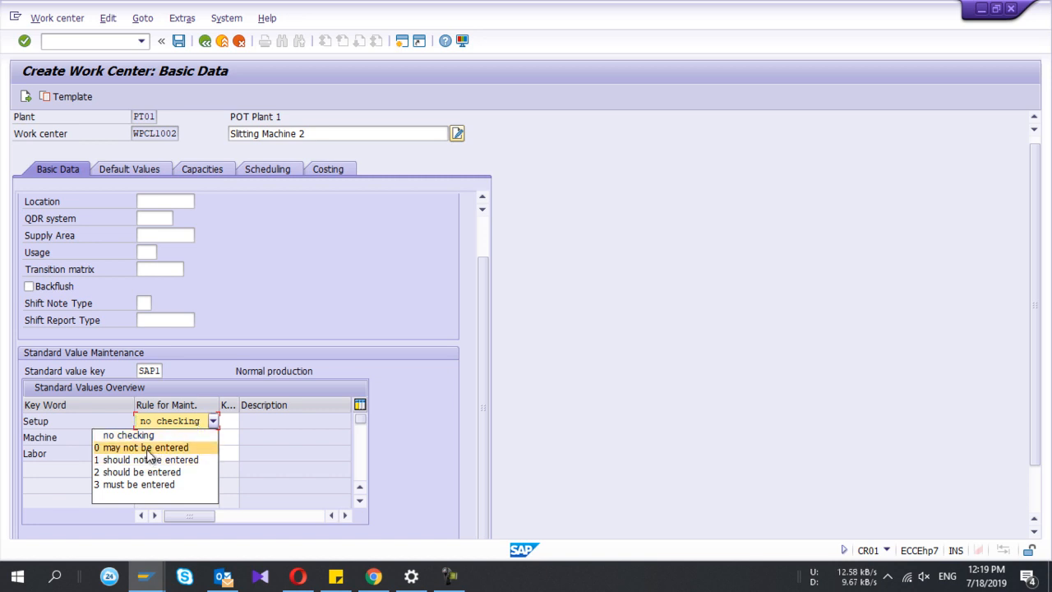
{"action": "mouse_move", "coordinate": [148, 472]}
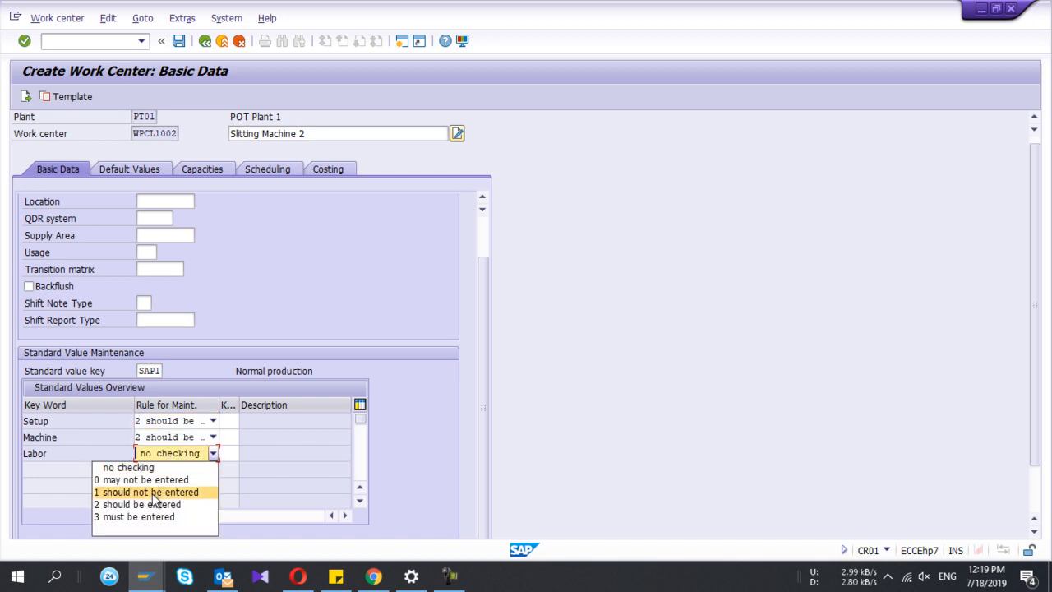
{"action": "left_click", "coordinate": [141, 503]}
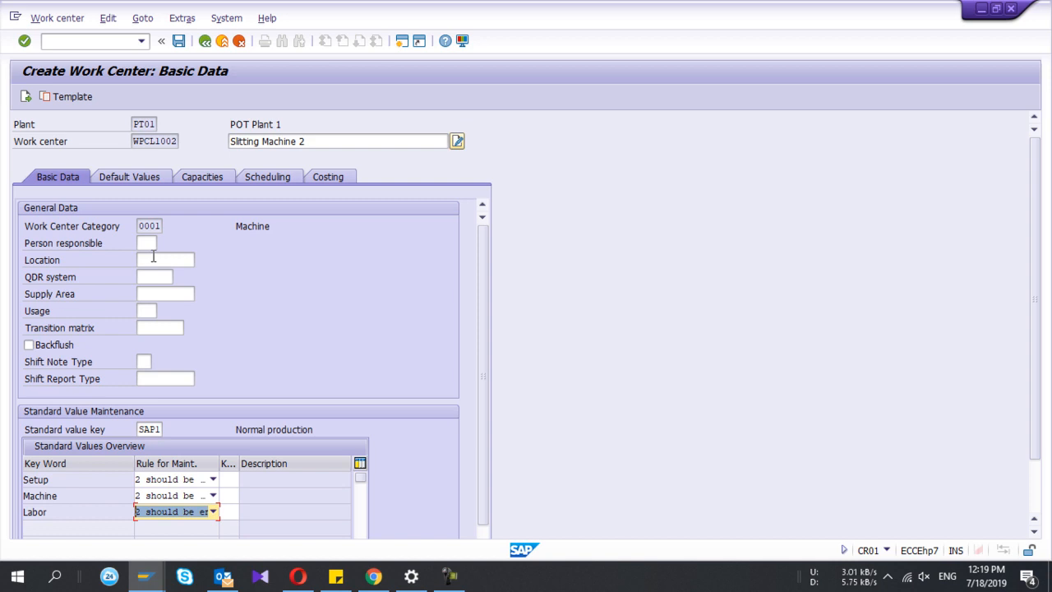
Enter default control key PP03 and unit HR for setup, machine and labor.
{"action": "left_click", "coordinate": [128, 176]}
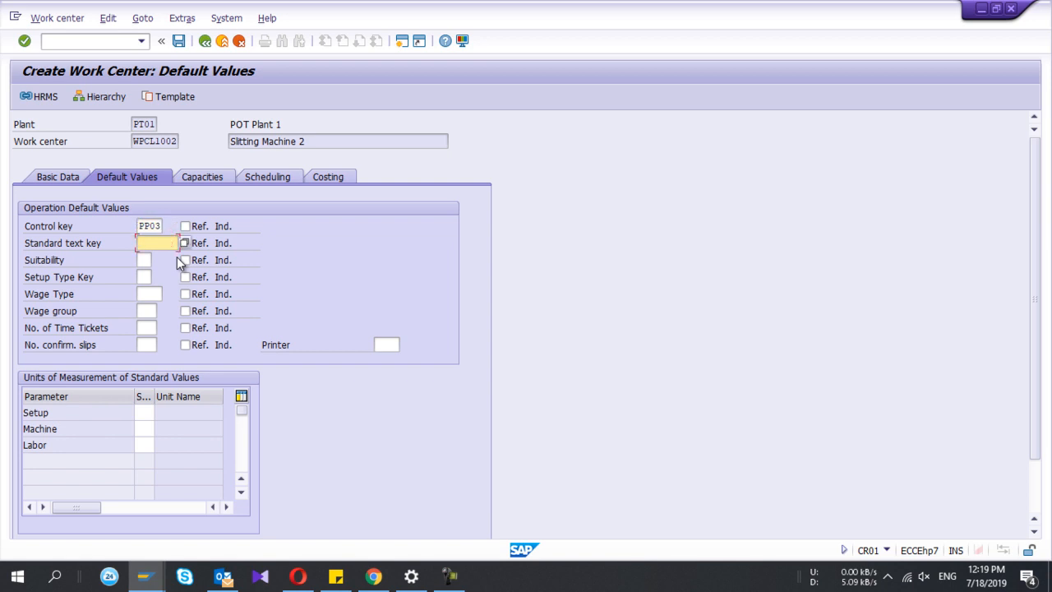
{"action": "left_click", "coordinate": [145, 411]}
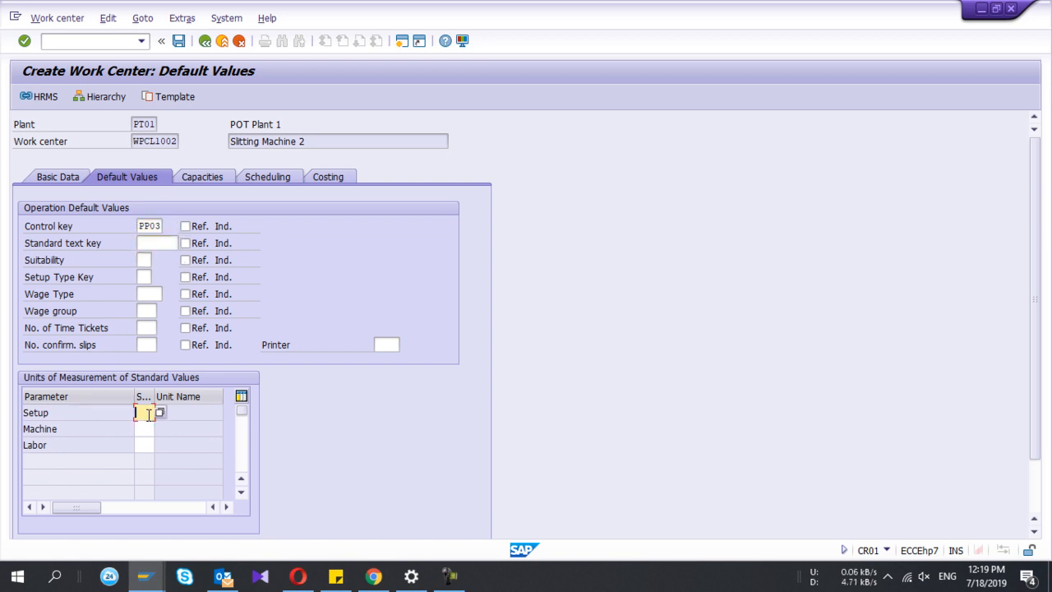
{"action": "type", "text": "HR"}
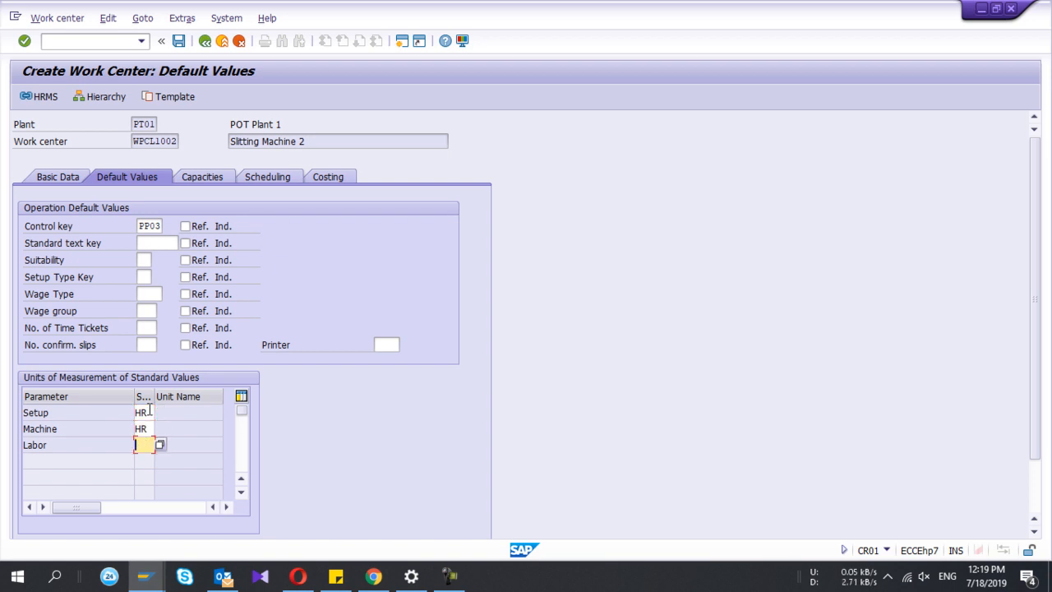
{"action": "type", "text": "HR"}
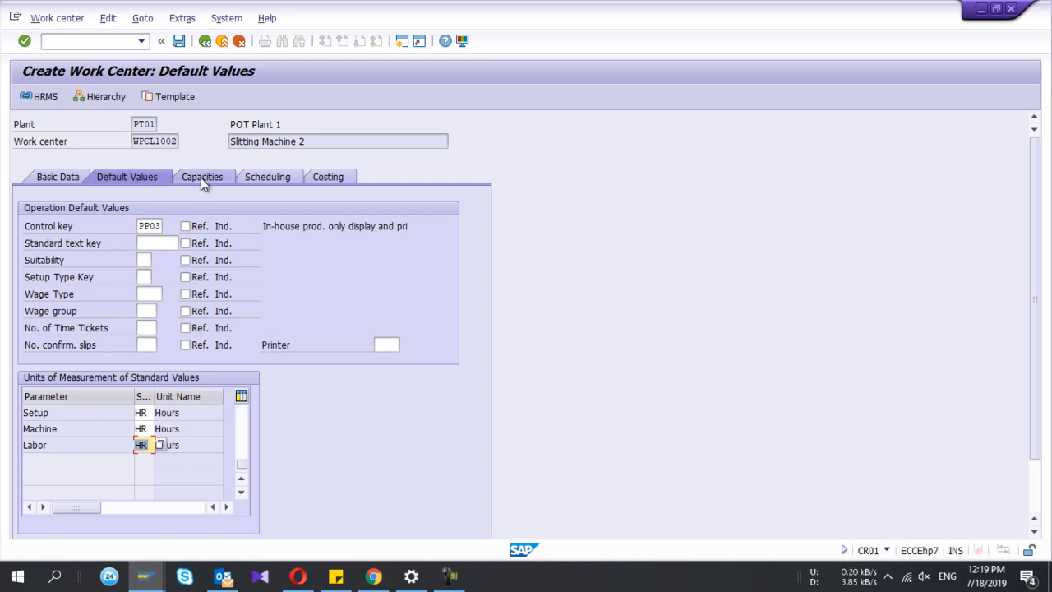
Enter capacity category 001 on the Capacities tab and open its header.
{"action": "left_click", "coordinate": [200, 176]}
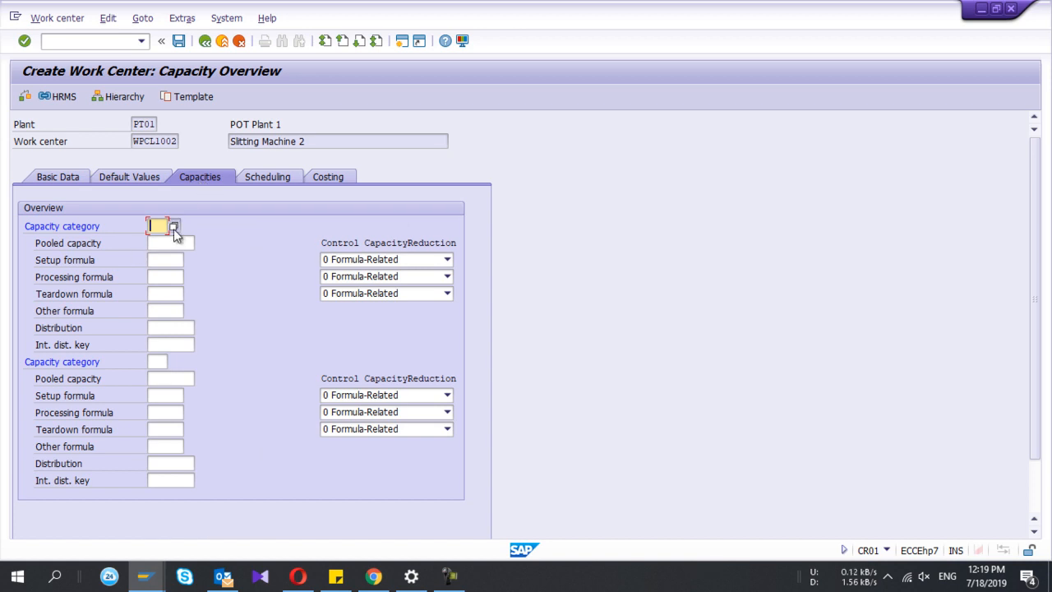
{"action": "left_click", "coordinate": [174, 227]}
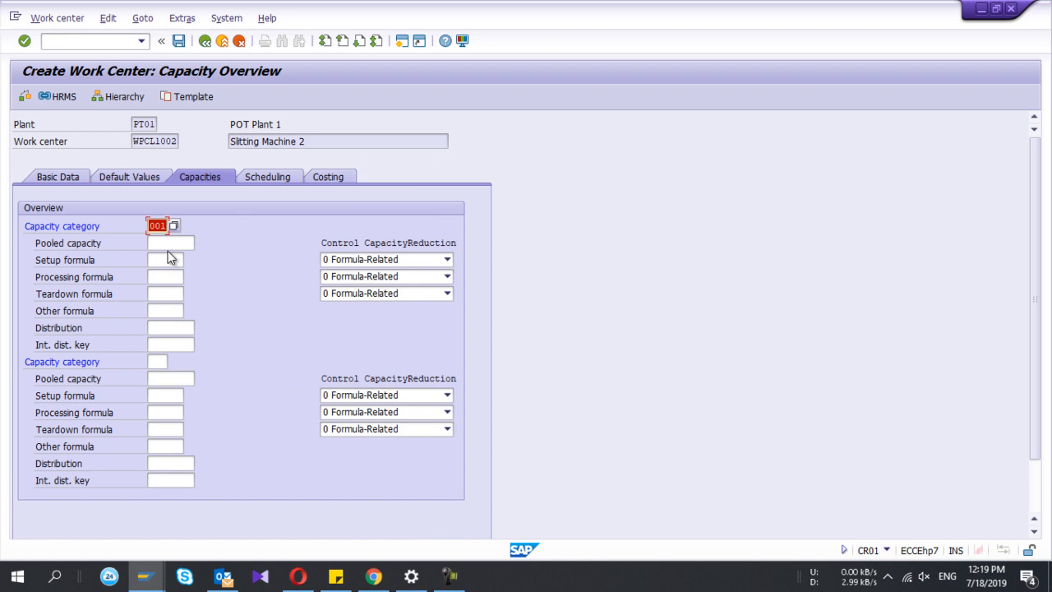
{"action": "mouse_move", "coordinate": [156, 362]}
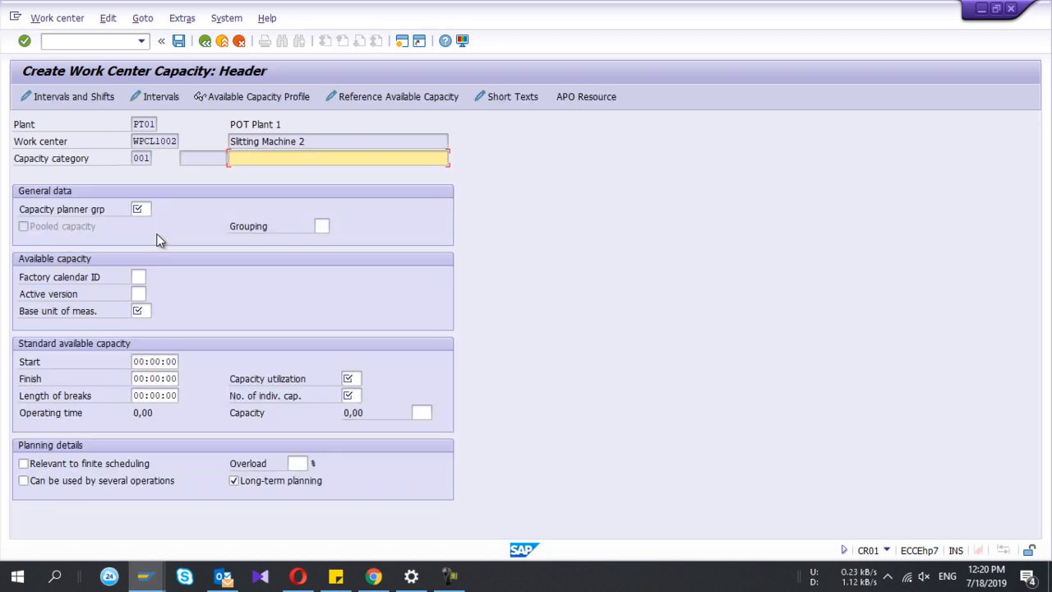
Name the capacity 'Capacity 1' and assign planner group 000.
{"action": "left_click", "coordinate": [337, 158]}
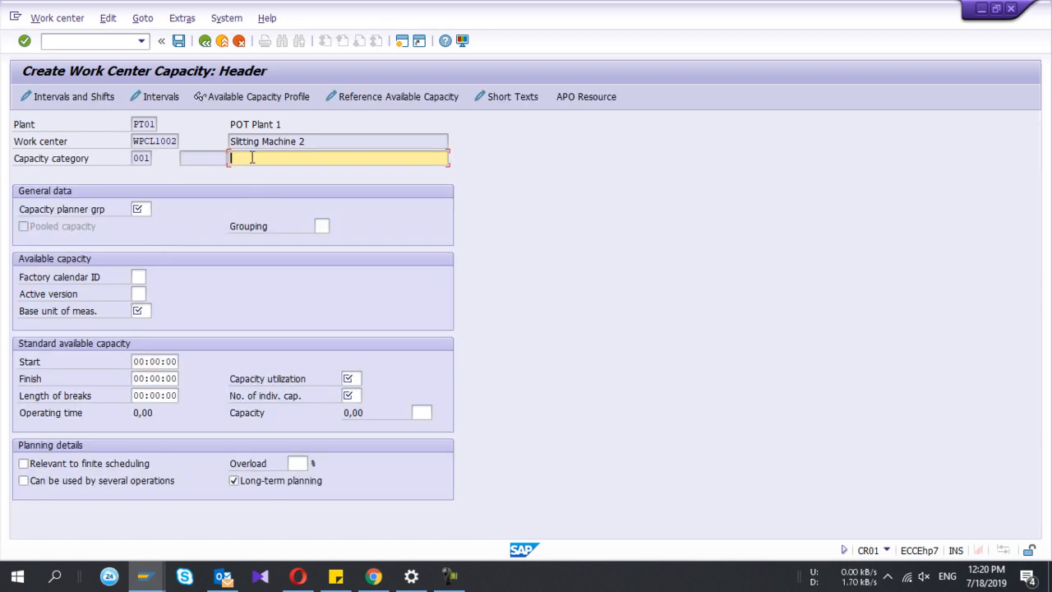
{"action": "type", "text": "Sl"}
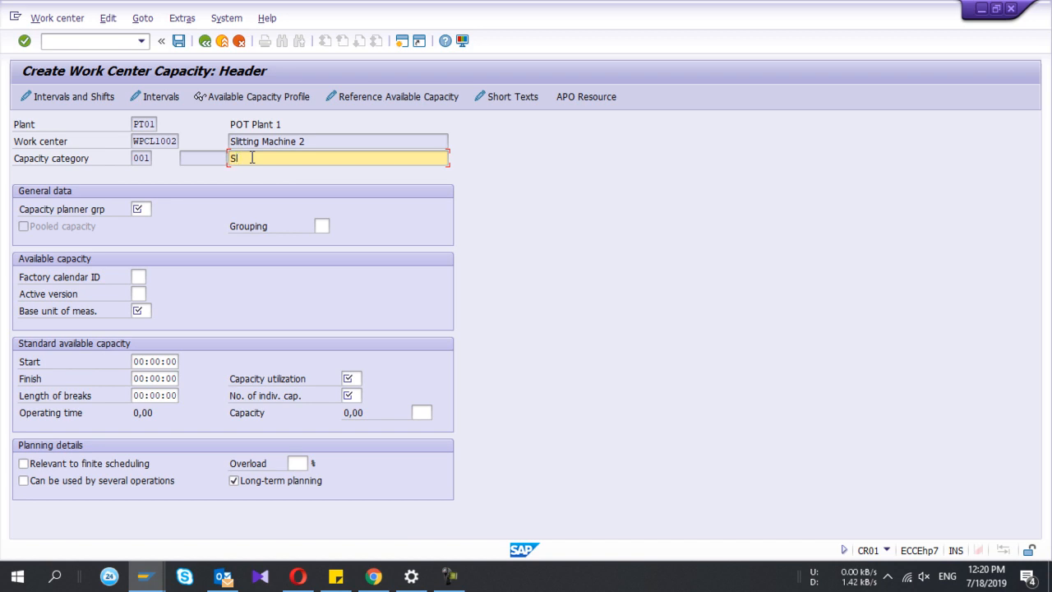
{"action": "type", "text": "Capacity 1"}
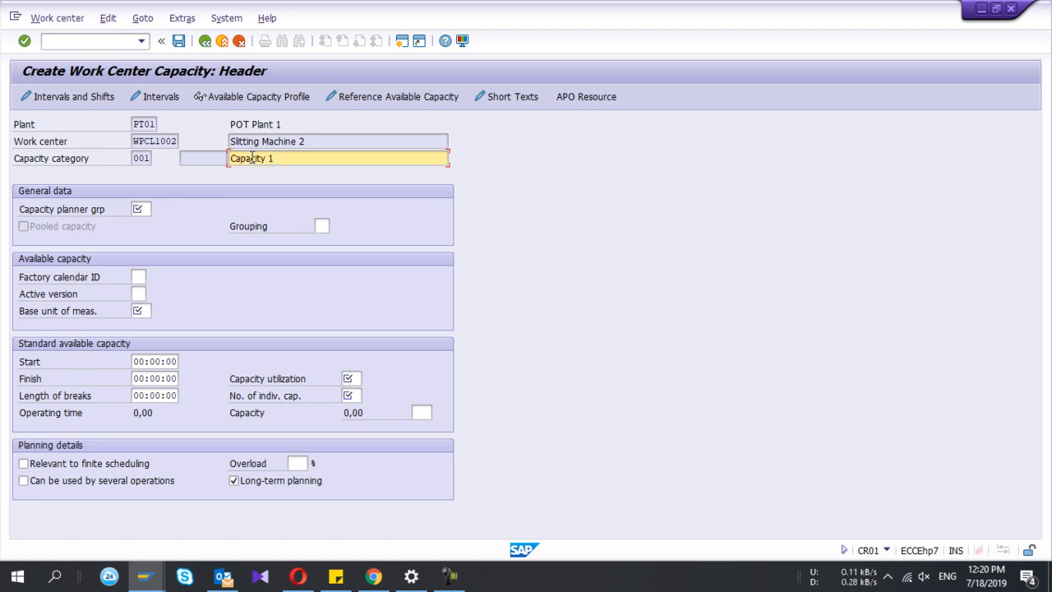
{"action": "left_click", "coordinate": [145, 207]}
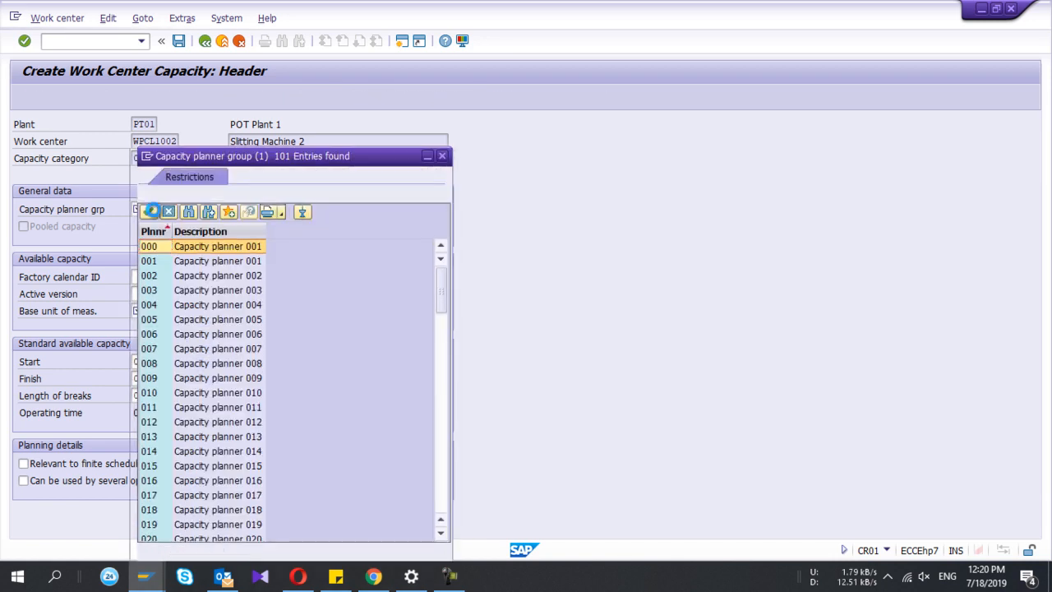
{"action": "double_click", "coordinate": [217, 246]}
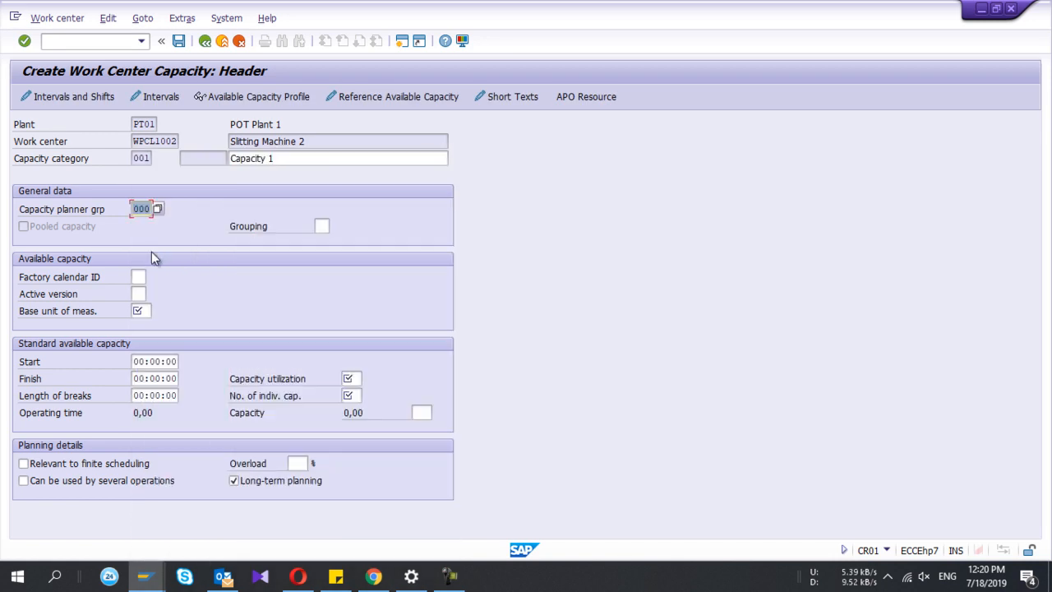
Set factory calendar Z1 for the capacity.
{"action": "left_click", "coordinate": [138, 277]}
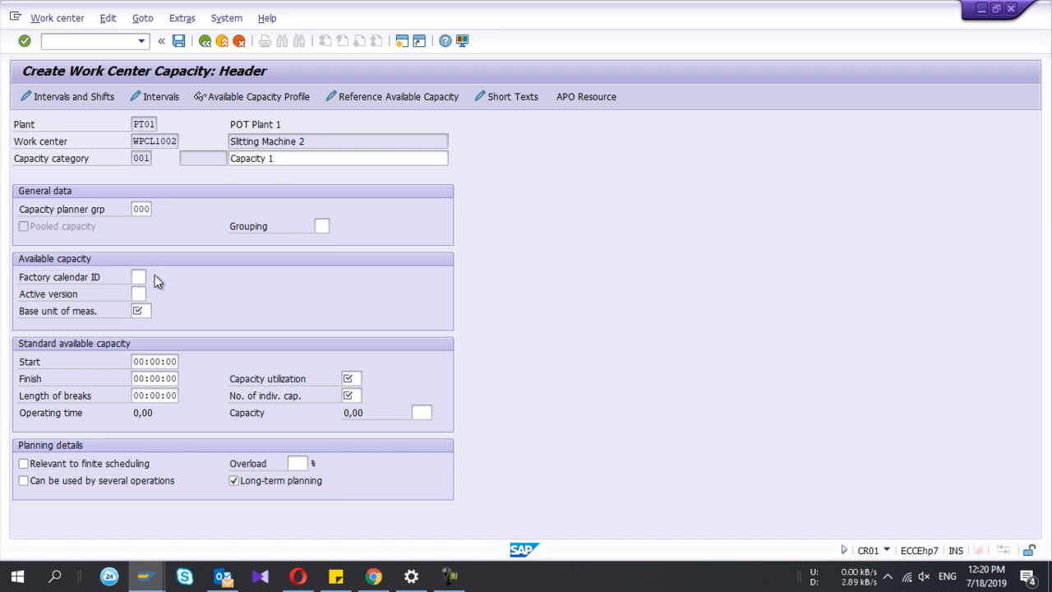
{"action": "left_click", "coordinate": [139, 277]}
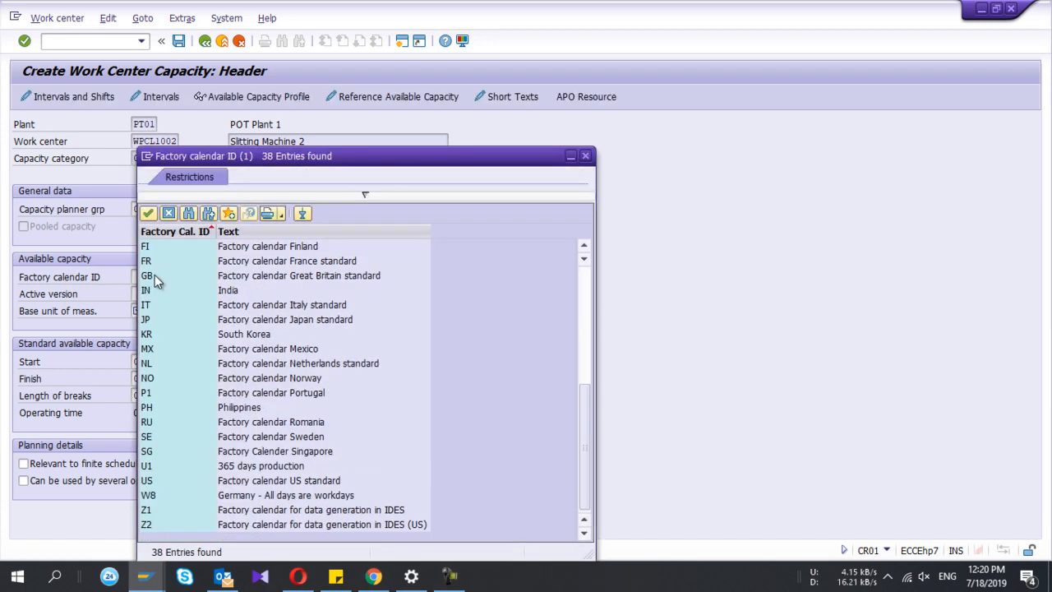
{"action": "mouse_move", "coordinate": [152, 520]}
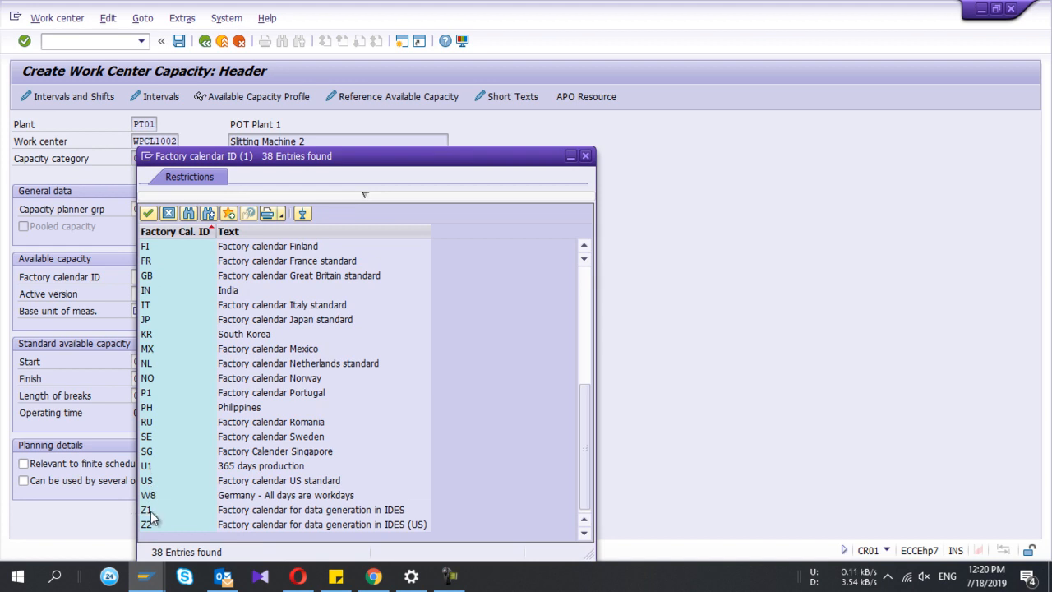
{"action": "double_click", "coordinate": [145, 510]}
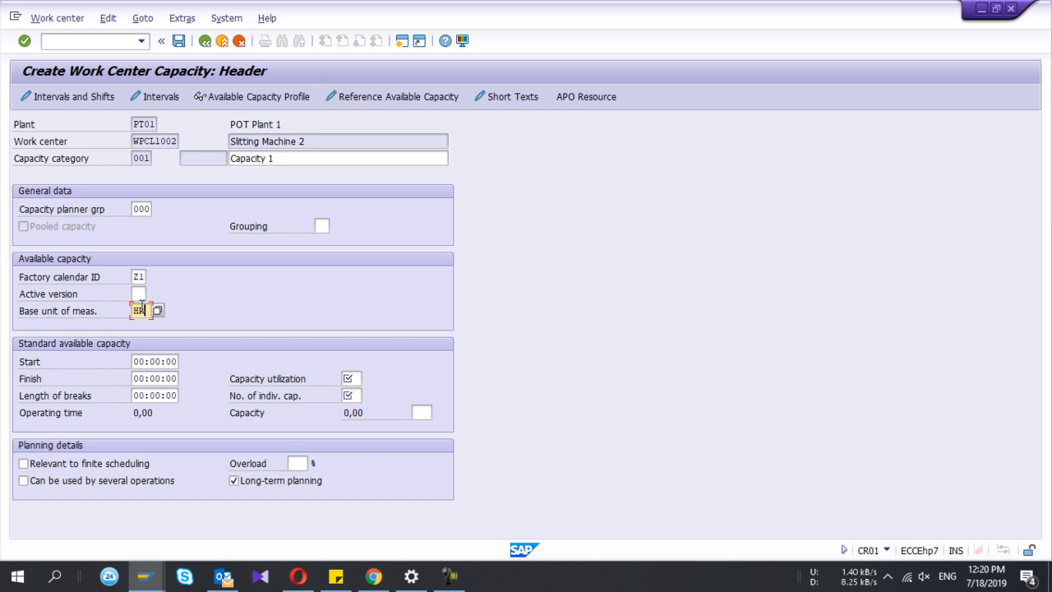
Set unit HR, 08:00–18:00 shift with 01:00 break, 100% utilization, 1 capacity, finite-scheduling relevant.
{"action": "left_click", "coordinate": [155, 362]}
{"action": "type", "text": "8"}
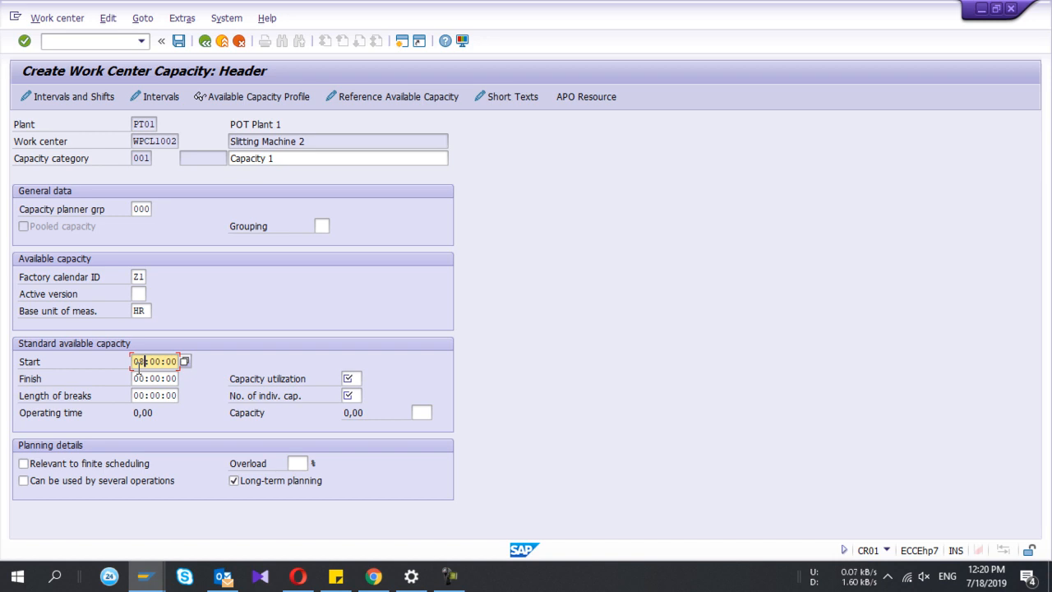
{"action": "left_click", "coordinate": [155, 378]}
{"action": "type", "text": "18"}
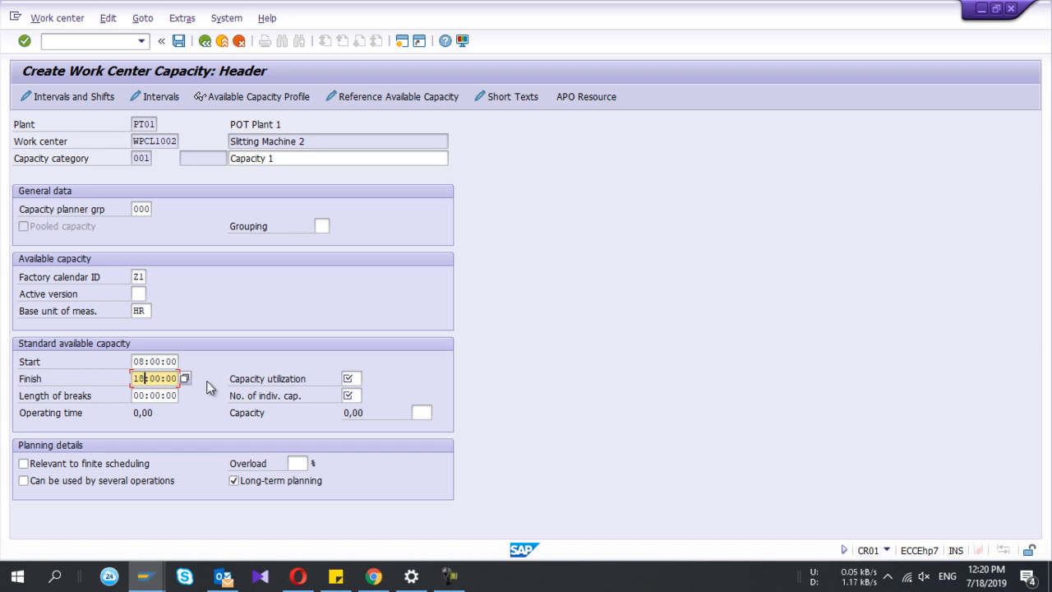
{"action": "left_click", "coordinate": [155, 394]}
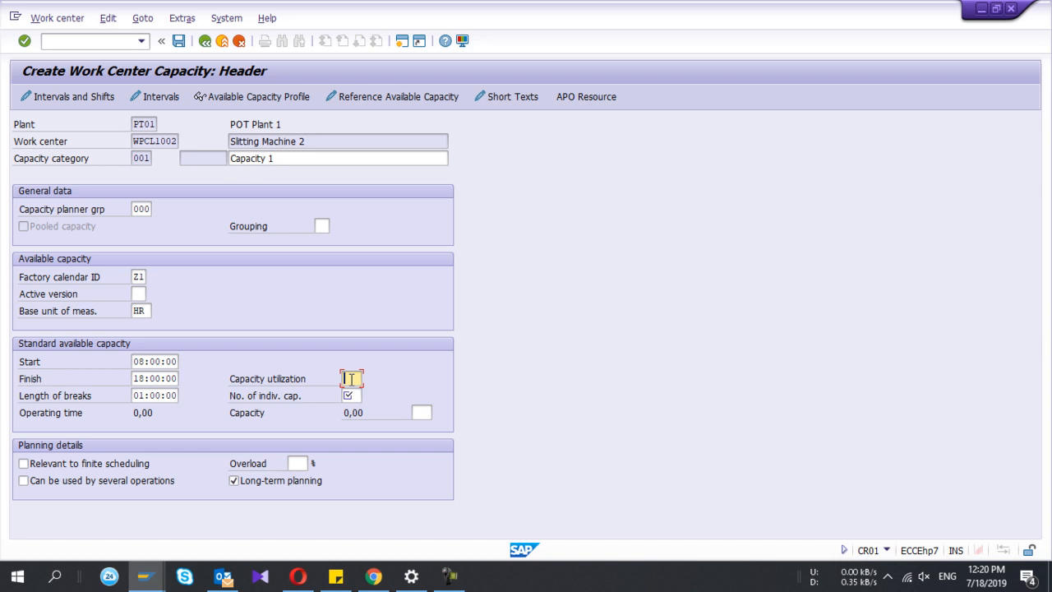
{"action": "type", "text": "100"}
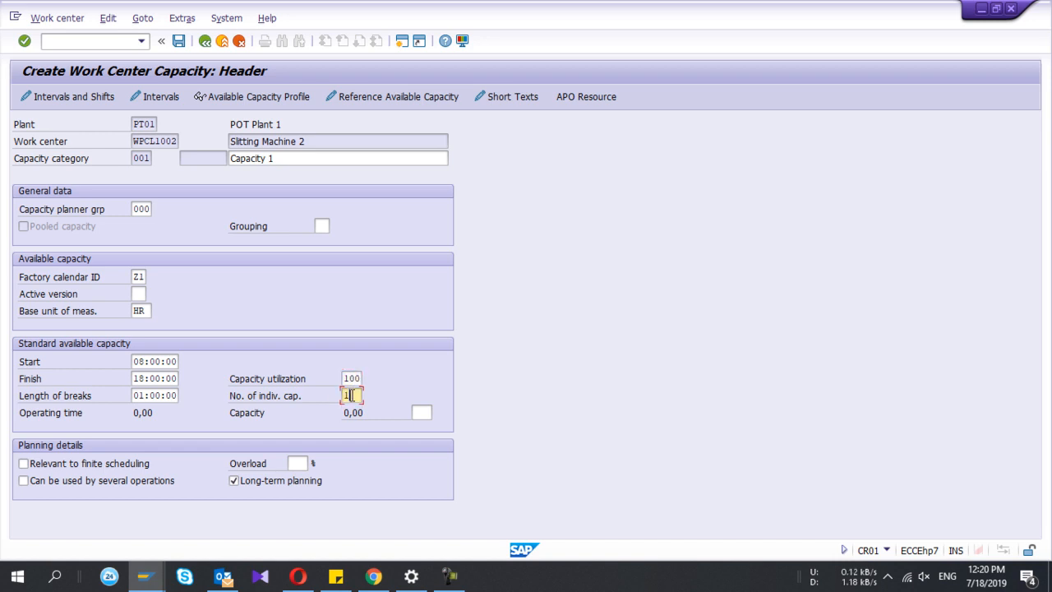
{"action": "type", "text": "2"}
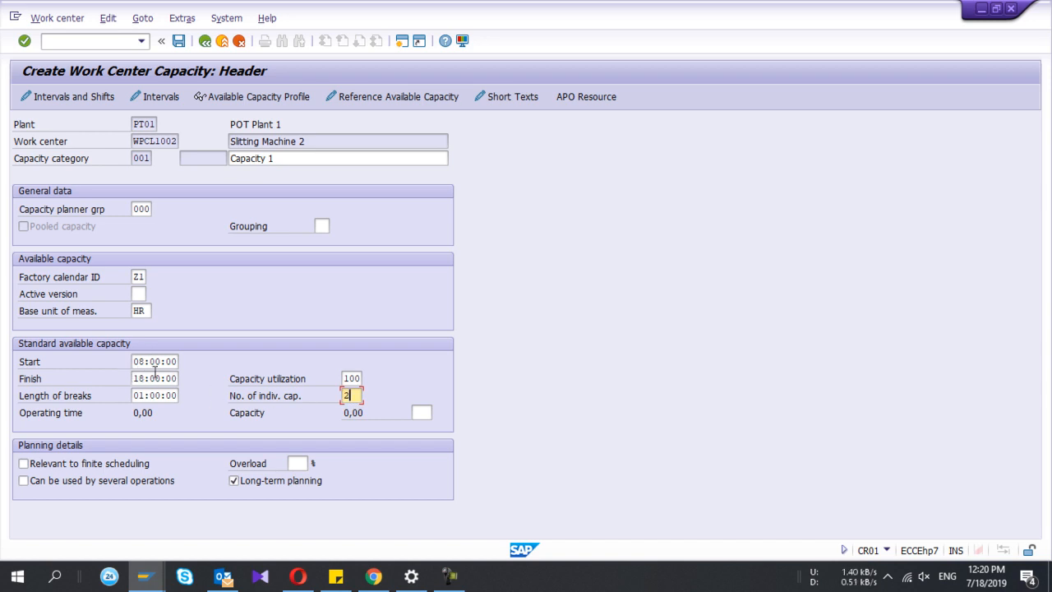
{"action": "type", "text": "1"}
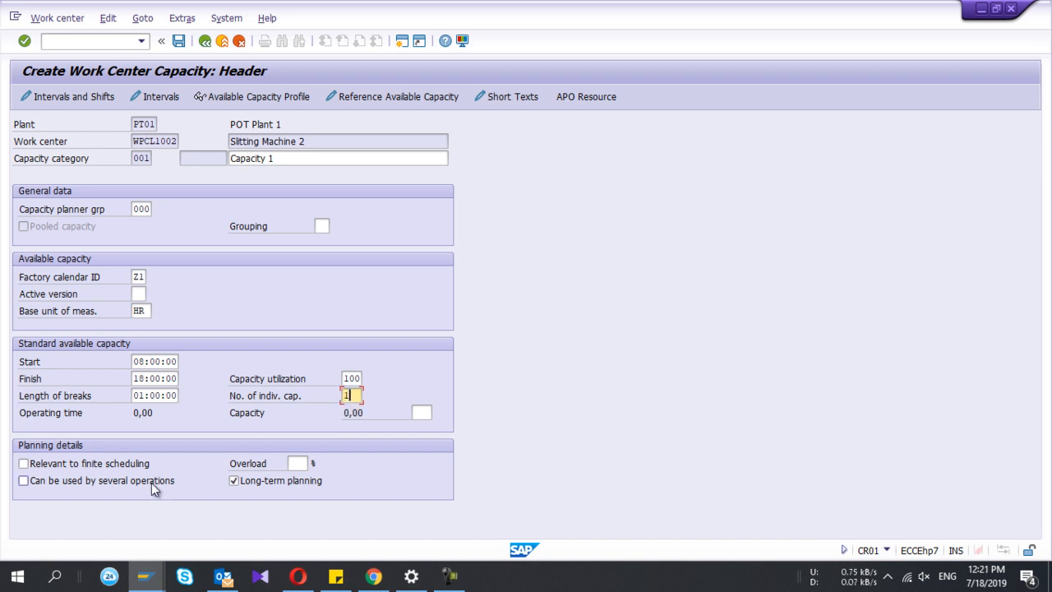
{"action": "left_click", "coordinate": [23, 464]}
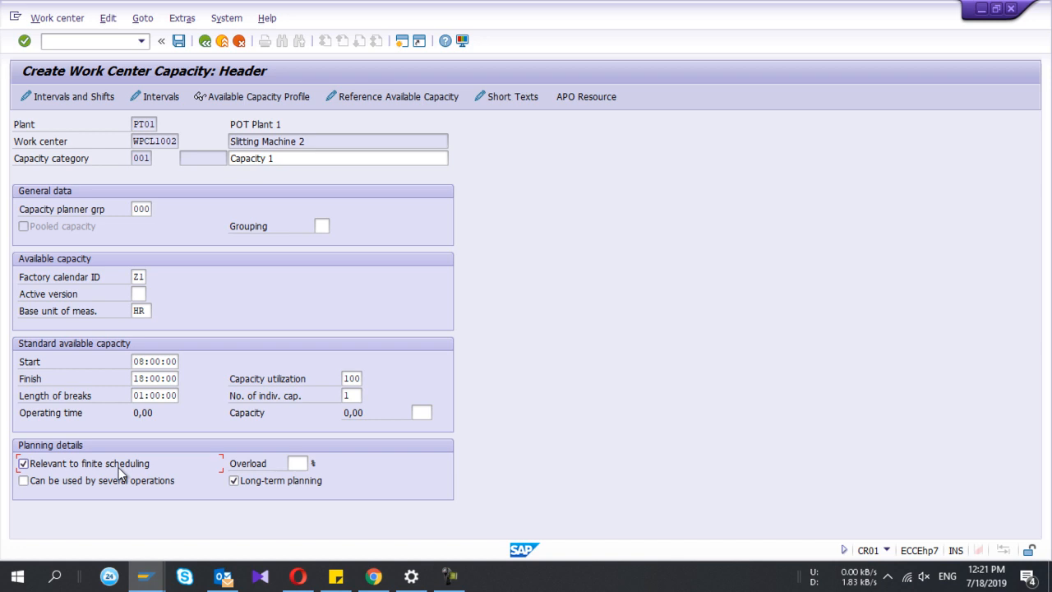
{"action": "mouse_move", "coordinate": [89, 97]}
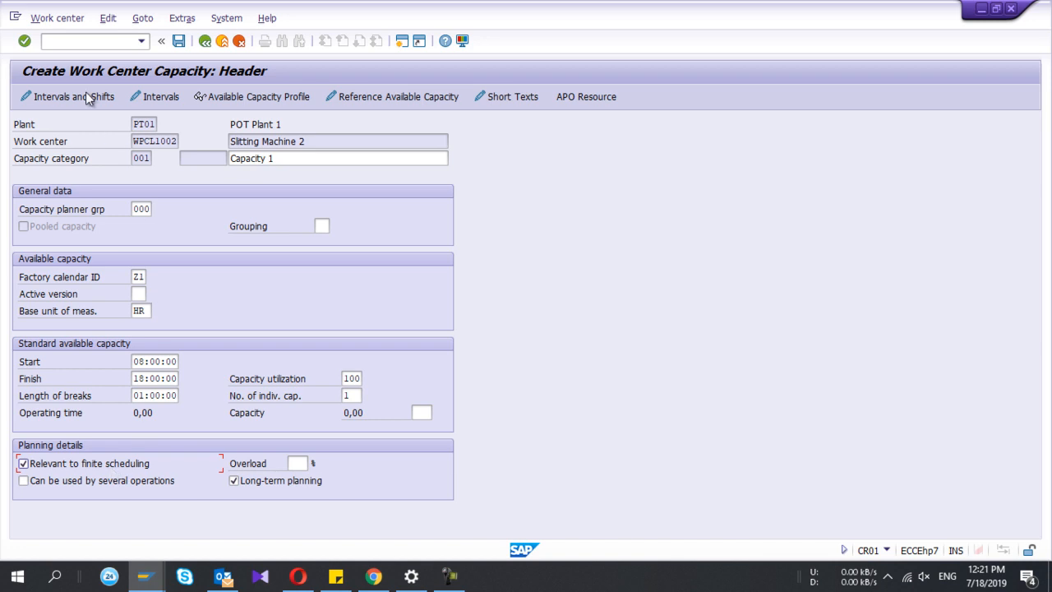
{"action": "mouse_move", "coordinate": [74, 95]}
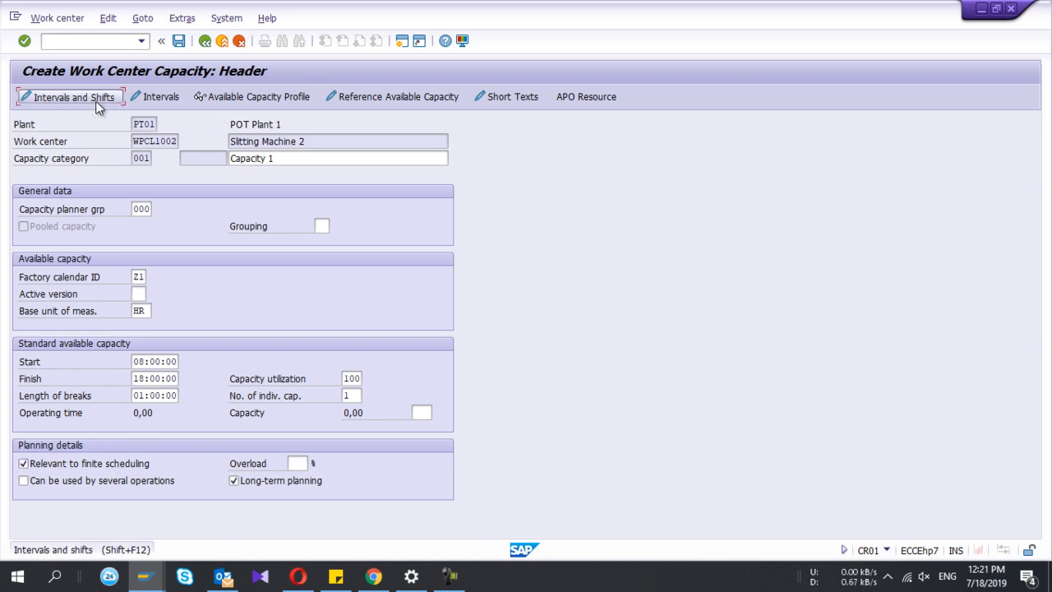
Insert an available-capacity interval from 18.07.2019 to 31.12.2019 and generate its 08:00–18:00 shifts.
{"action": "left_click", "coordinate": [73, 96]}
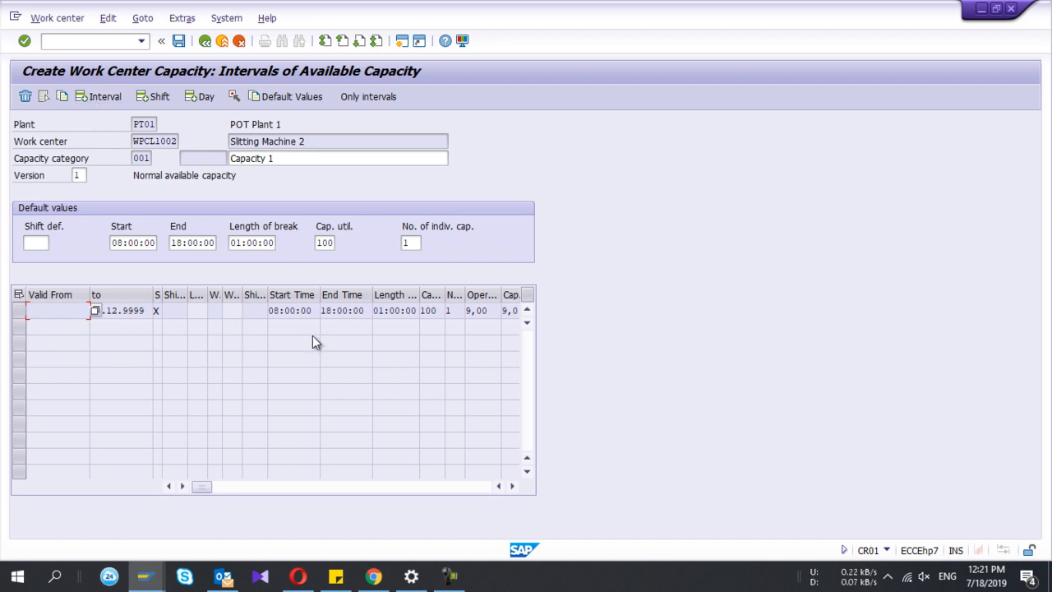
{"action": "mouse_move", "coordinate": [102, 95]}
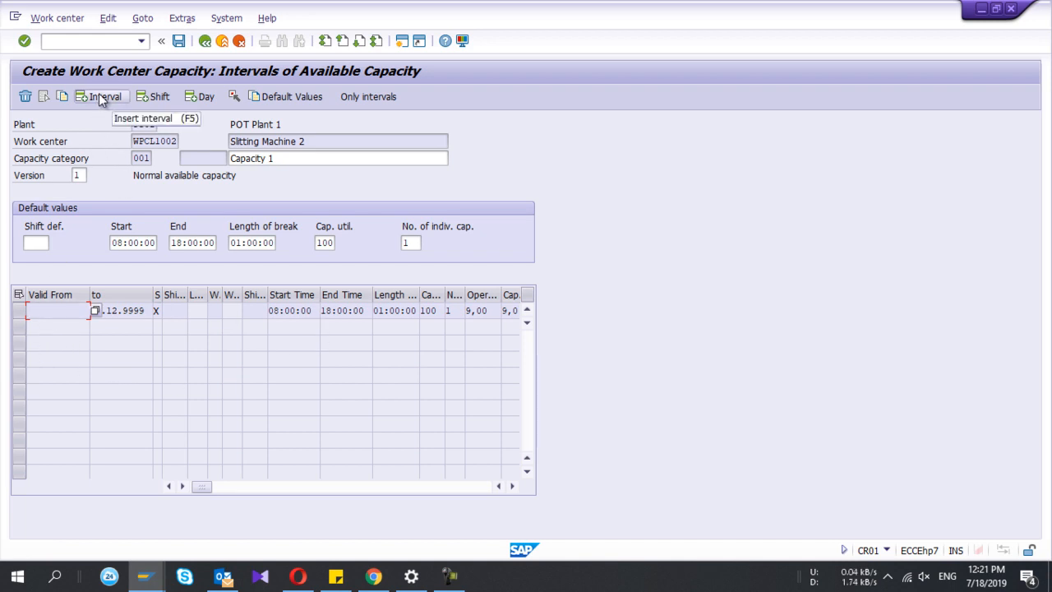
{"action": "left_click", "coordinate": [106, 95]}
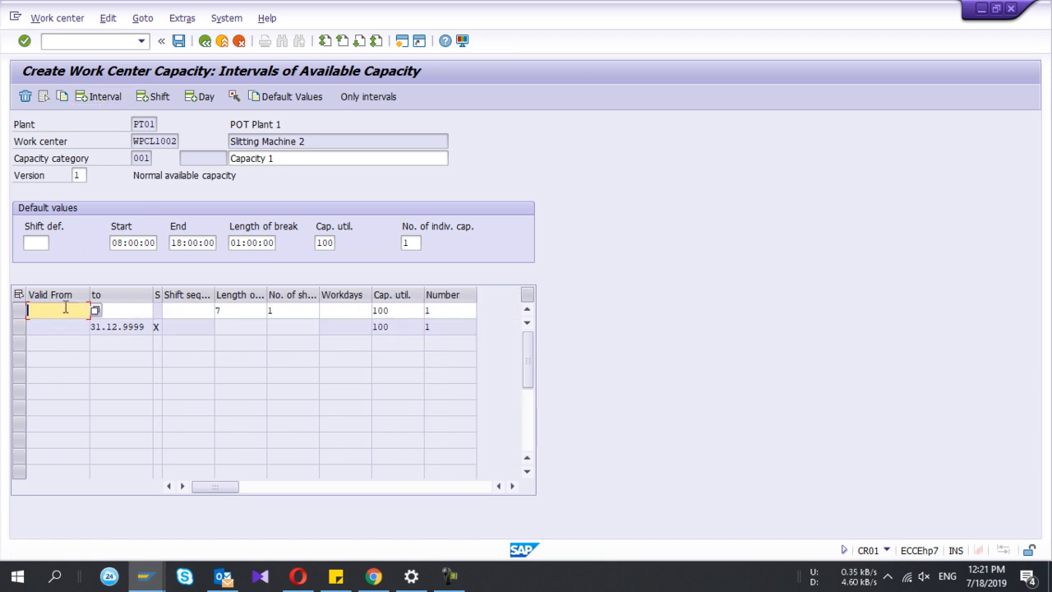
{"action": "left_click", "coordinate": [96, 309]}
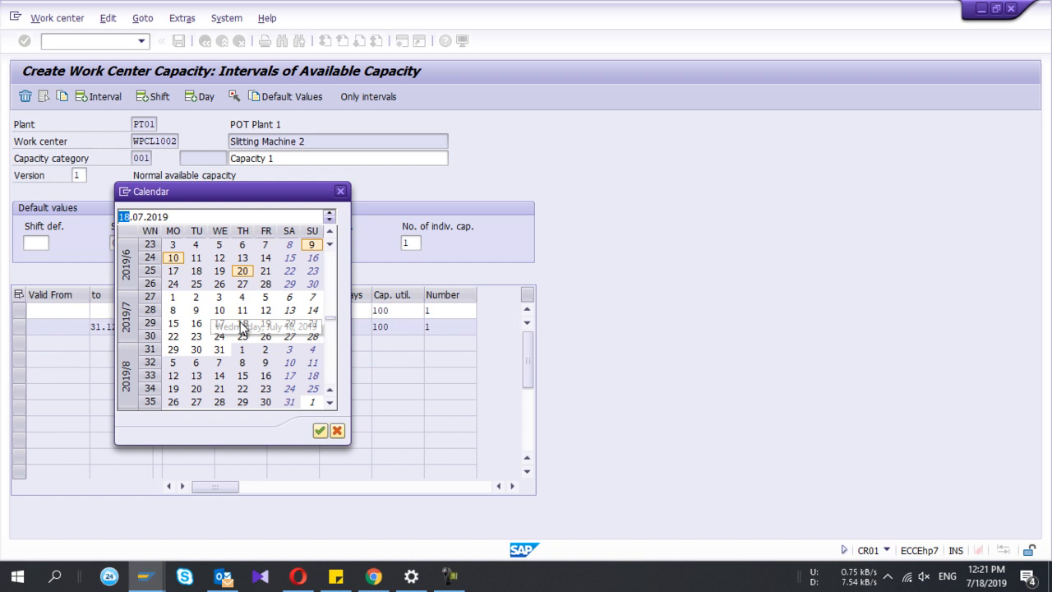
{"action": "left_click", "coordinate": [319, 431]}
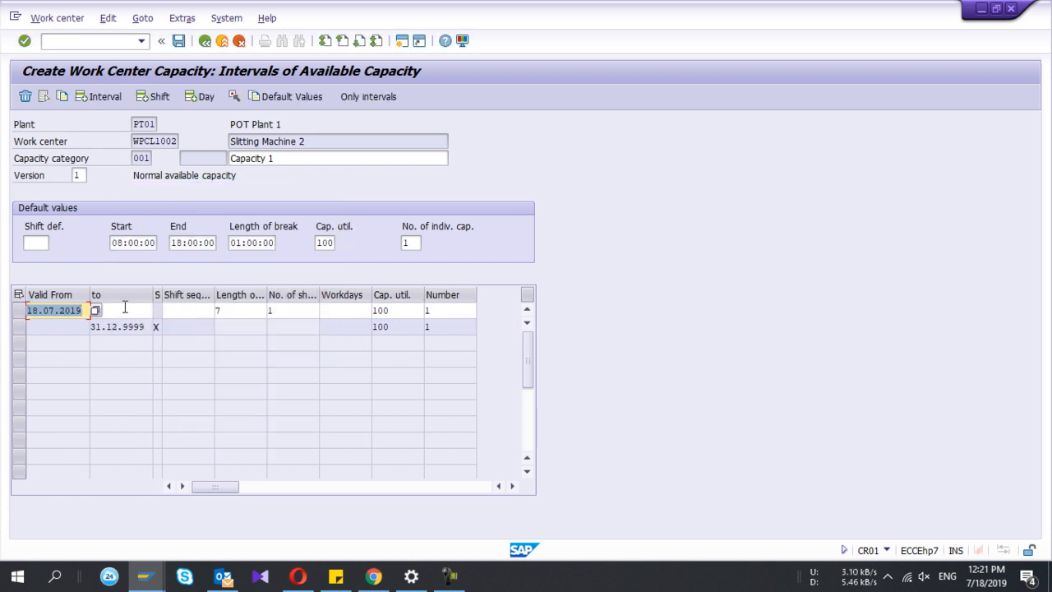
{"action": "left_click", "coordinate": [118, 309]}
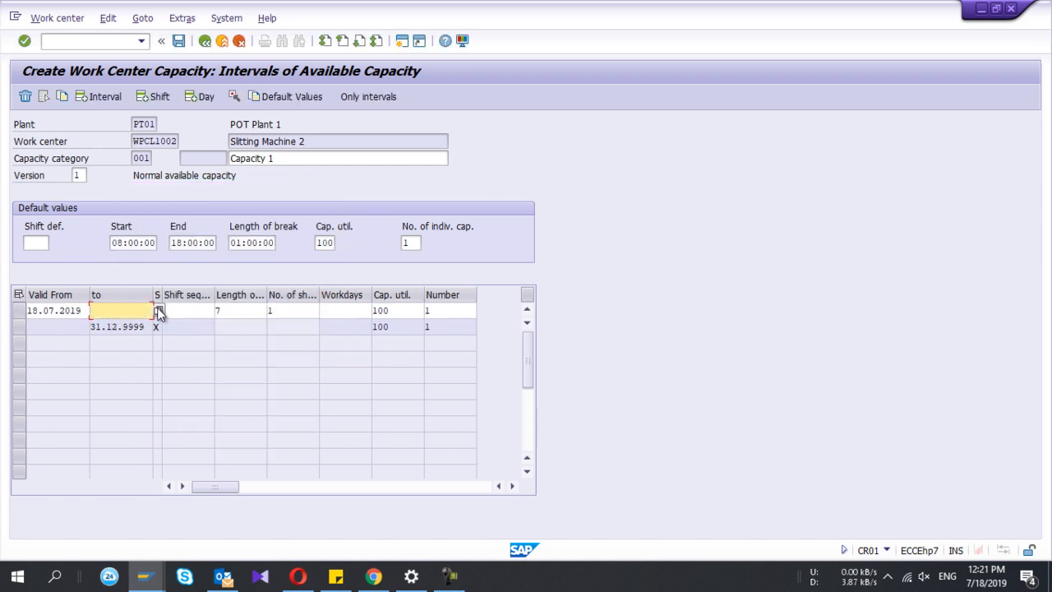
{"action": "type", "text": "31.12.2019"}
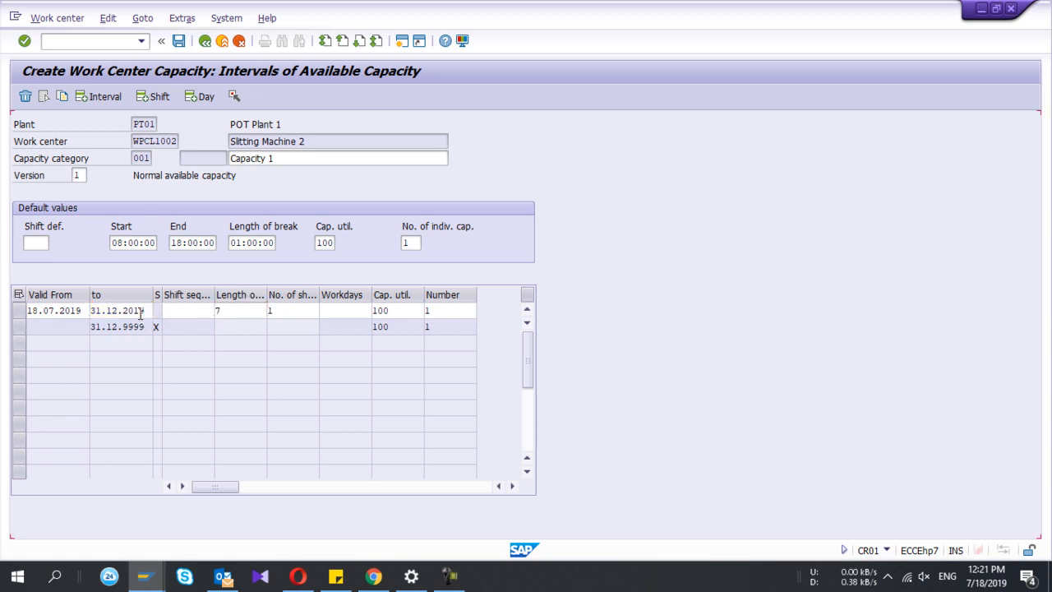
{"action": "left_click", "coordinate": [52, 310]}
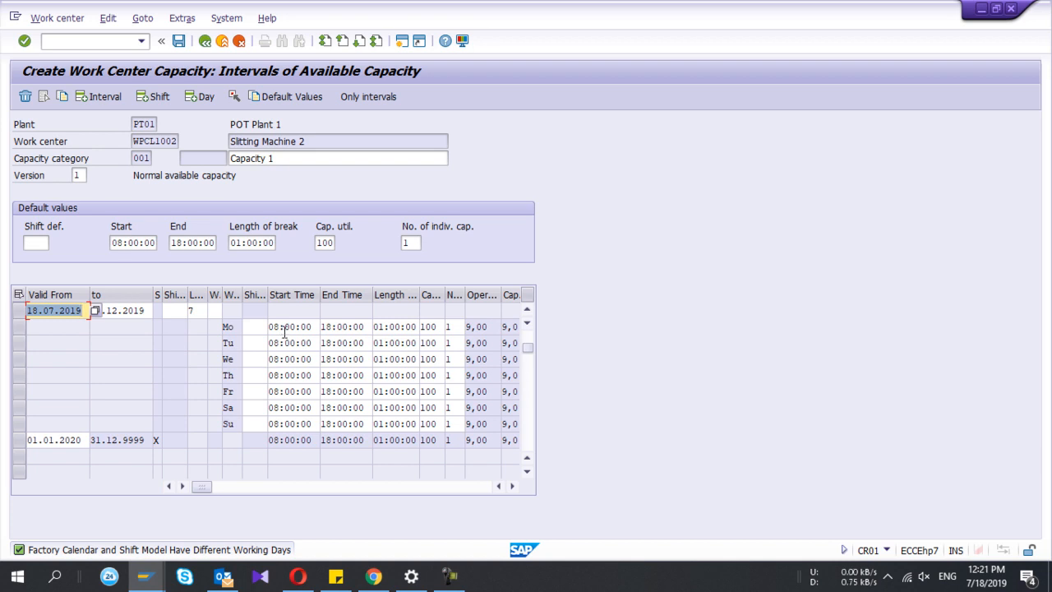
{"action": "mouse_move", "coordinate": [224, 319]}
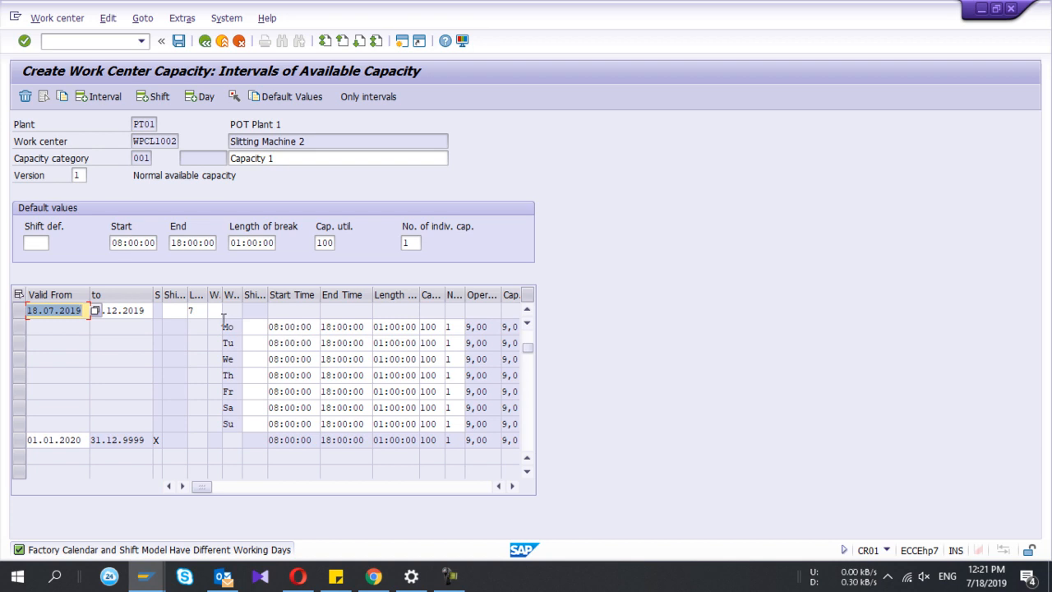
{"action": "mouse_move", "coordinate": [263, 348]}
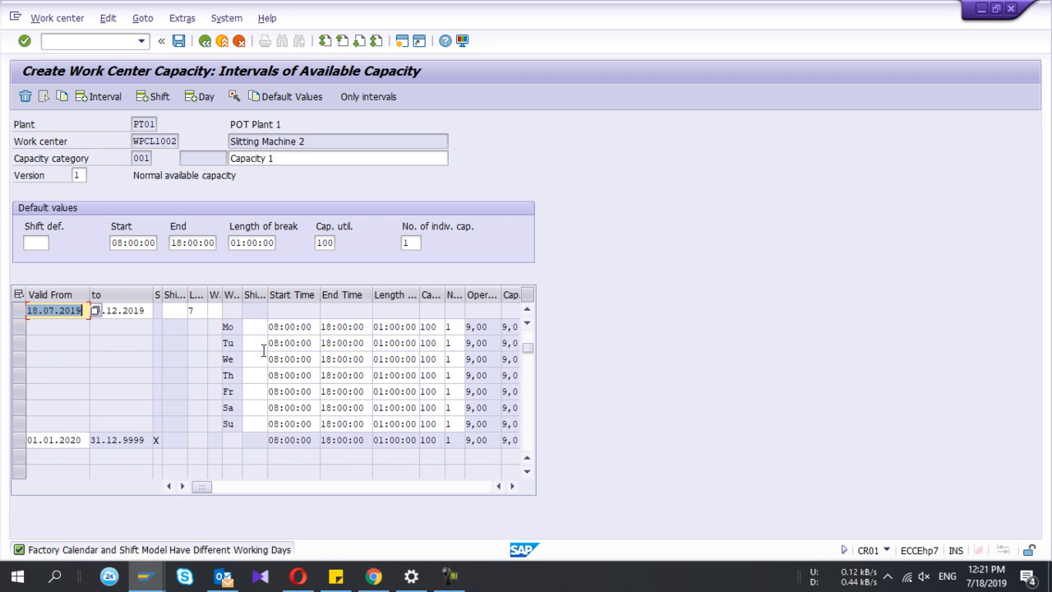
{"action": "mouse_move", "coordinate": [267, 295]}
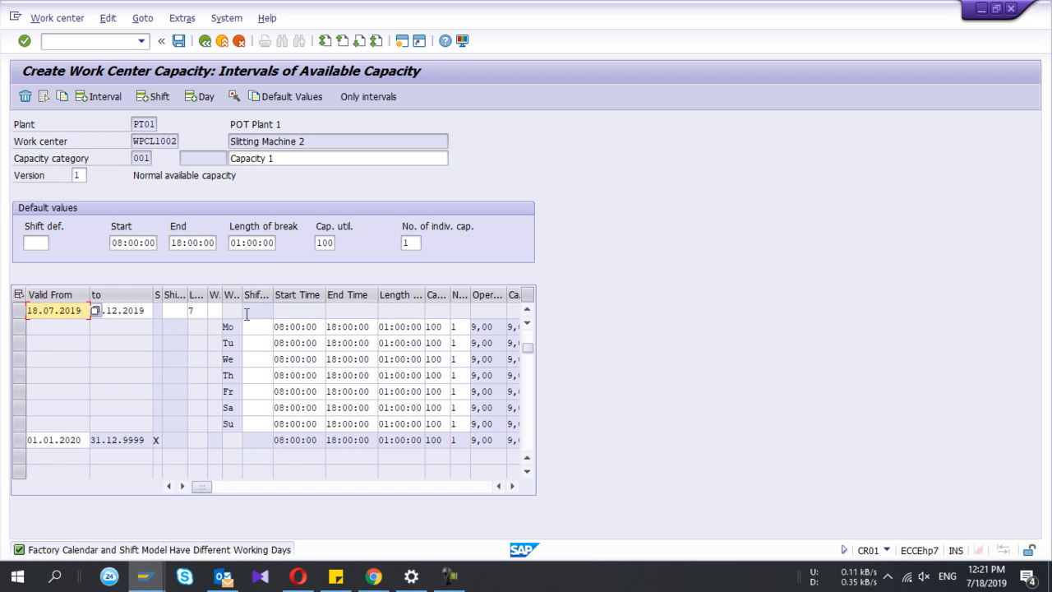
{"action": "mouse_move", "coordinate": [255, 340]}
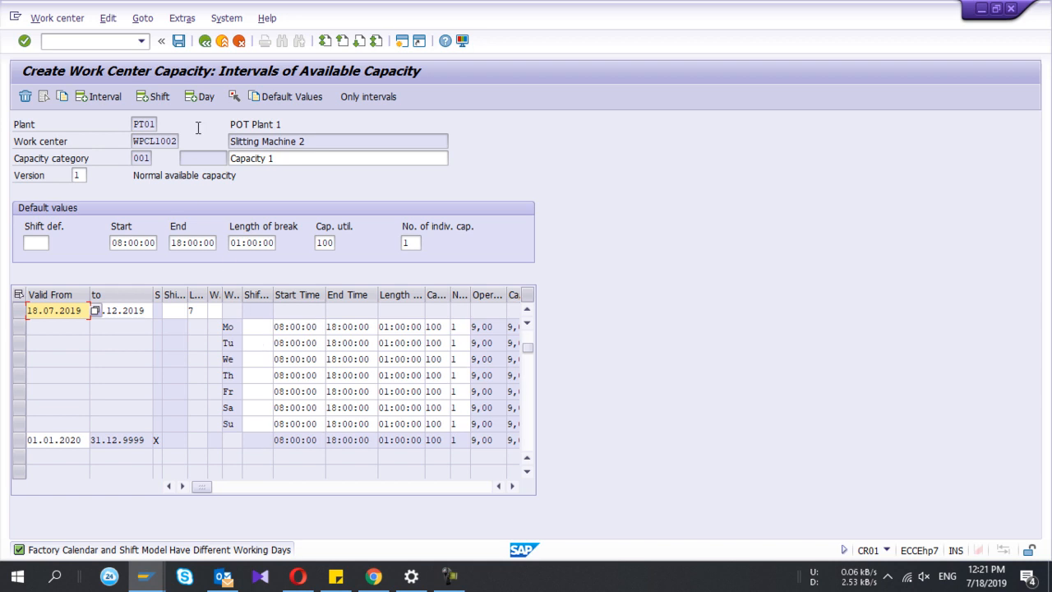
Back on the capacity overview, set processing formula SAP001 for capacity 001.
{"action": "left_click", "coordinate": [204, 41]}
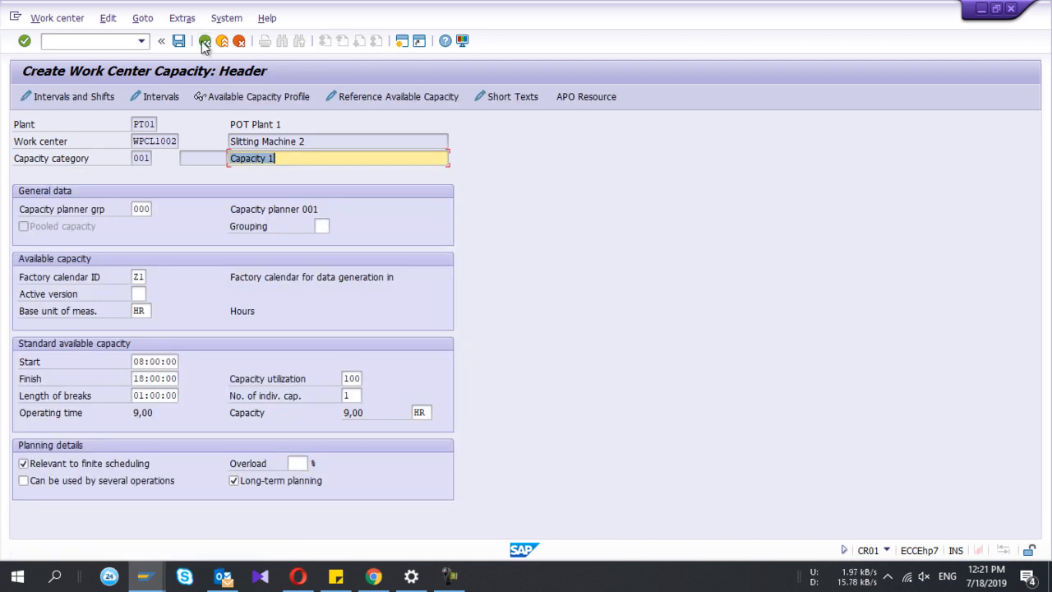
{"action": "left_click", "coordinate": [204, 41]}
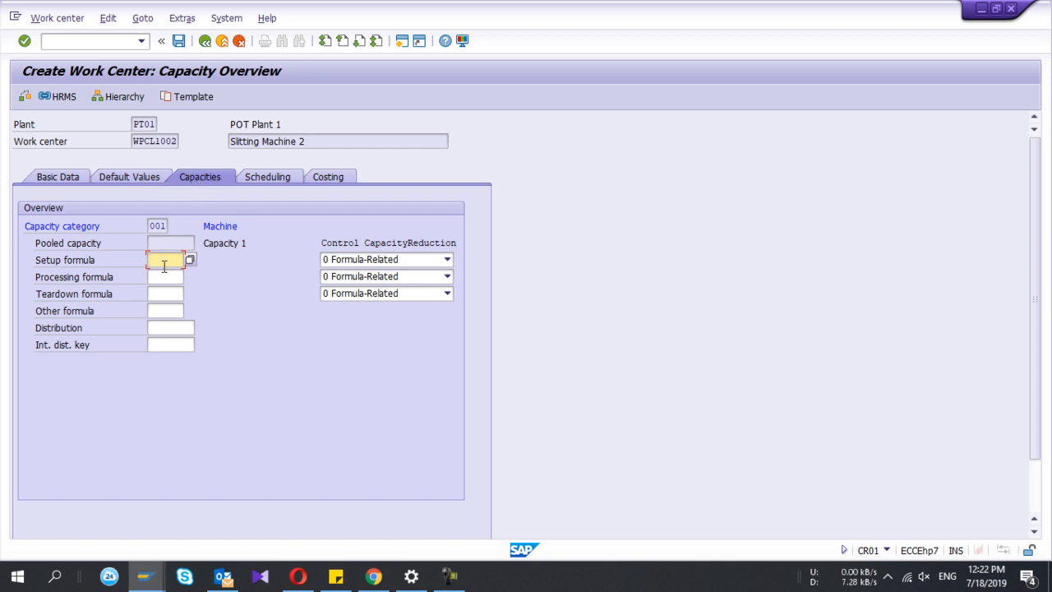
{"action": "left_click", "coordinate": [164, 277]}
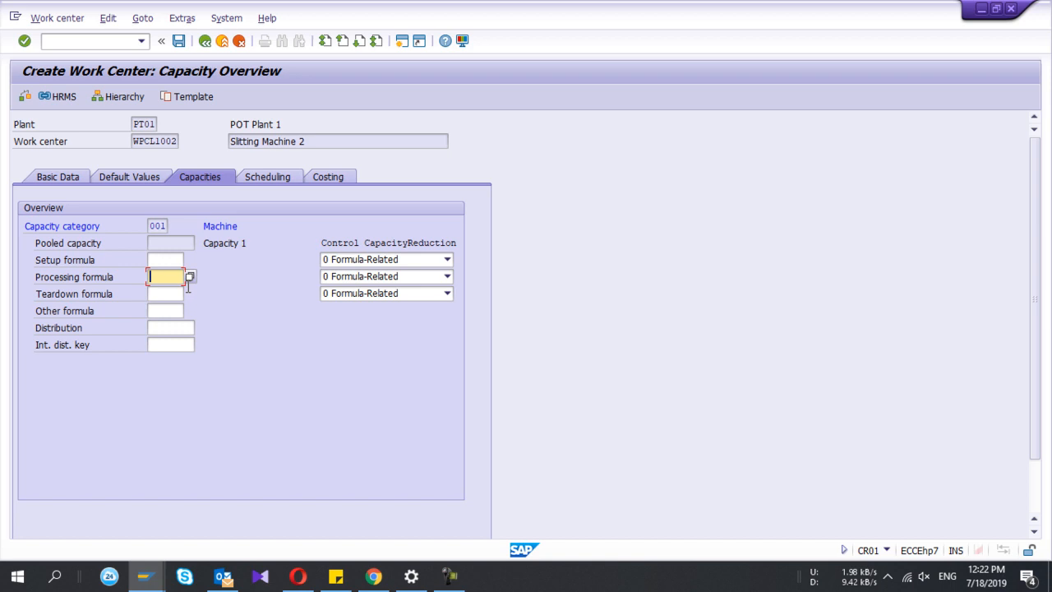
{"action": "left_click", "coordinate": [191, 276]}
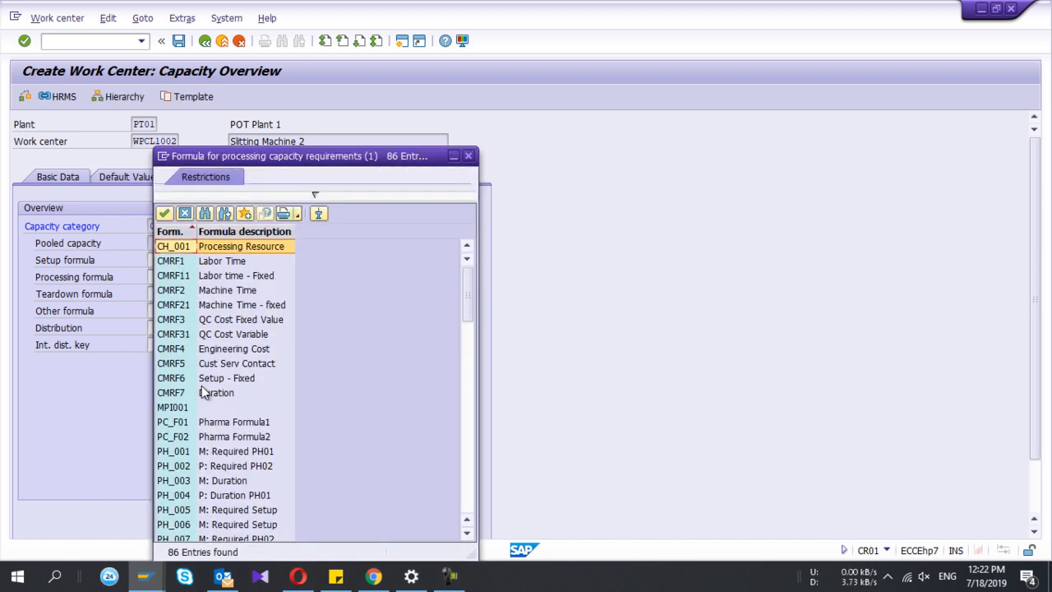
{"action": "scroll", "scroll_direction": "down", "scroll_amount": 3}
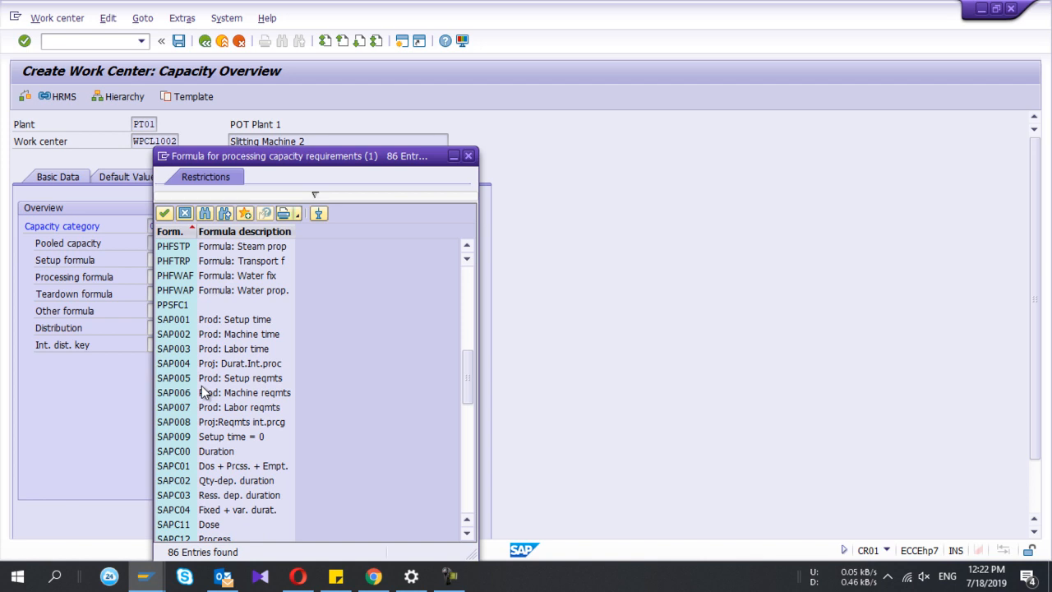
{"action": "mouse_move", "coordinate": [185, 330]}
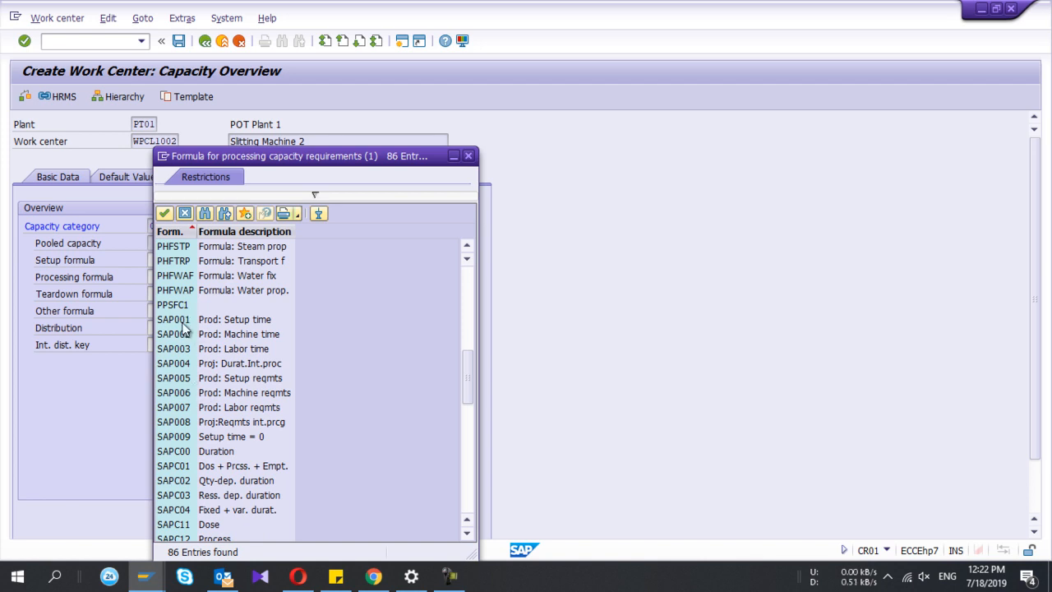
{"action": "double_click", "coordinate": [174, 319]}
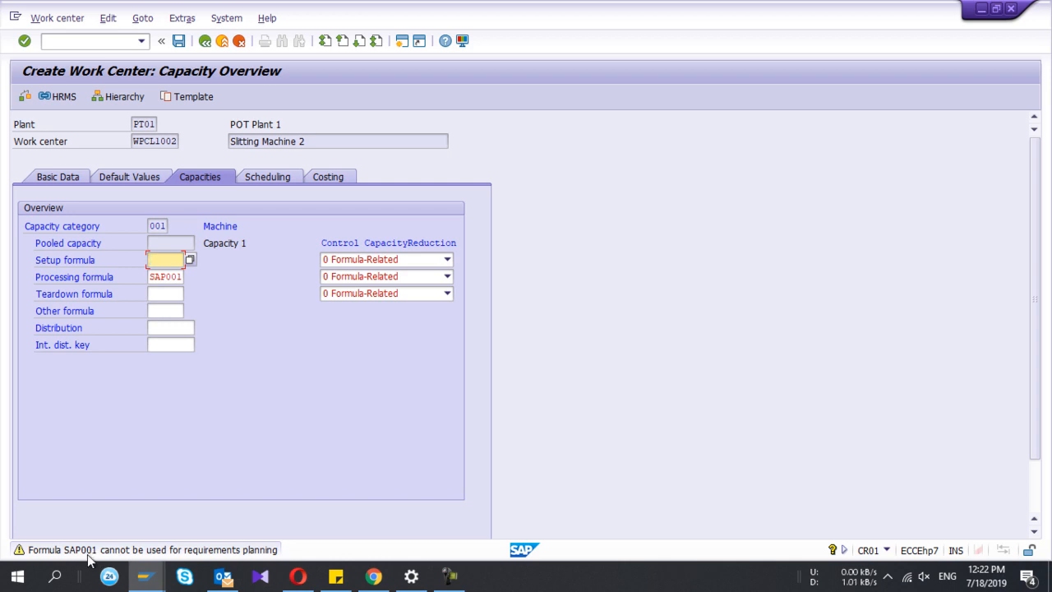
{"action": "mouse_move", "coordinate": [79, 557]}
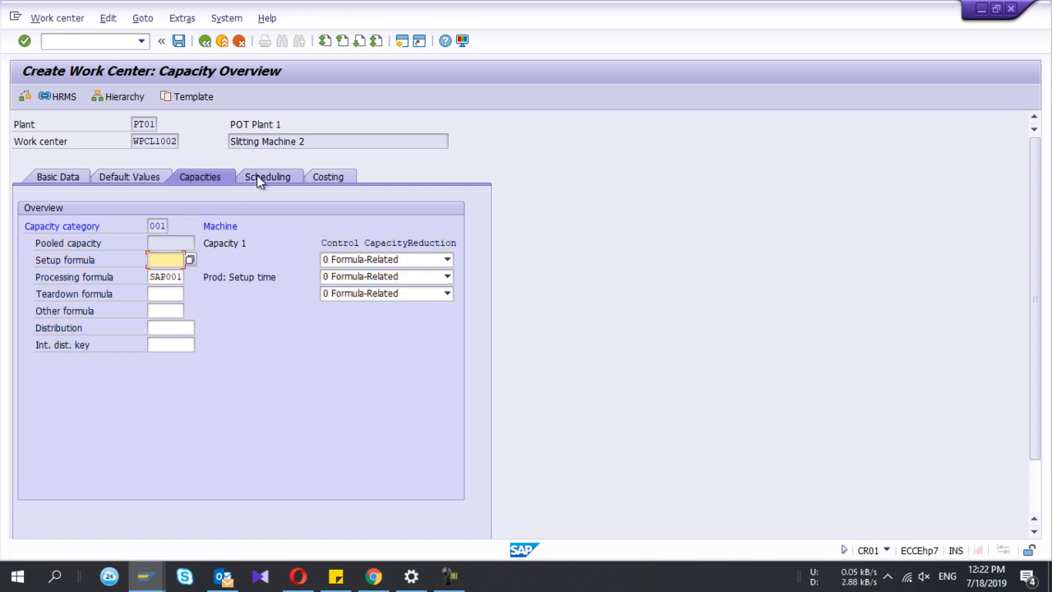
On Scheduling, set capacity category 001 and setup formula SAP001.
{"action": "left_click", "coordinate": [264, 178]}
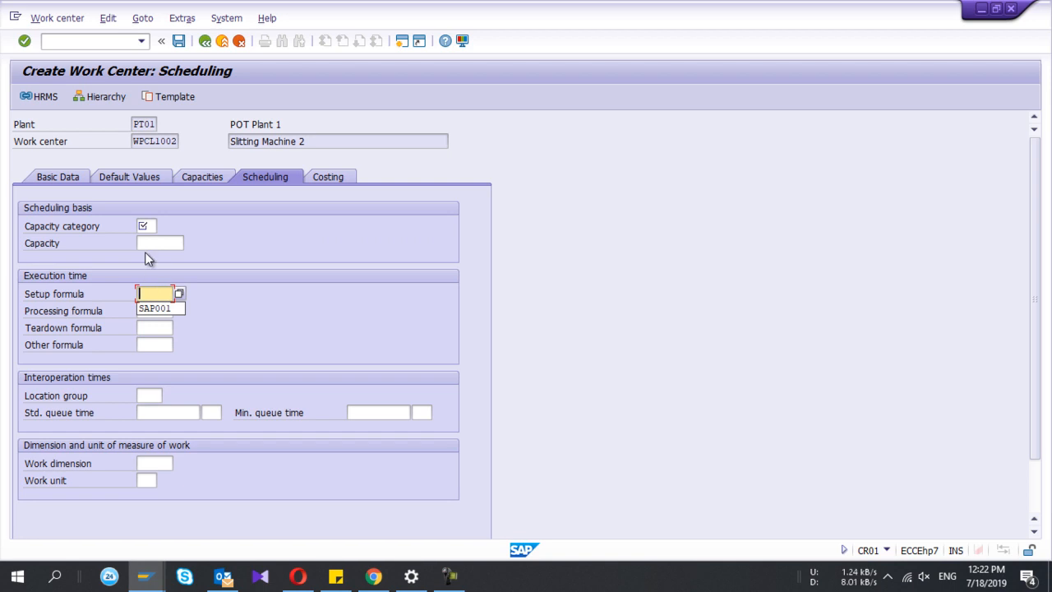
{"action": "left_click", "coordinate": [144, 227]}
{"action": "type", "text": "001"}
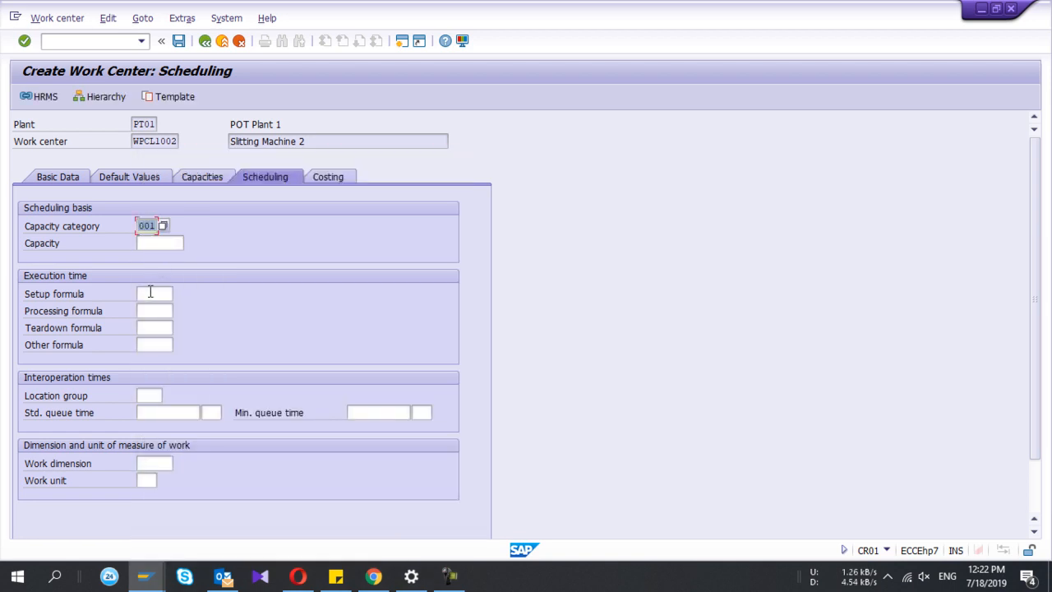
{"action": "mouse_move", "coordinate": [181, 305]}
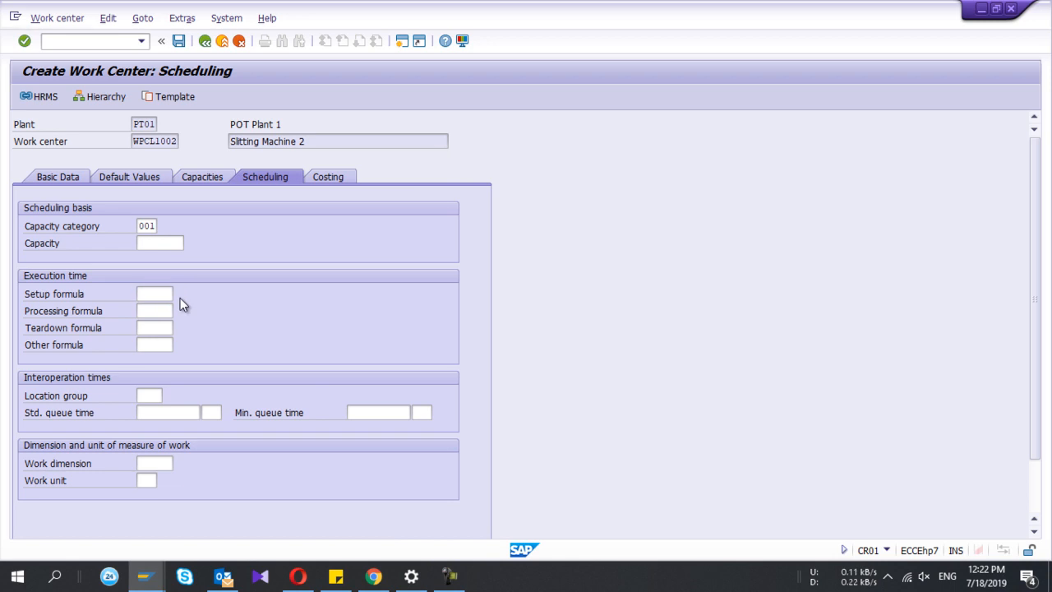
{"action": "left_click", "coordinate": [155, 292]}
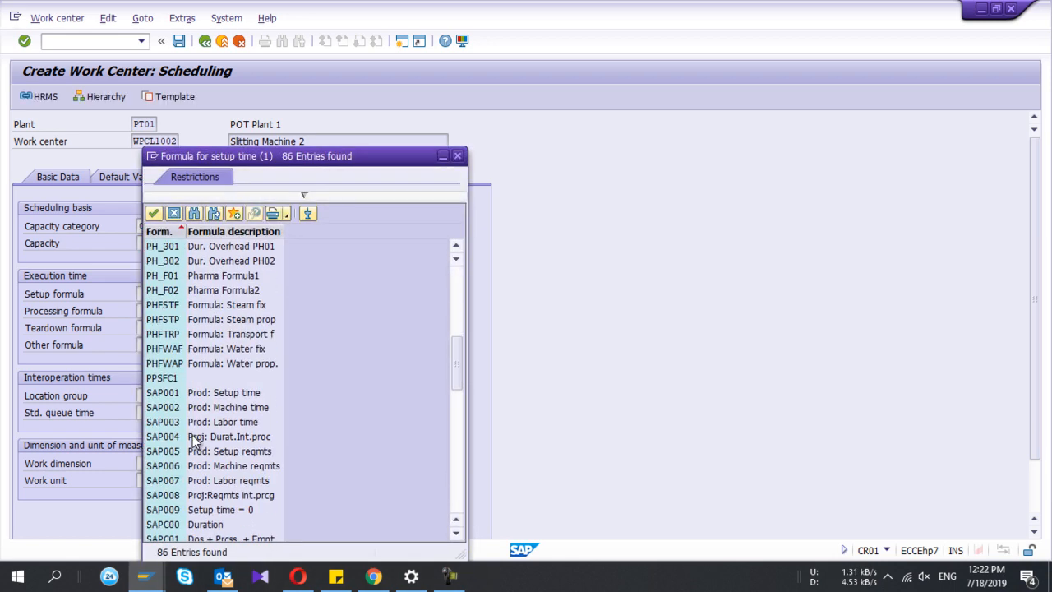
{"action": "left_click", "coordinate": [161, 391]}
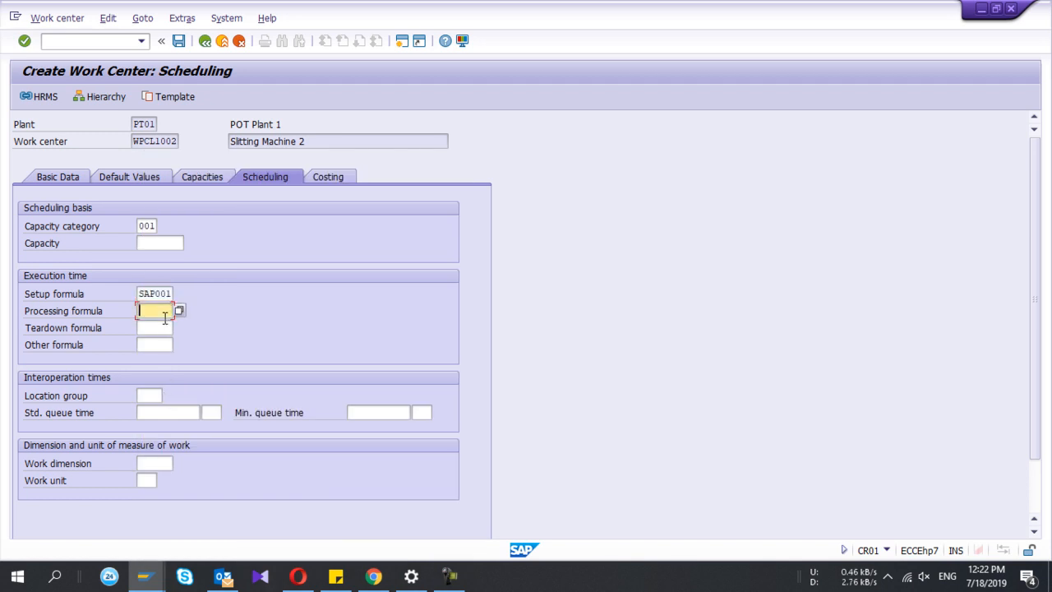
Set processing formula SAP002 and teardown formula SAP003.
{"action": "type", "text": "SAP002"}
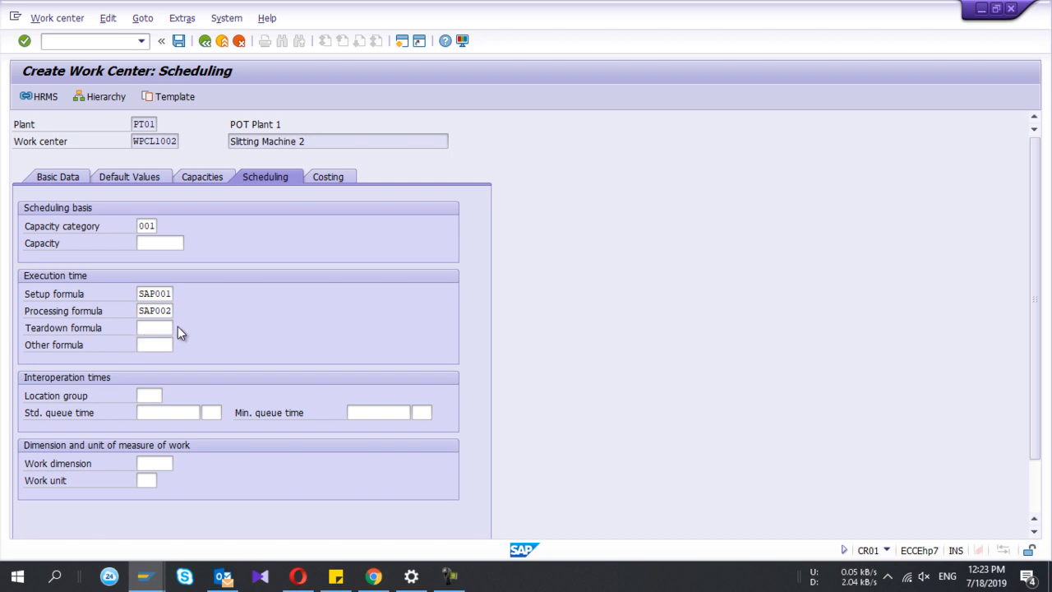
{"action": "left_click", "coordinate": [171, 328]}
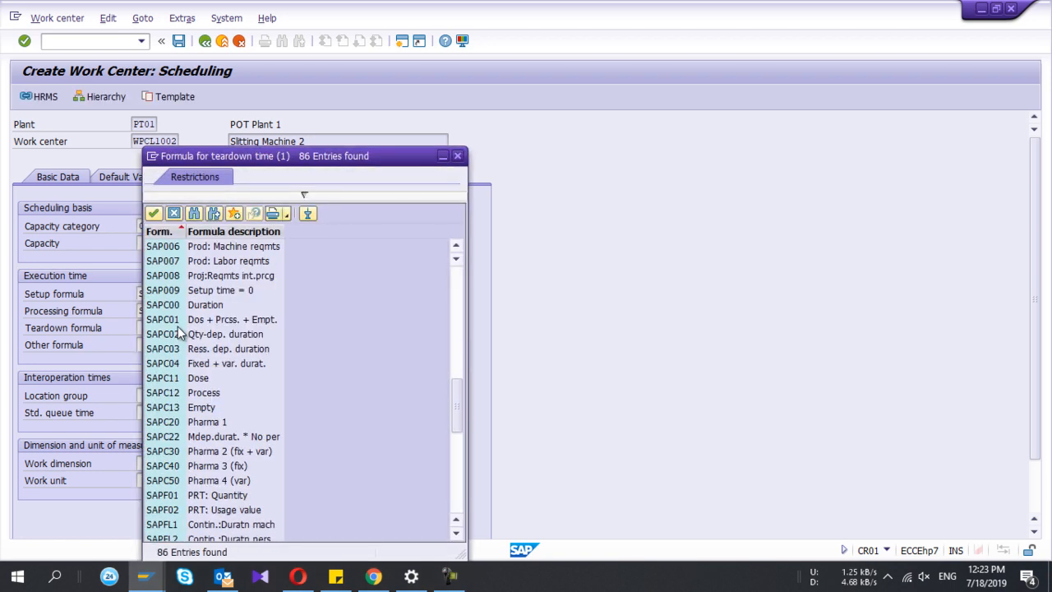
{"action": "scroll", "scroll_direction": "up", "scroll_amount": 3}
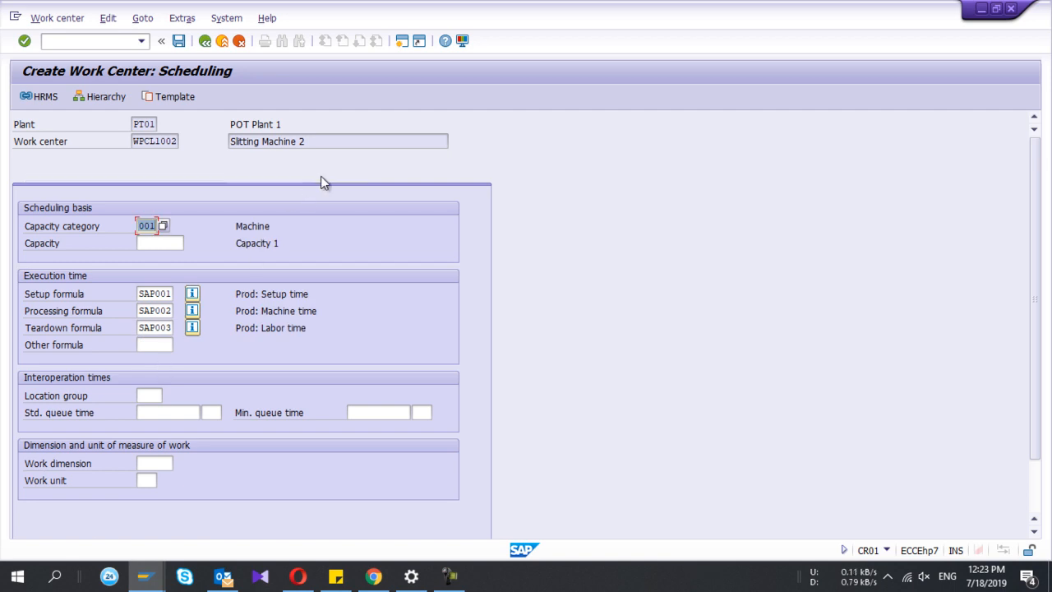
{"action": "left_click", "coordinate": [325, 176]}
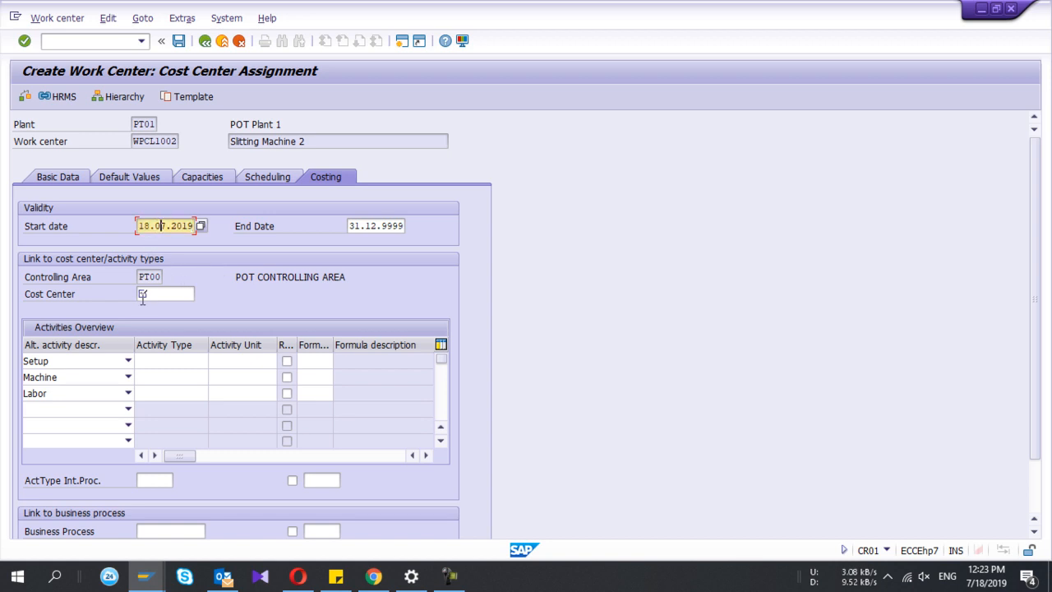
Link cost center 123456 under controlling area PT00 to the work center's costing data.
{"action": "left_click", "coordinate": [164, 292]}
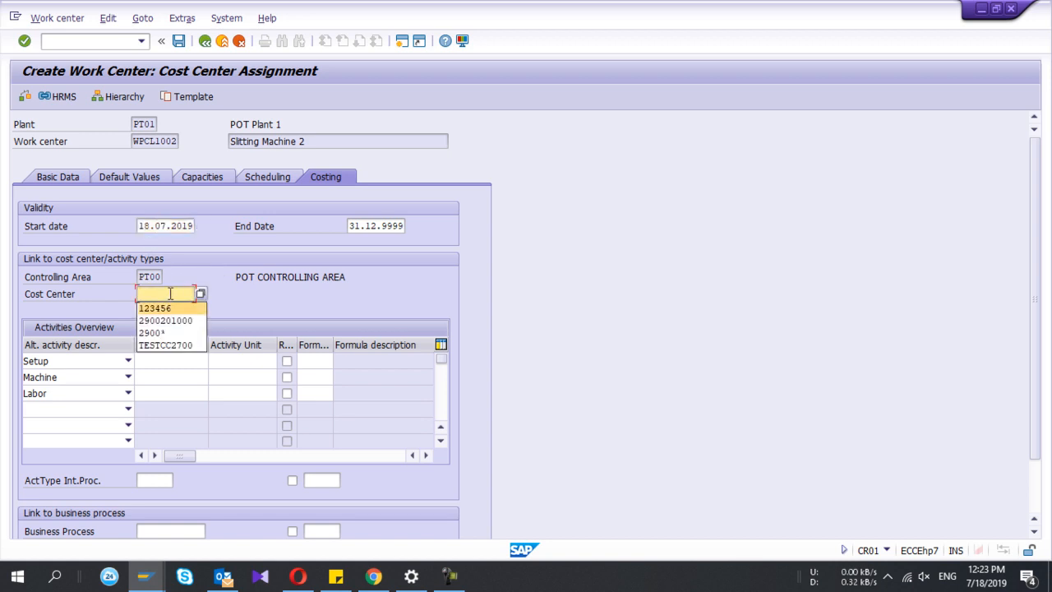
{"action": "left_click", "coordinate": [155, 308]}
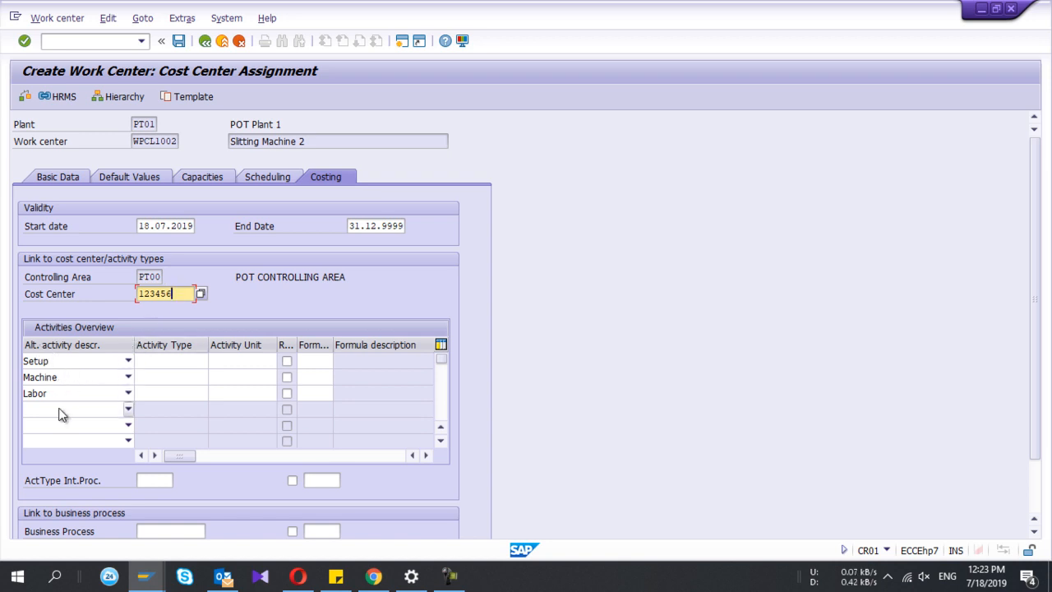
{"action": "left_click", "coordinate": [168, 362]}
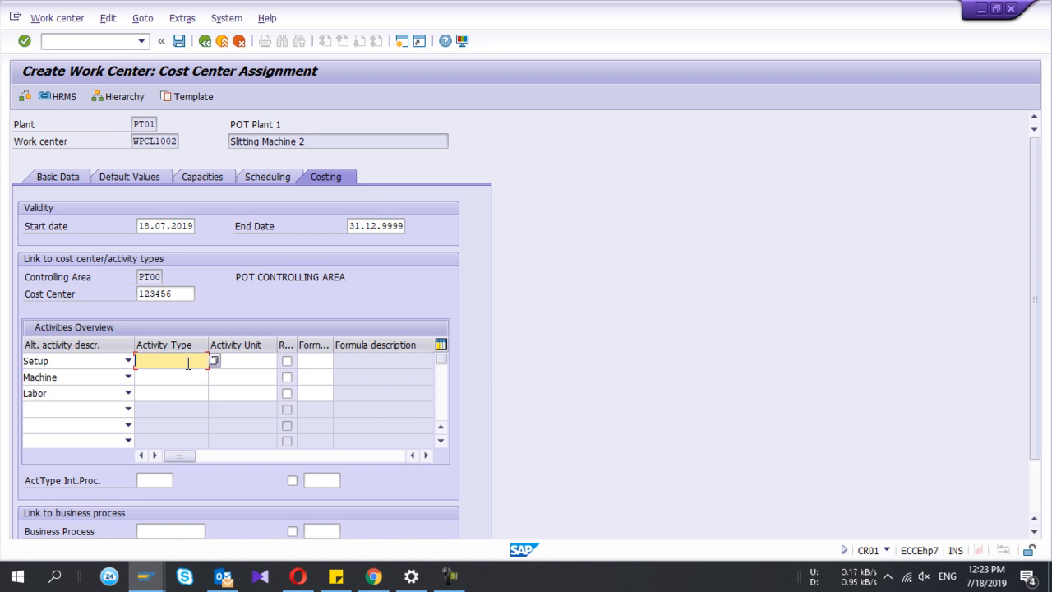
{"action": "mouse_move", "coordinate": [146, 575]}
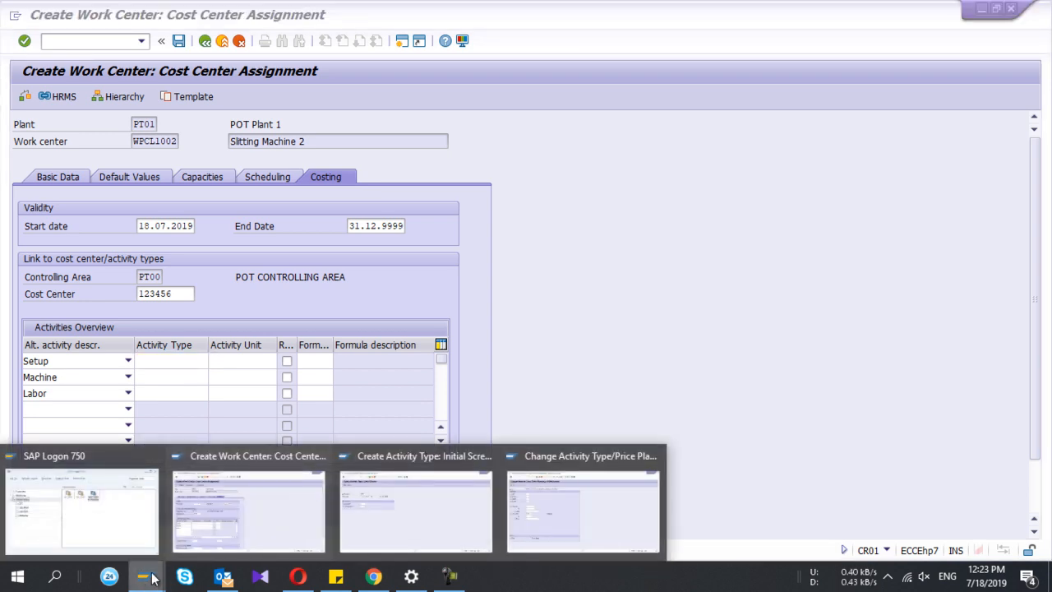
Switch to the KL01 session and enter new activity type code TSET.
{"action": "left_click", "coordinate": [414, 509]}
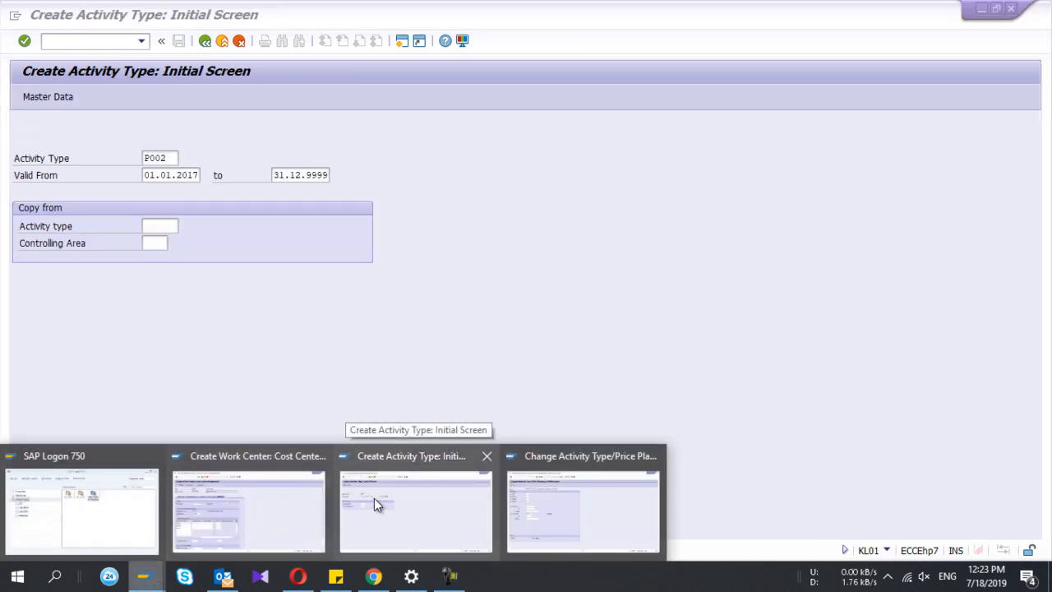
{"action": "left_click", "coordinate": [414, 509]}
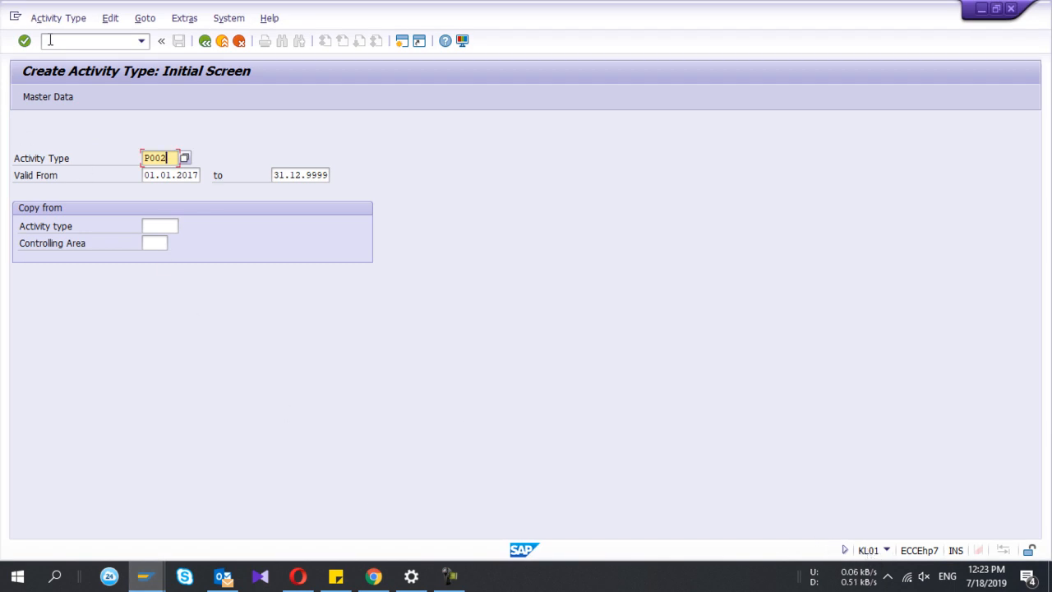
{"action": "type", "text": "/nk"}
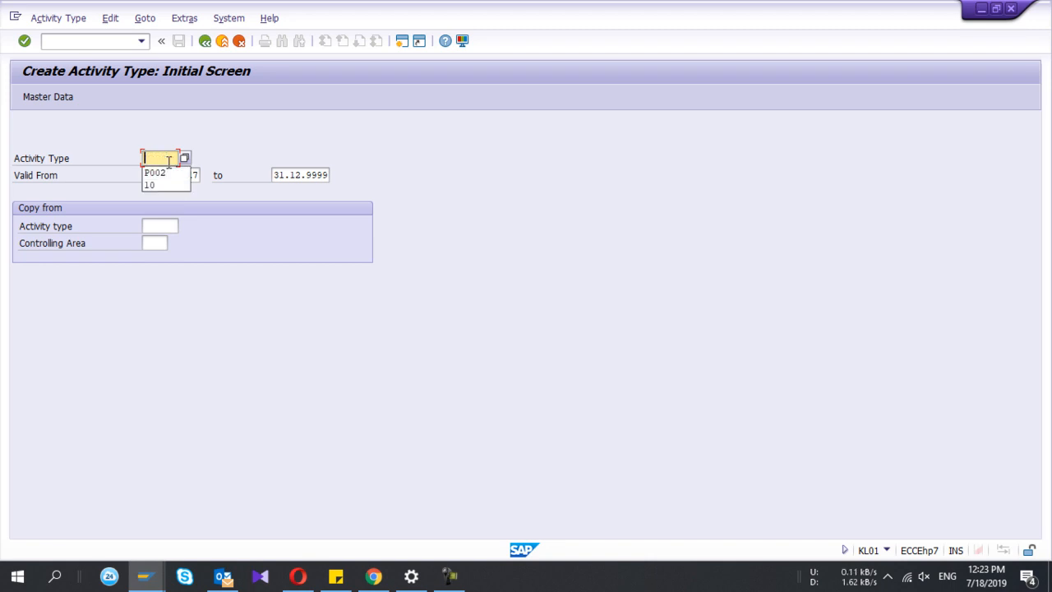
{"action": "left_click", "coordinate": [171, 174]}
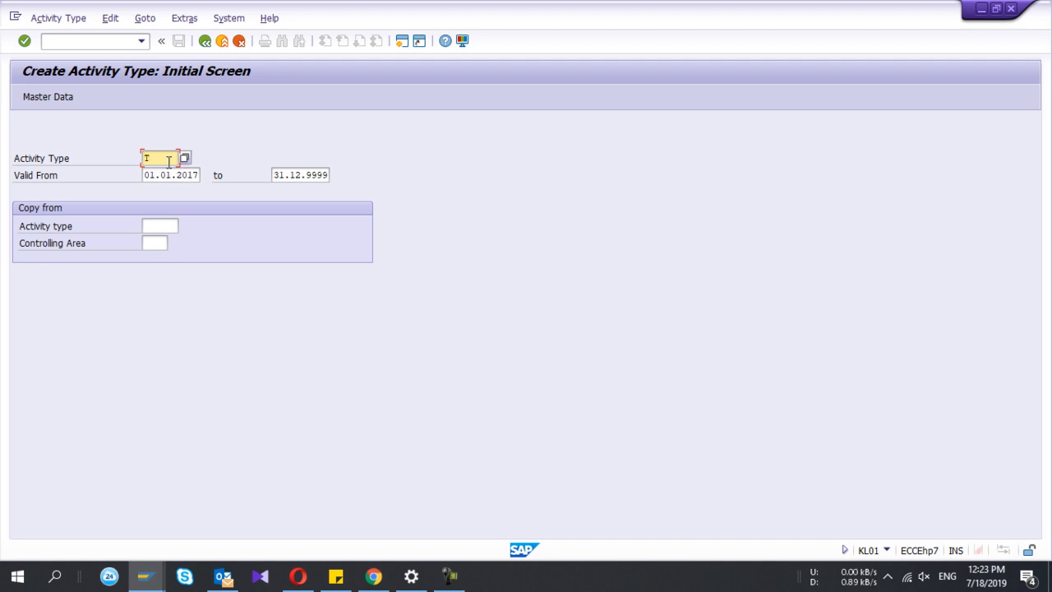
{"action": "left_click", "coordinate": [161, 158]}
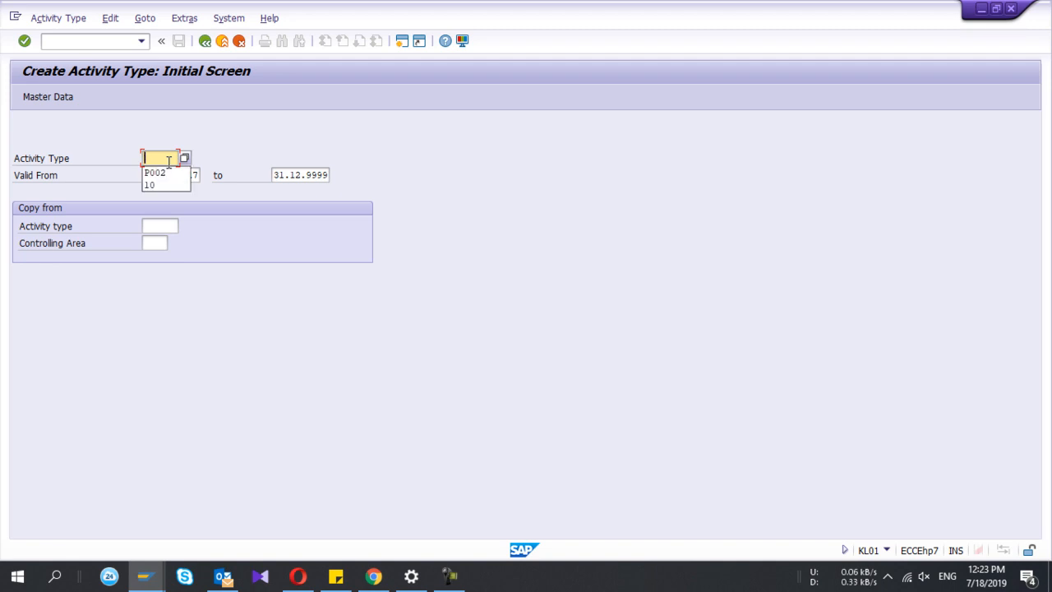
{"action": "type", "text": "TMA"}
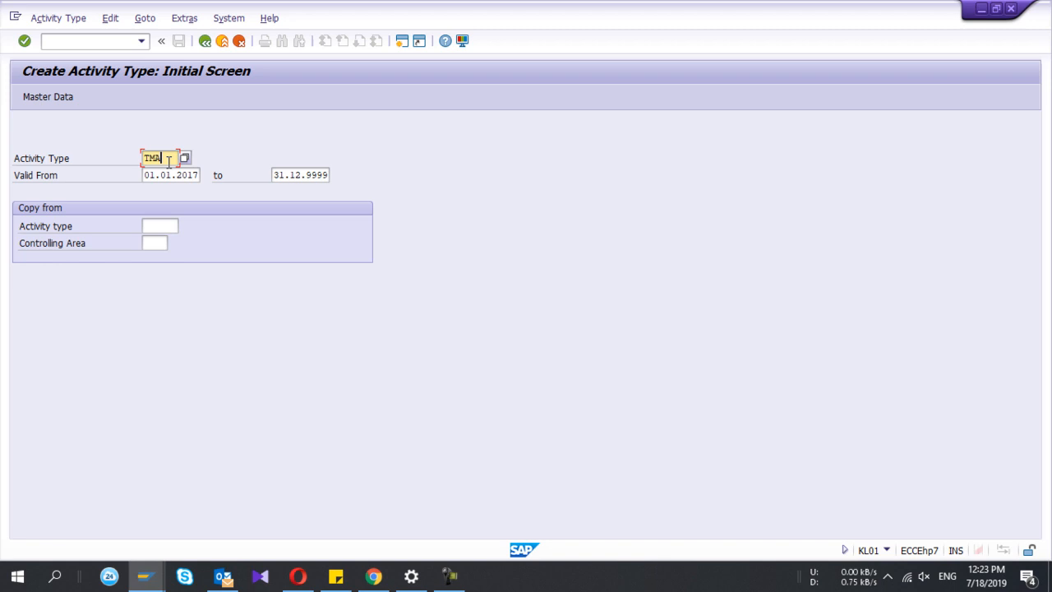
{"action": "type", "text": "TST"}
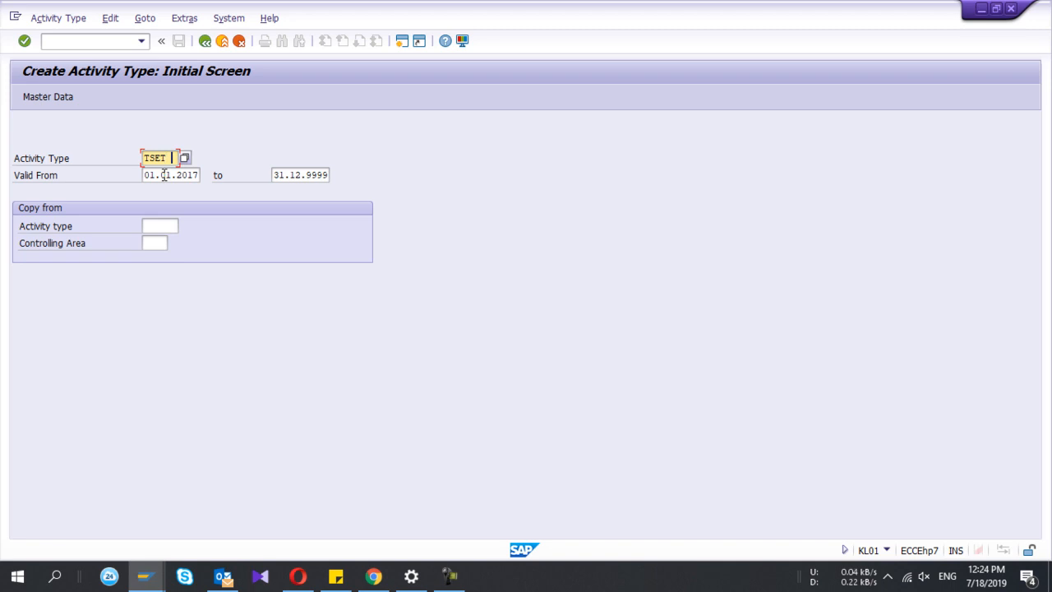
Set the valid-from date of TSET to 18.07.2019.
{"action": "left_click", "coordinate": [171, 175]}
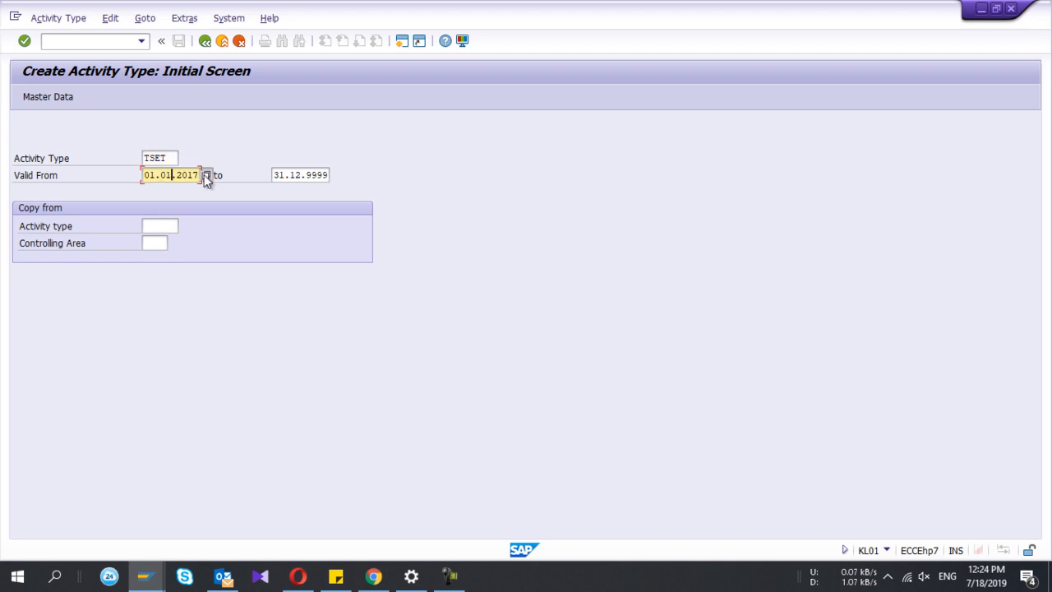
{"action": "left_click", "coordinate": [207, 175]}
{"action": "type", "text": "9"}
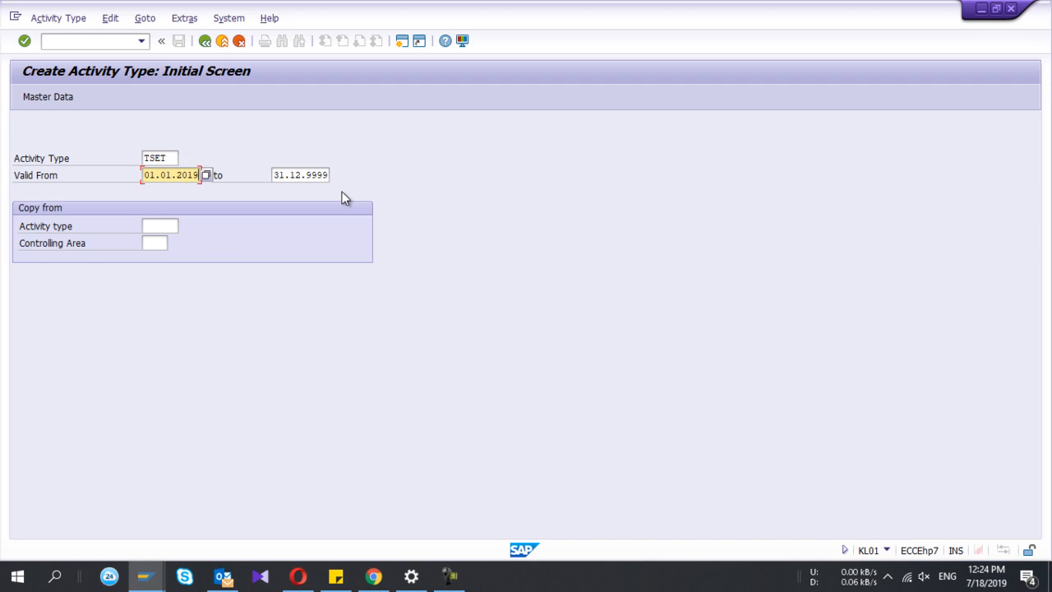
{"action": "type", "text": "07"}
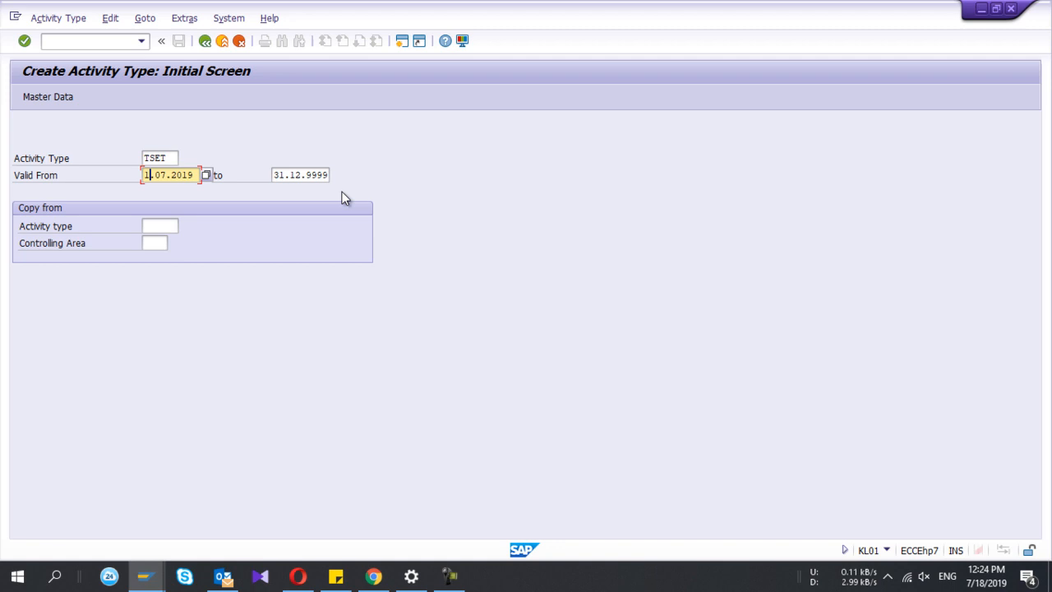
{"action": "type", "text": "18.07.2019"}
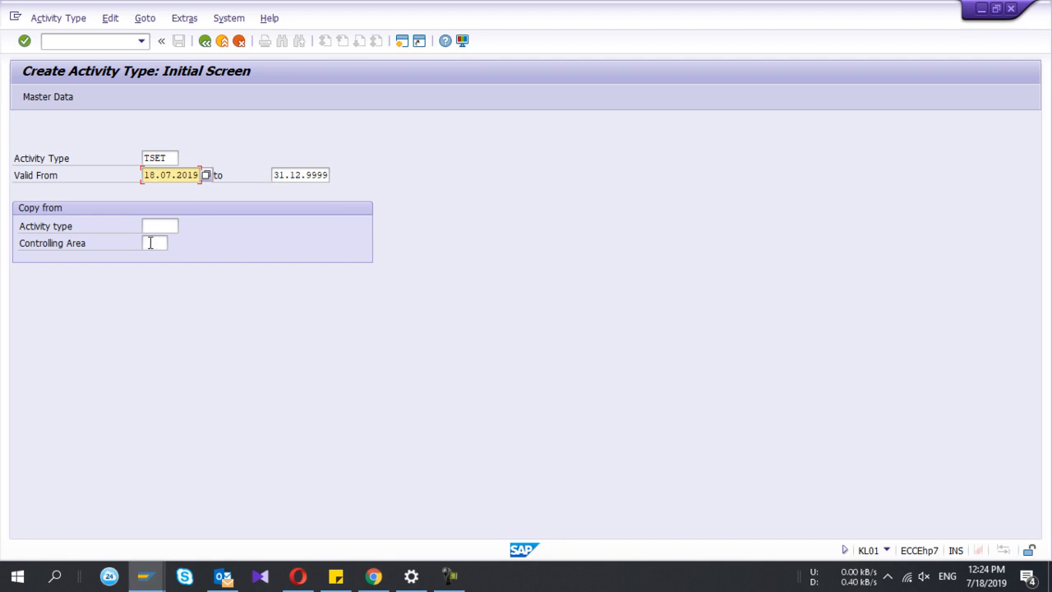
Copy TSET's settings from reference activity type P001 MACHINE in controlling area PT00.
{"action": "left_click", "coordinate": [155, 243]}
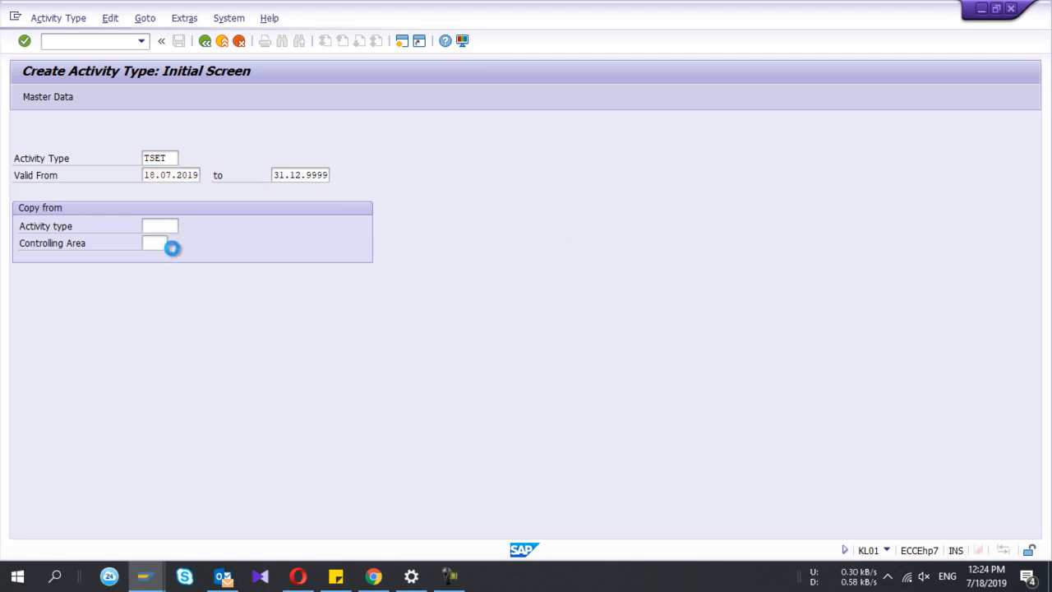
{"action": "left_click", "coordinate": [171, 243]}
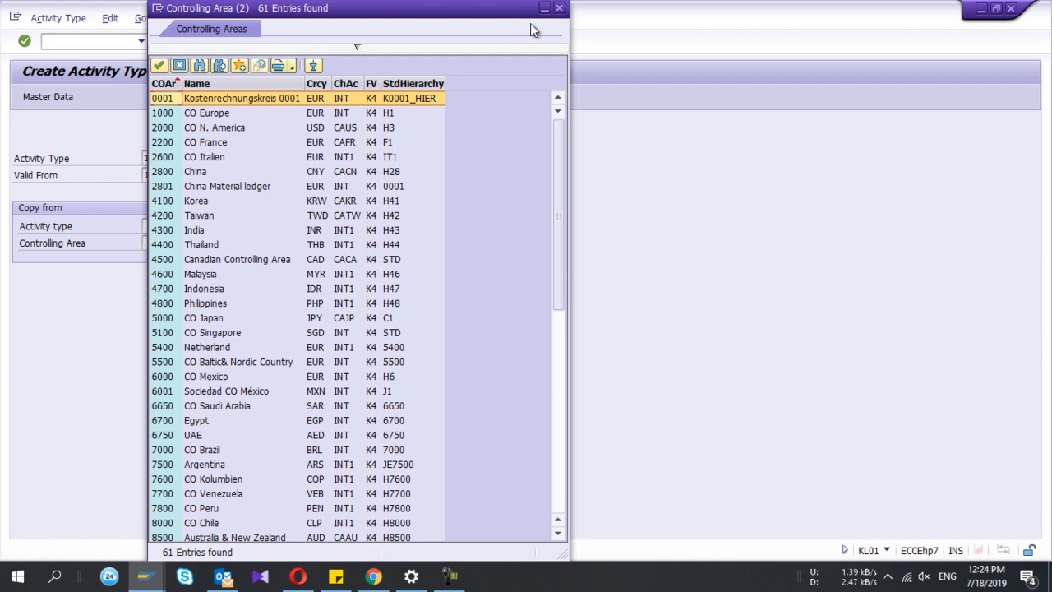
{"action": "left_click", "coordinate": [559, 6]}
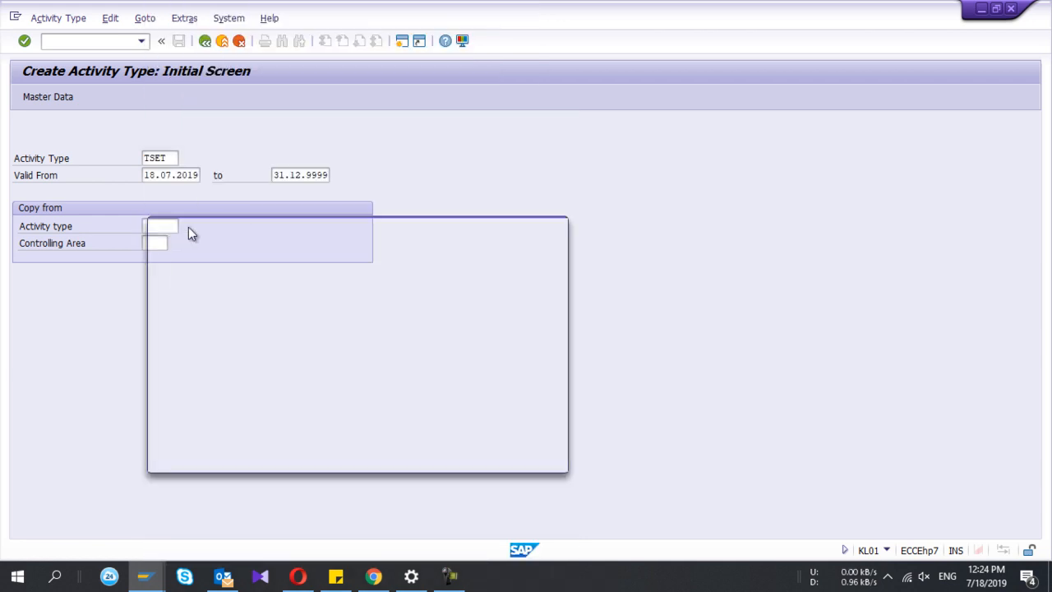
{"action": "left_click", "coordinate": [161, 227]}
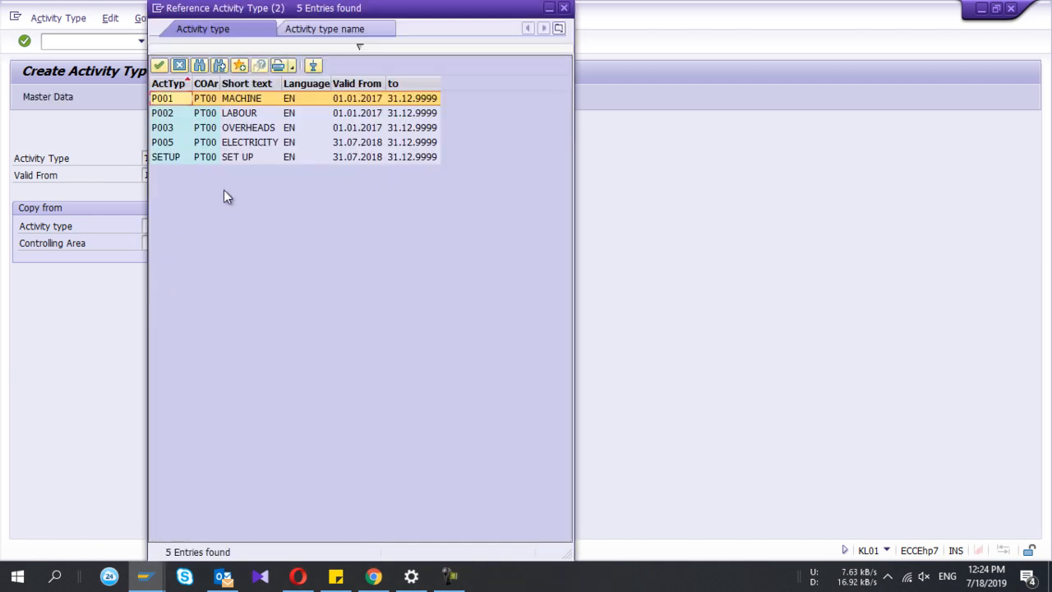
{"action": "double_click", "coordinate": [161, 99]}
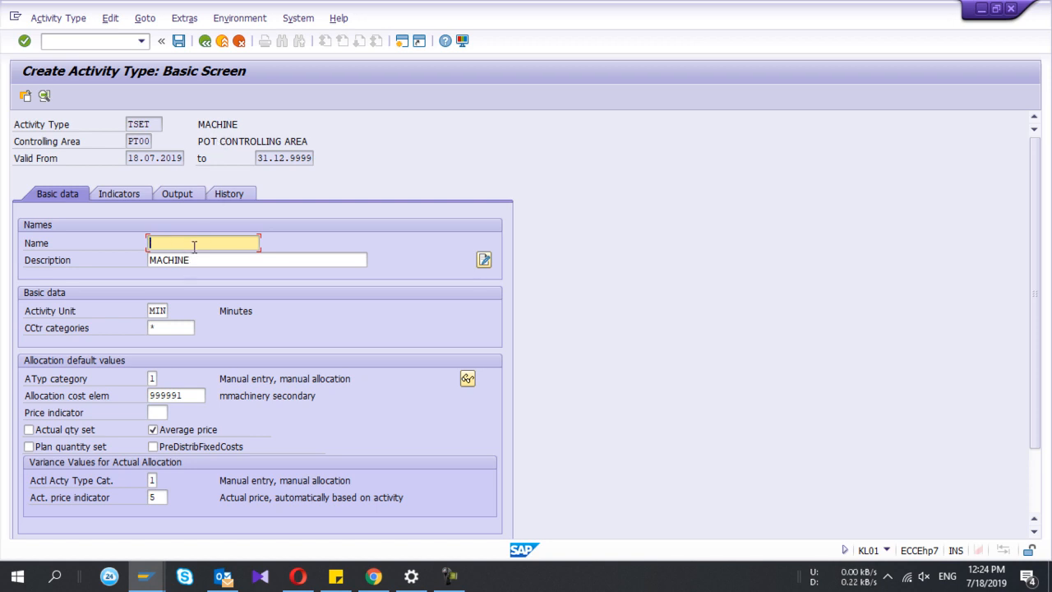
Name TSET 'Set Up New' with activity unit HR and Labour cost element 999992.
{"action": "type", "text": "Set Up New"}
{"action": "left_click", "coordinate": [158, 310]}
{"action": "type", "text": "HR"}
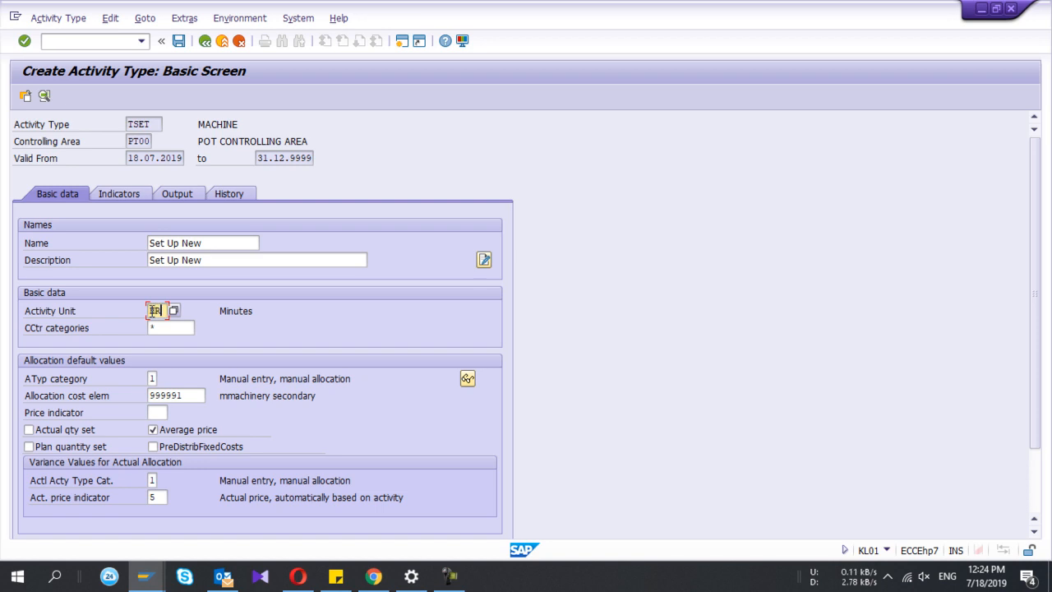
{"action": "left_click", "coordinate": [174, 394]}
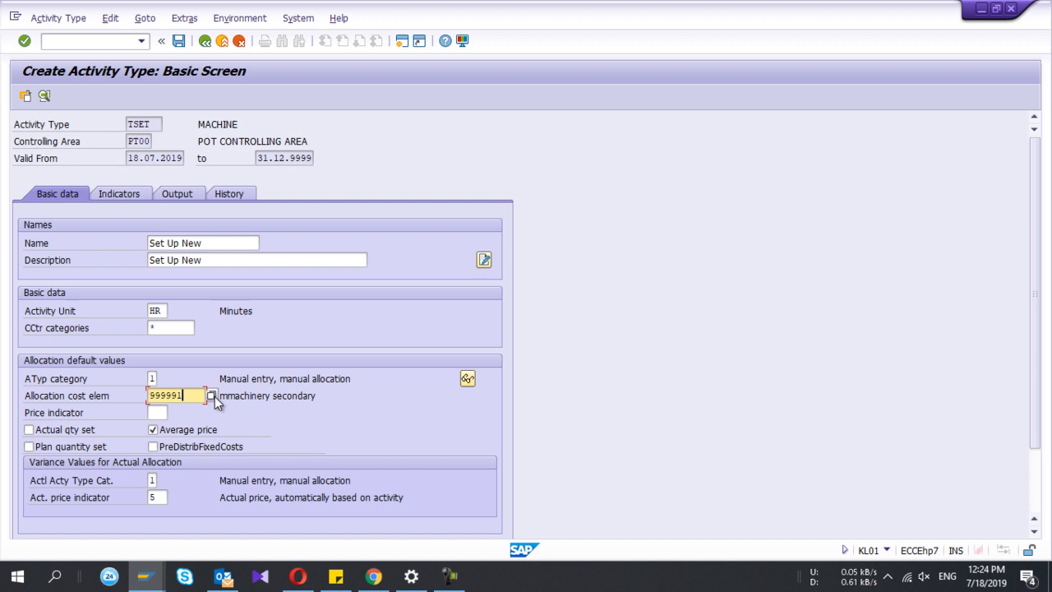
{"action": "left_click", "coordinate": [212, 394]}
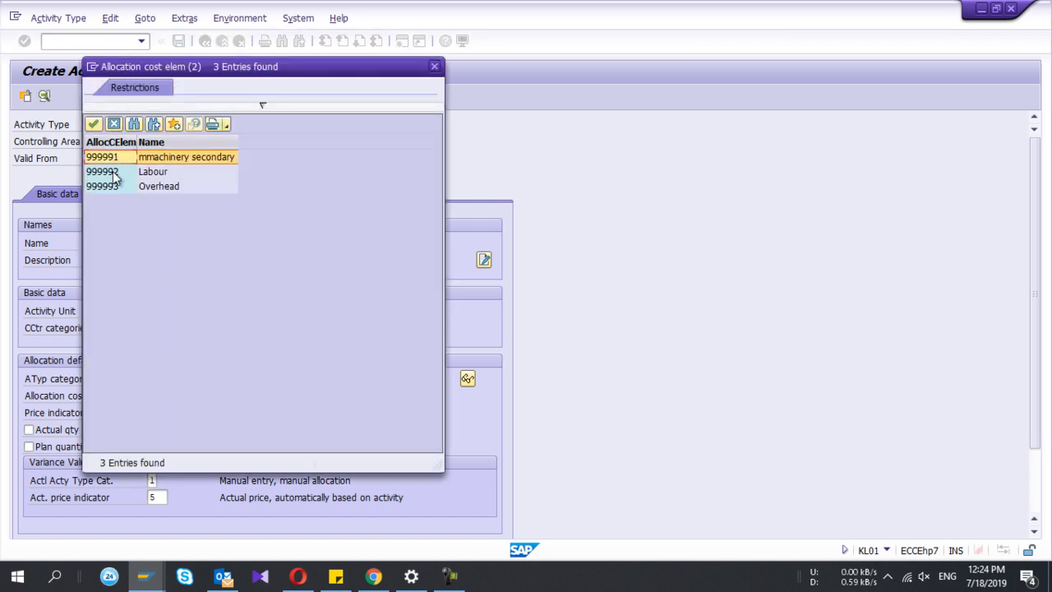
{"action": "double_click", "coordinate": [102, 171]}
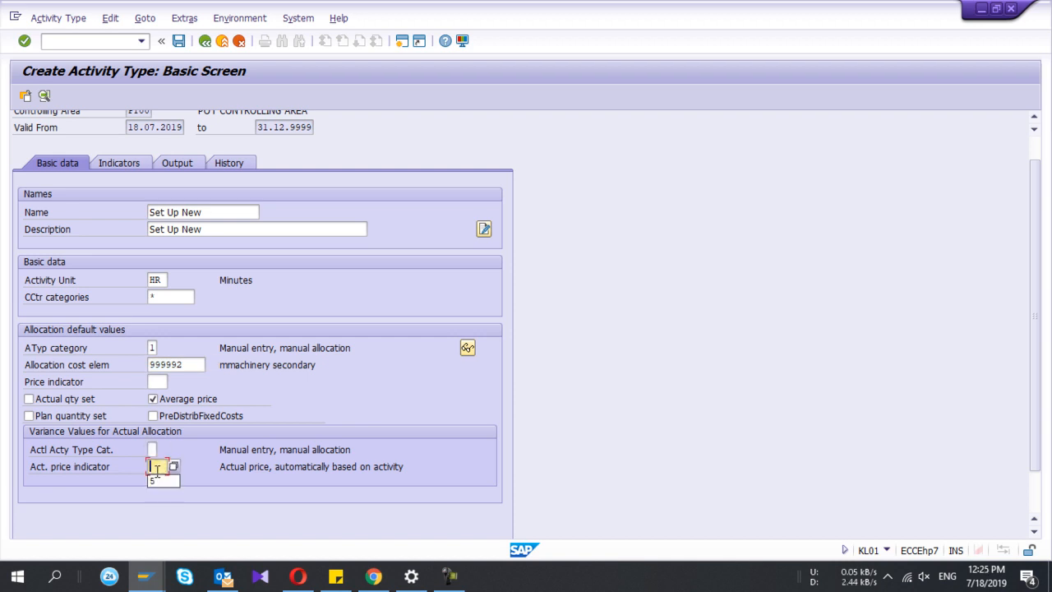
Set plan-price indicator 1, clear actual price fields, review the other tabs and save TSET.
{"action": "left_click", "coordinate": [153, 400]}
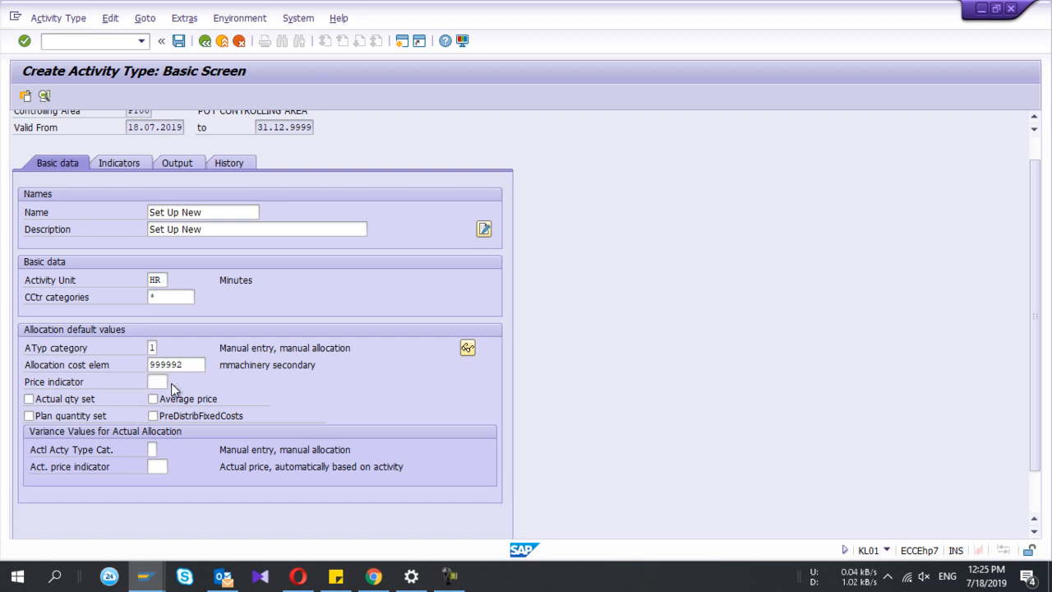
{"action": "left_click", "coordinate": [167, 382]}
{"action": "type", "text": "1"}
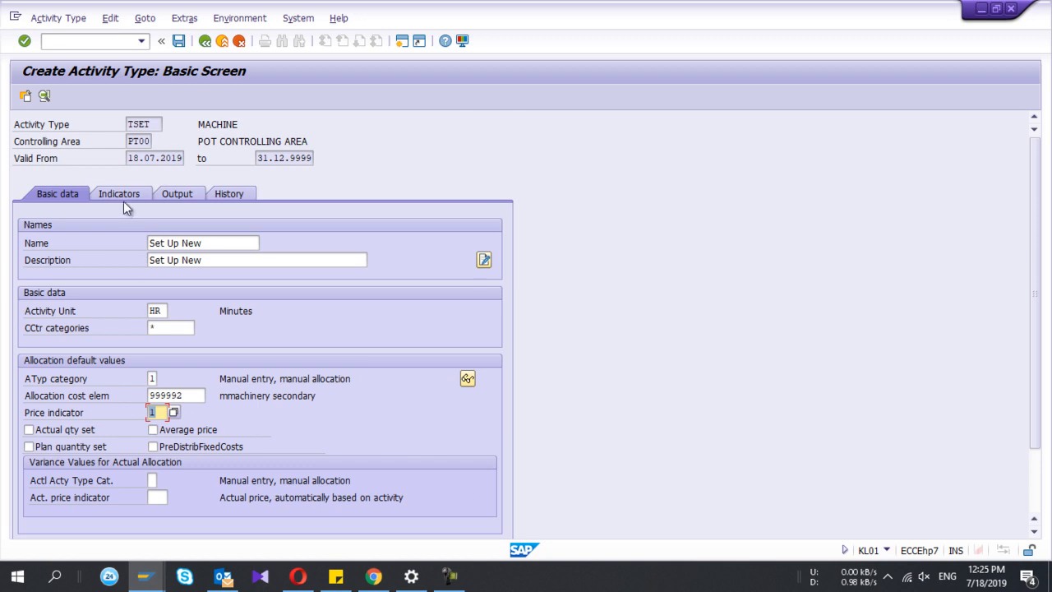
{"action": "left_click", "coordinate": [118, 194]}
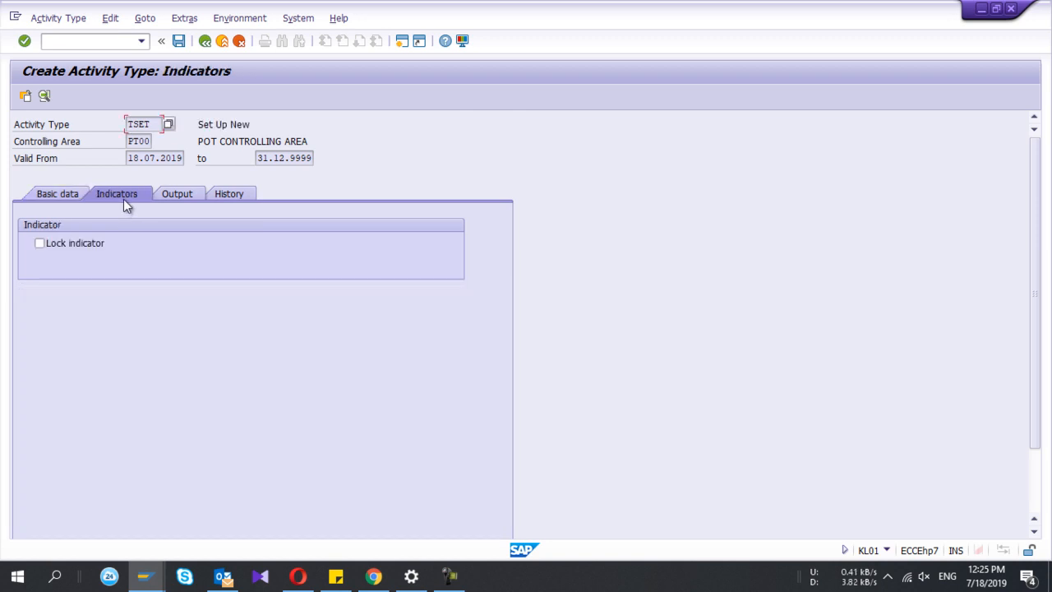
{"action": "left_click", "coordinate": [174, 194]}
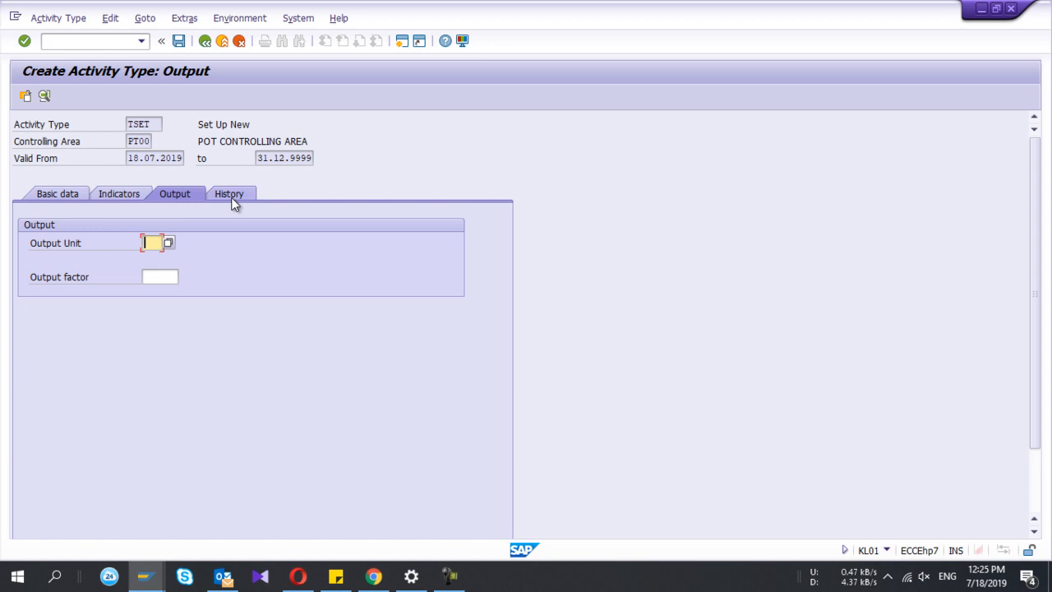
{"action": "left_click", "coordinate": [56, 194]}
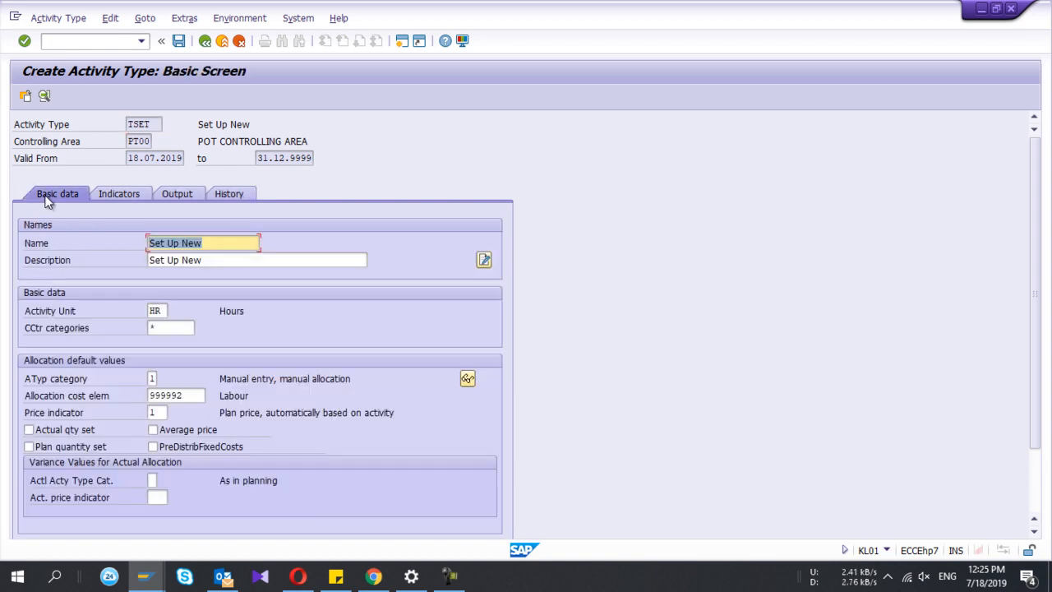
{"action": "left_click", "coordinate": [145, 125]}
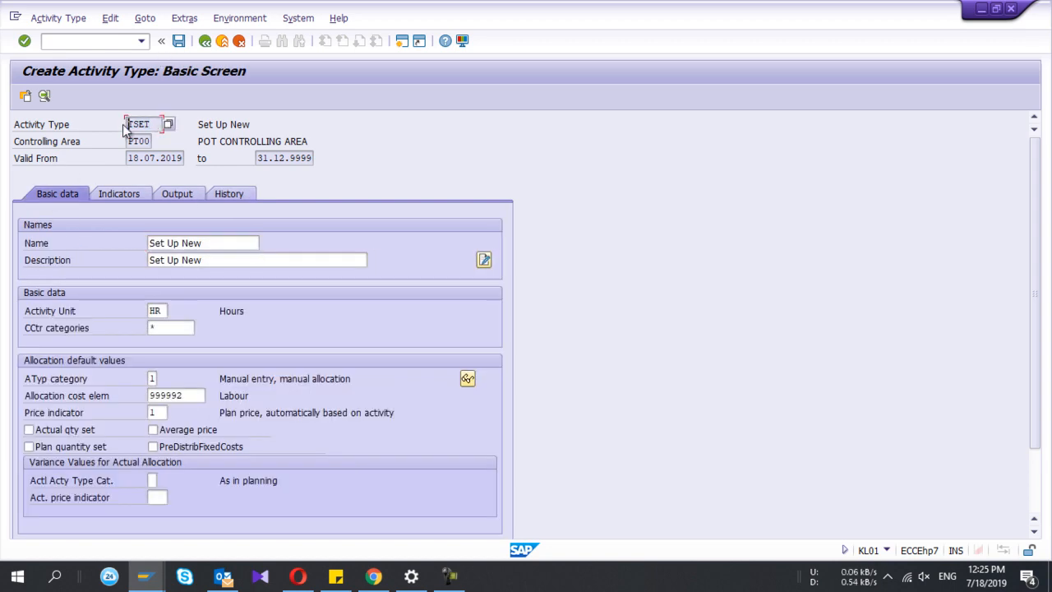
{"action": "left_click", "coordinate": [161, 41]}
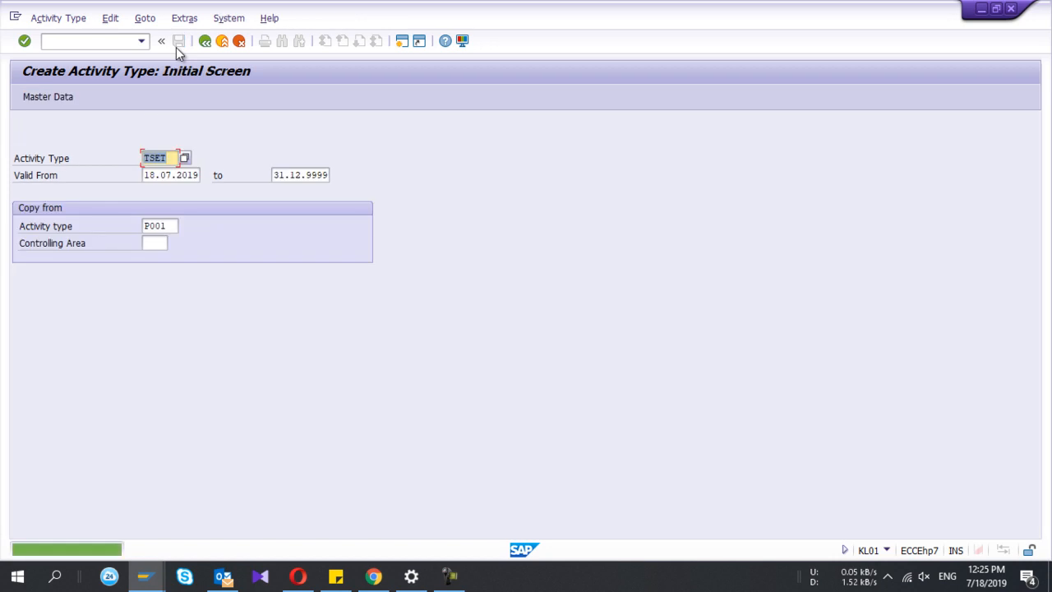
Start KP26 with version 0, periods 1–12 and fiscal year 2019.
{"action": "left_click", "coordinate": [177, 42]}
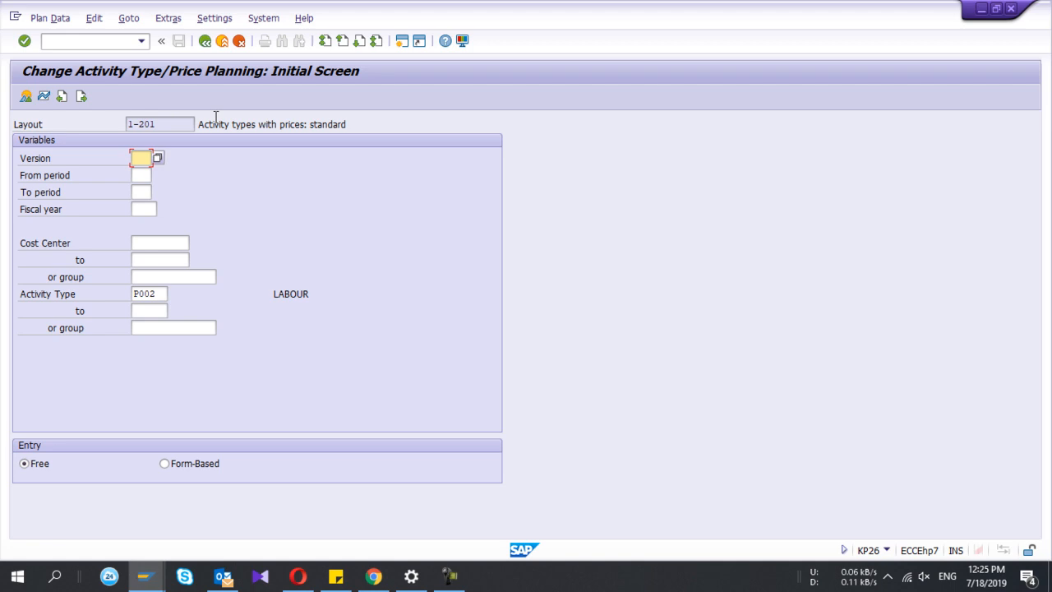
{"action": "mouse_move", "coordinate": [798, 483]}
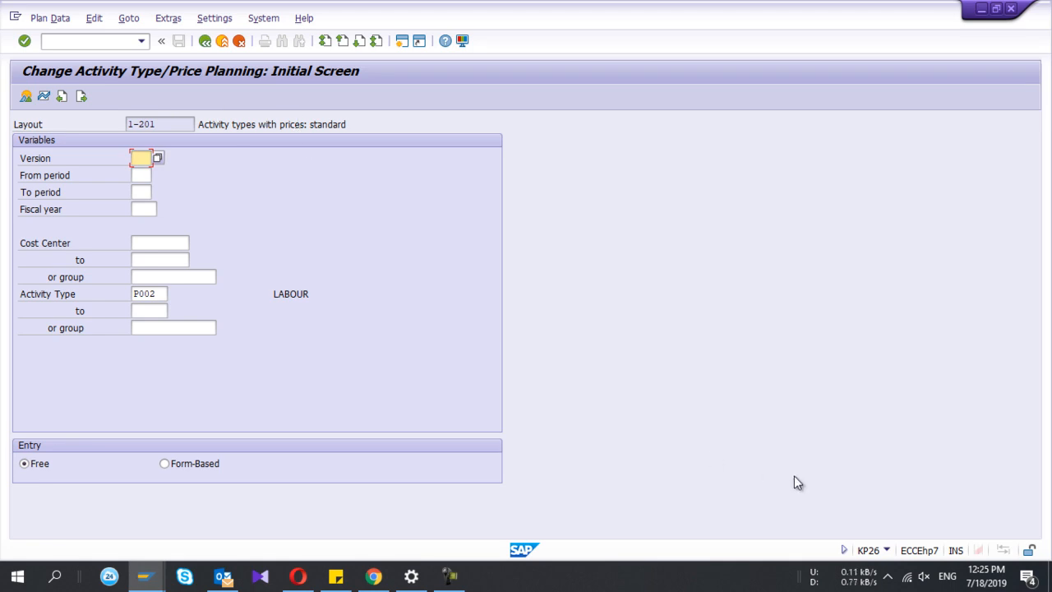
{"action": "type", "text": "/nkp26"}
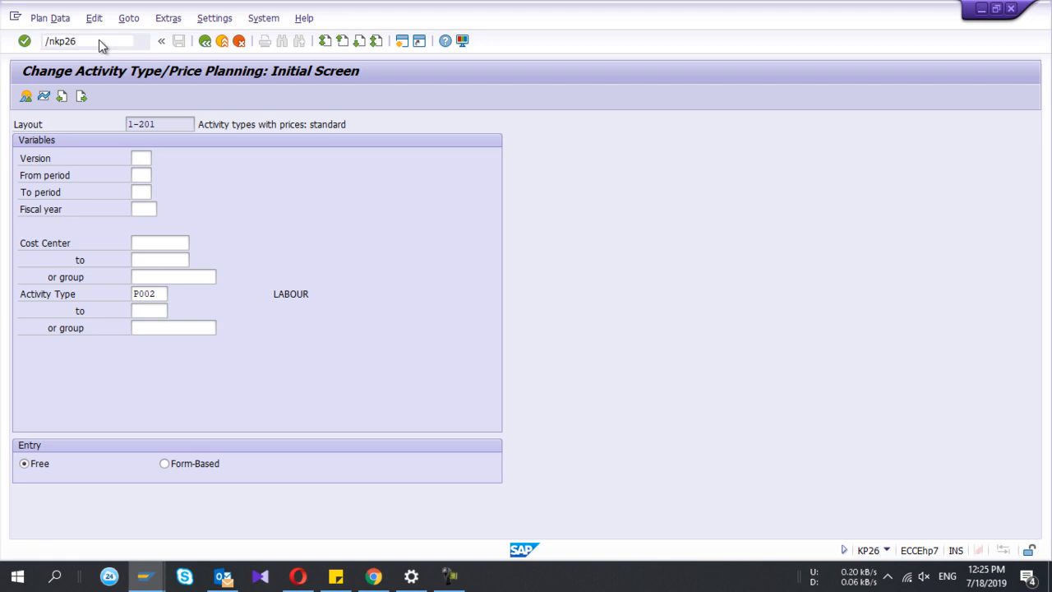
{"action": "left_click", "coordinate": [142, 157]}
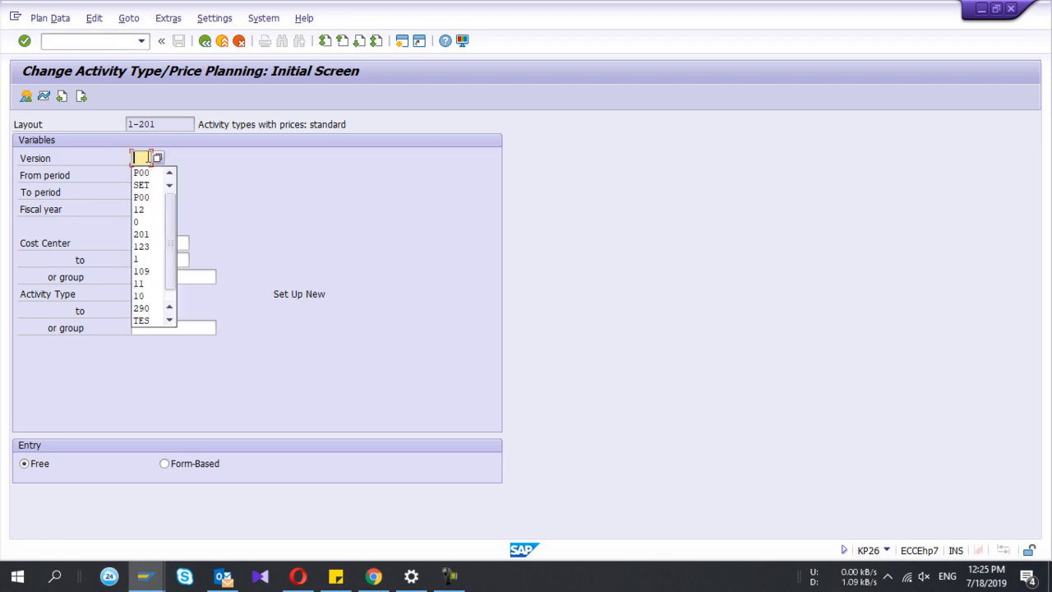
{"action": "left_click", "coordinate": [137, 220]}
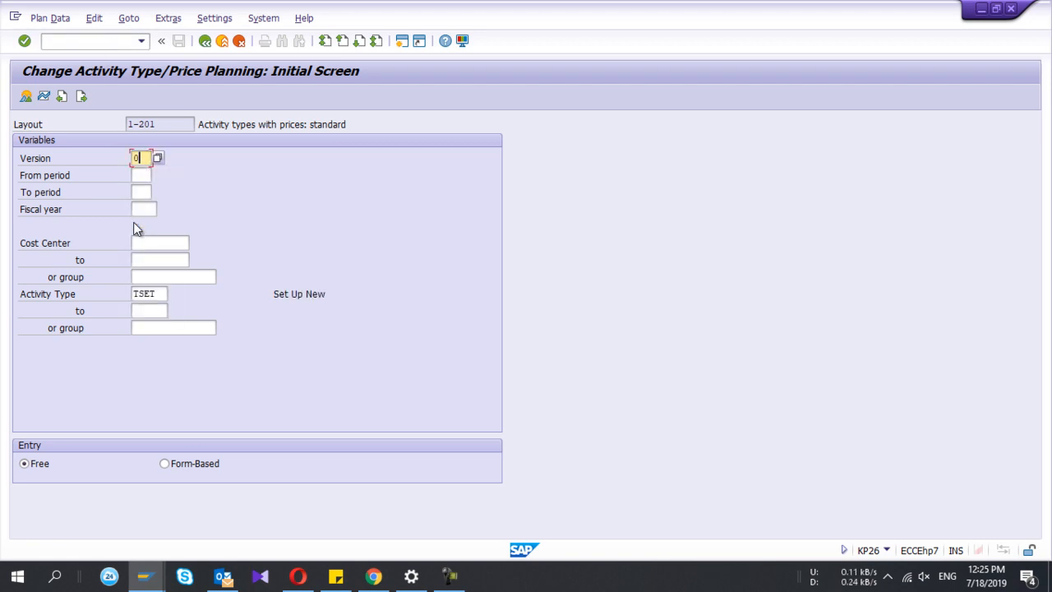
{"action": "left_click", "coordinate": [141, 175]}
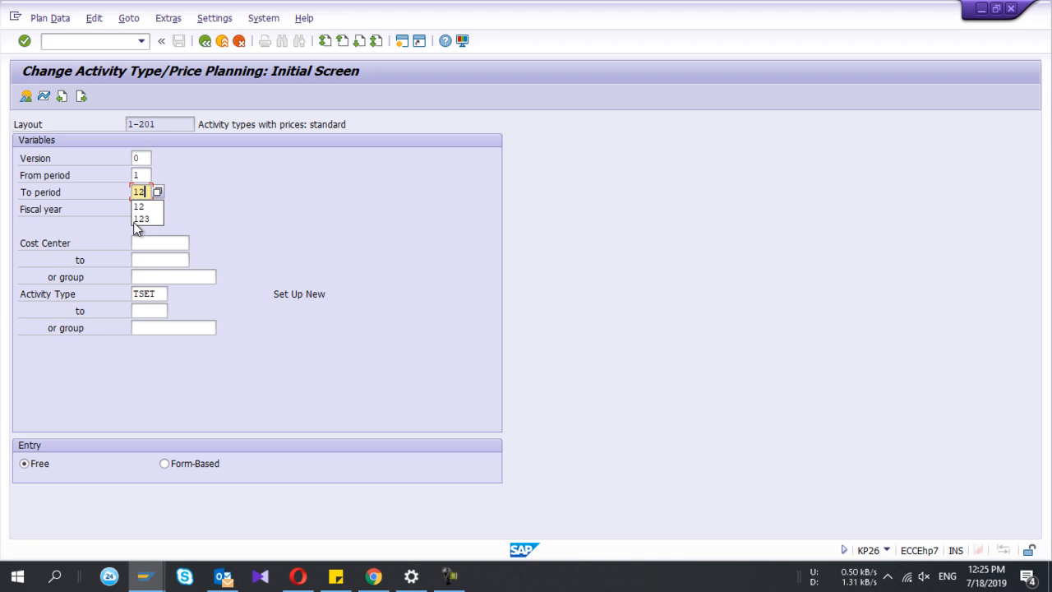
{"action": "left_click", "coordinate": [138, 206]}
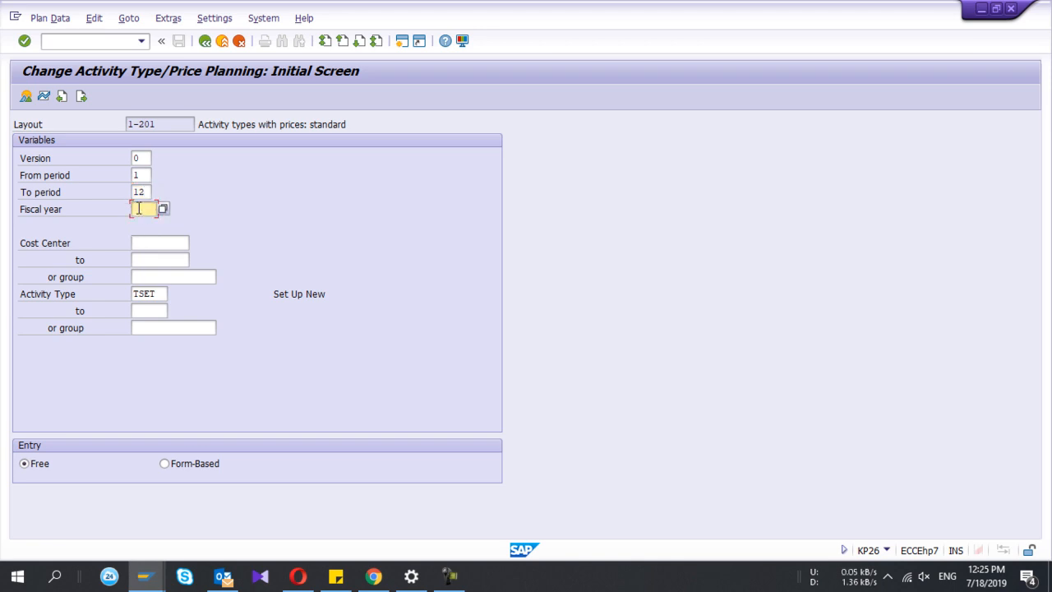
{"action": "type", "text": "2019"}
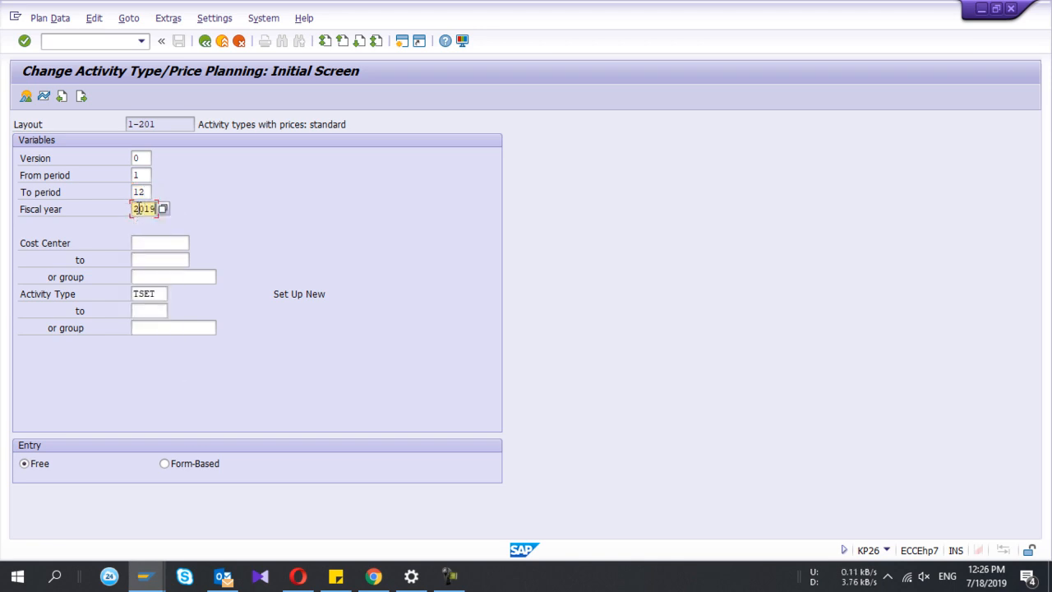
Select cost center 123456 and activity type TSET for price planning.
{"action": "left_click", "coordinate": [160, 242]}
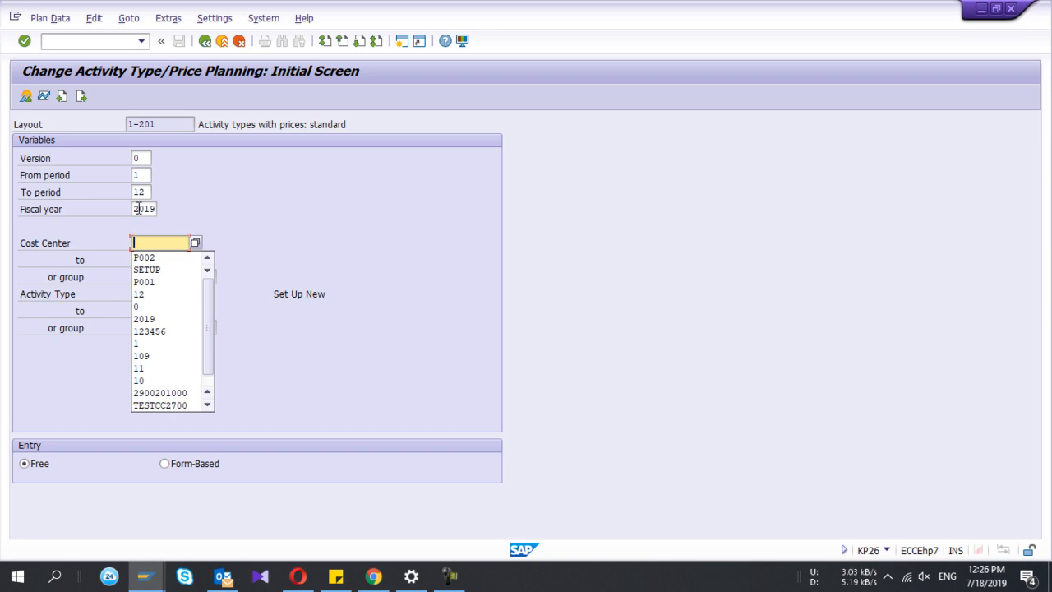
{"action": "left_click", "coordinate": [150, 330]}
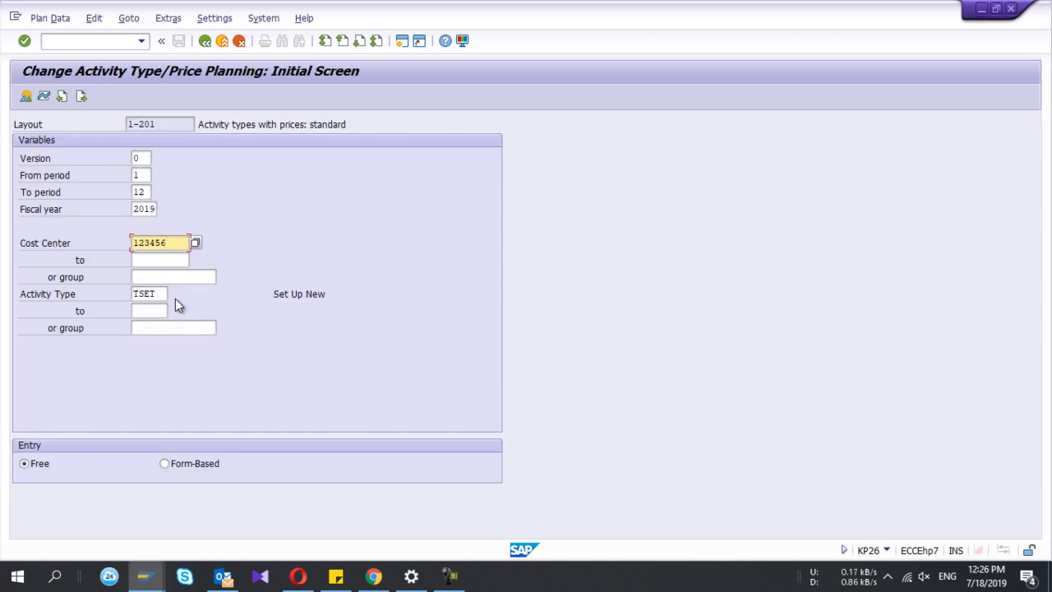
{"action": "left_click", "coordinate": [148, 293]}
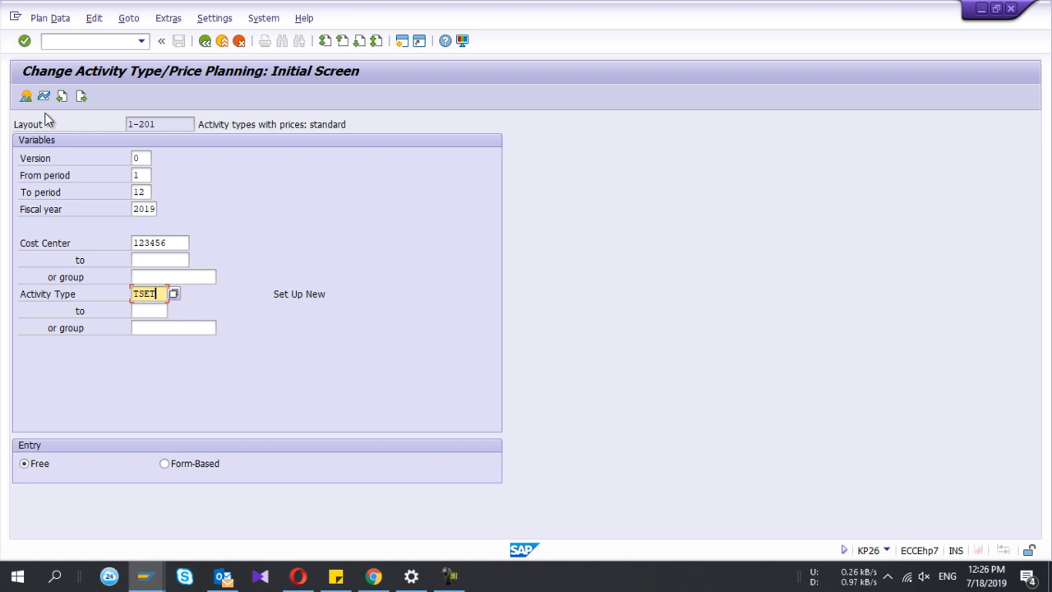
{"action": "mouse_move", "coordinate": [43, 96]}
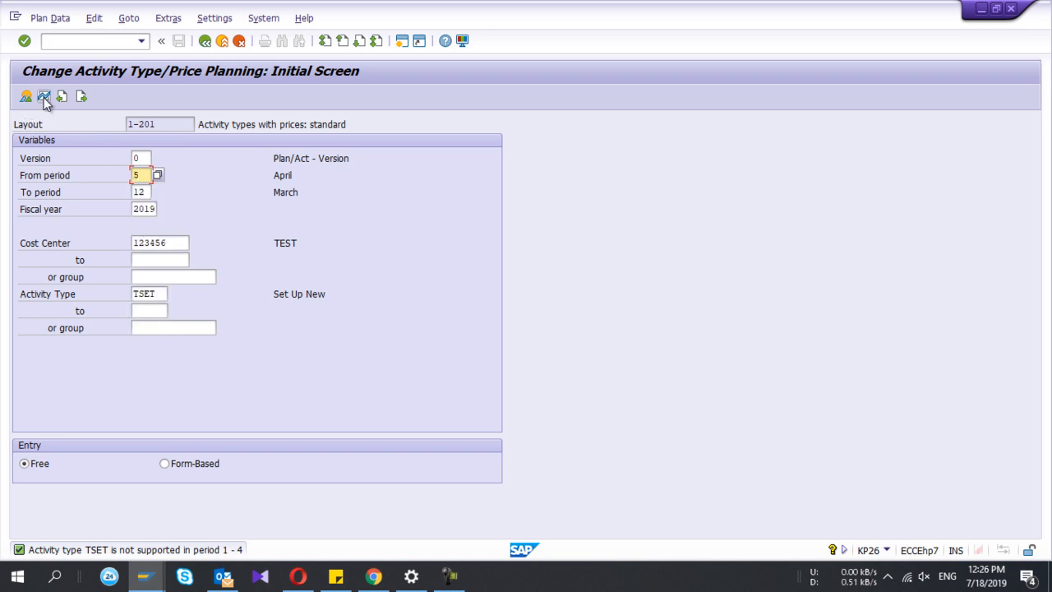
Plan TSET fixed prices of 10 for periods 5–10 and 12 for periods 11–12, then save.
{"action": "left_click", "coordinate": [43, 96]}
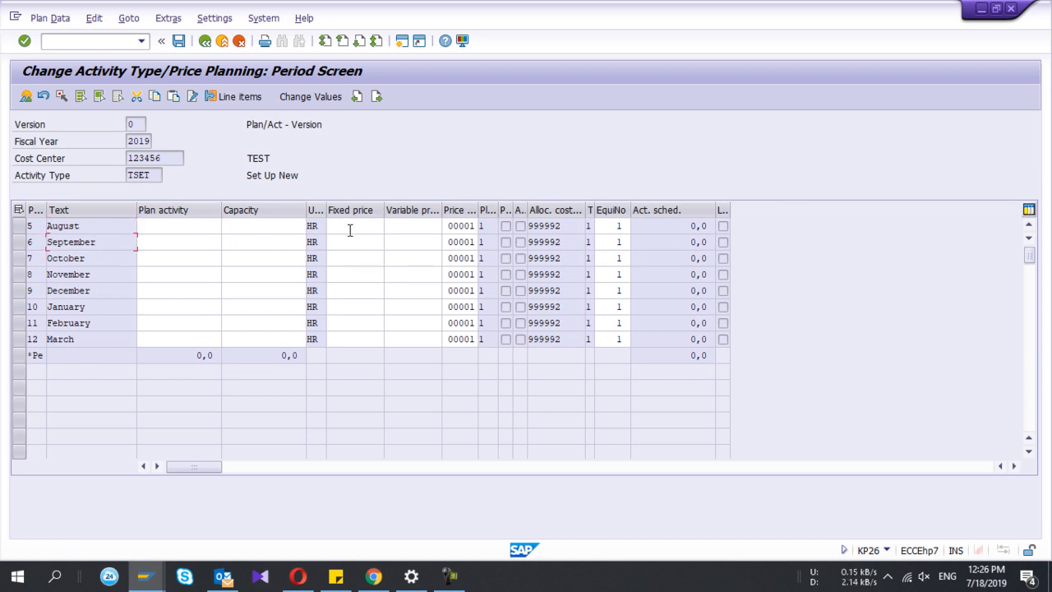
{"action": "left_click", "coordinate": [353, 225]}
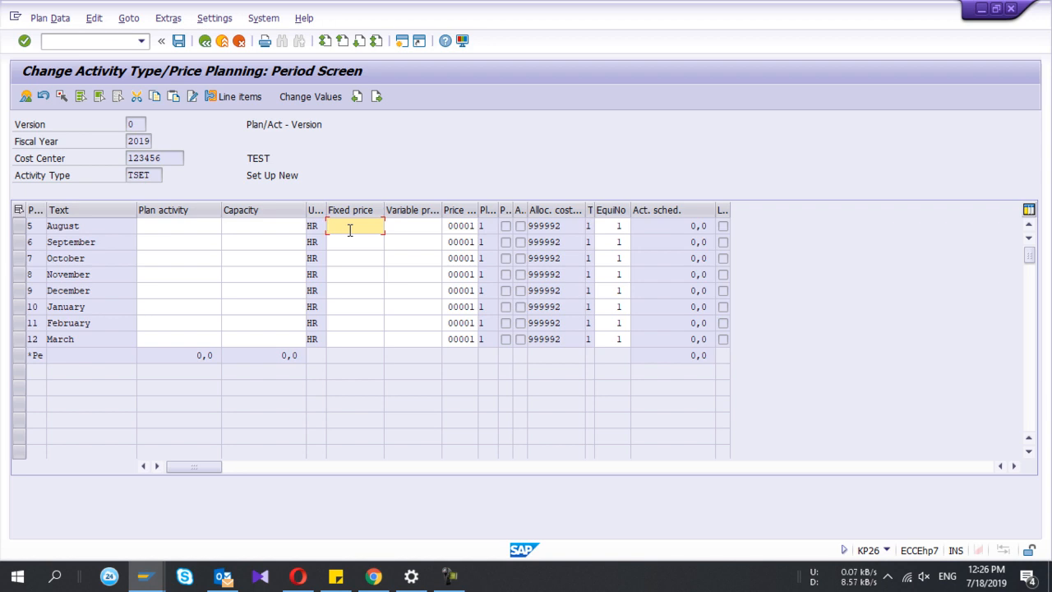
{"action": "type", "text": "10"}
{"action": "left_click", "coordinate": [355, 339]}
{"action": "type", "text": "12"}
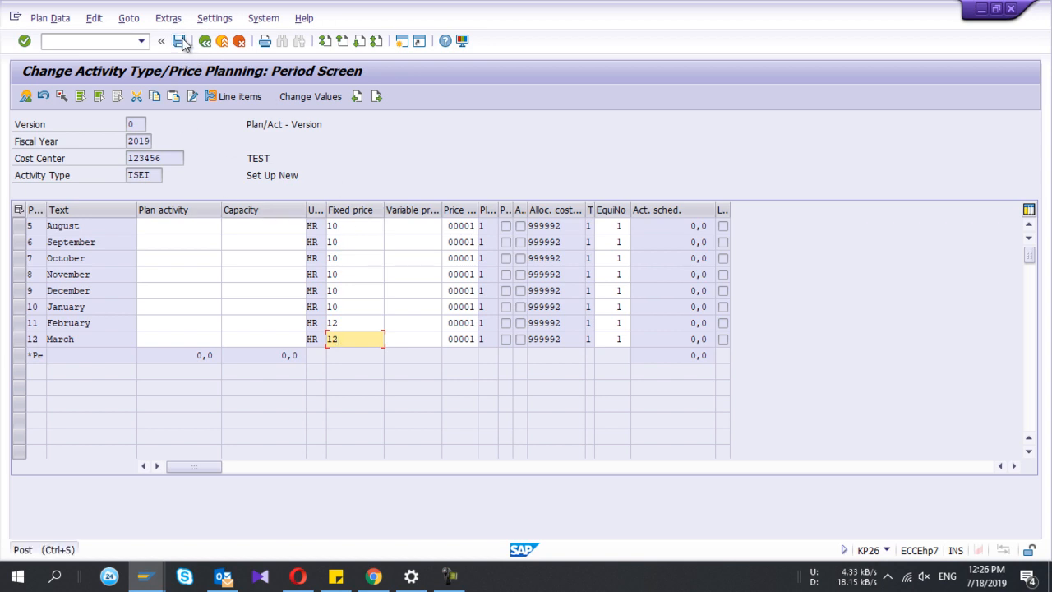
{"action": "left_click", "coordinate": [178, 42]}
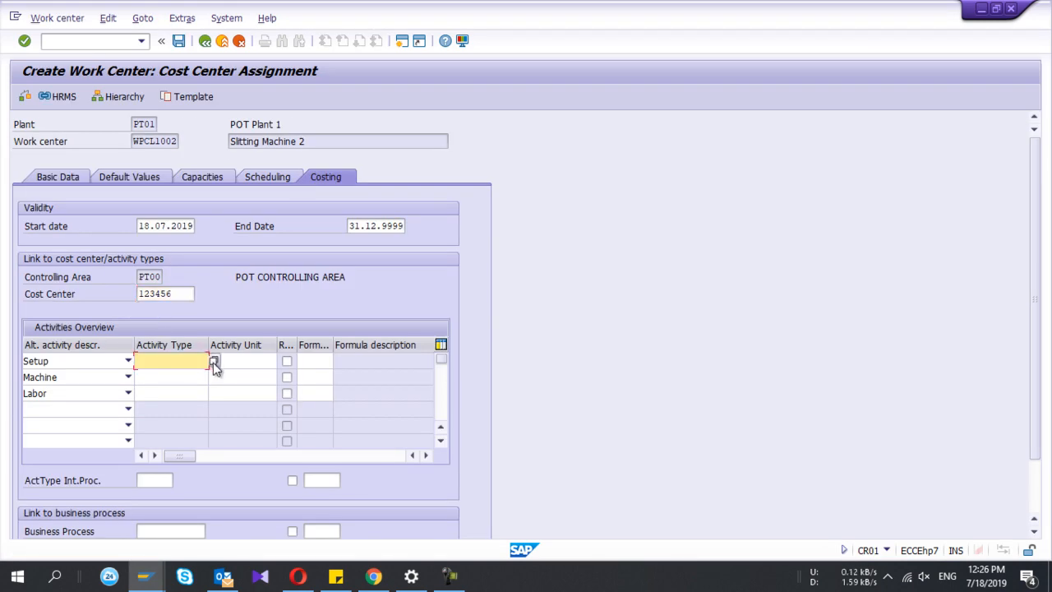
Assign activity type TSET with setup formula SAP001 to the Setup row.
{"action": "left_click", "coordinate": [214, 361]}
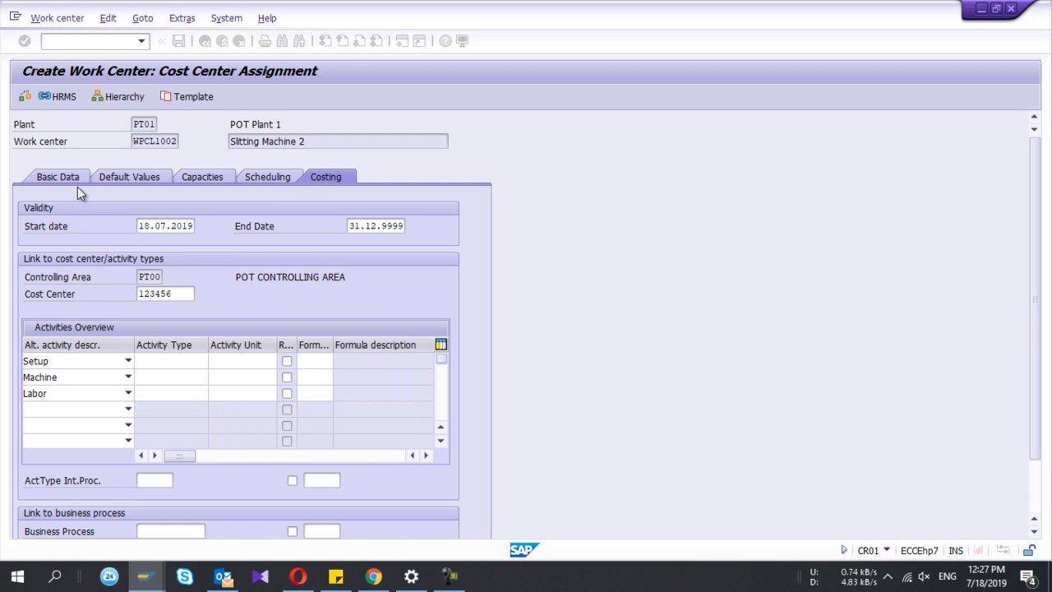
{"action": "type", "text": "TSET"}
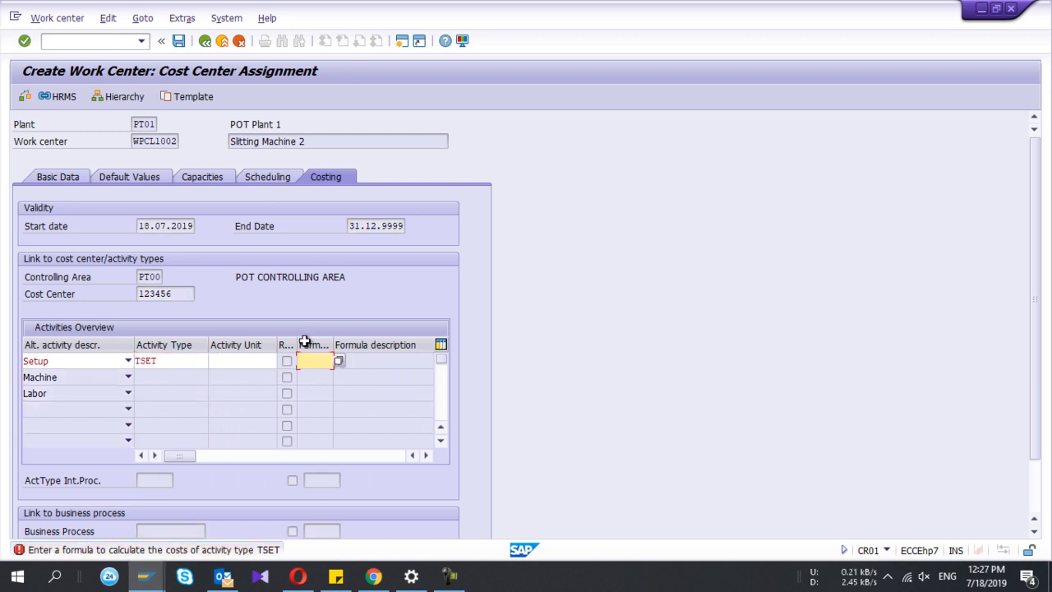
{"action": "left_click", "coordinate": [338, 362]}
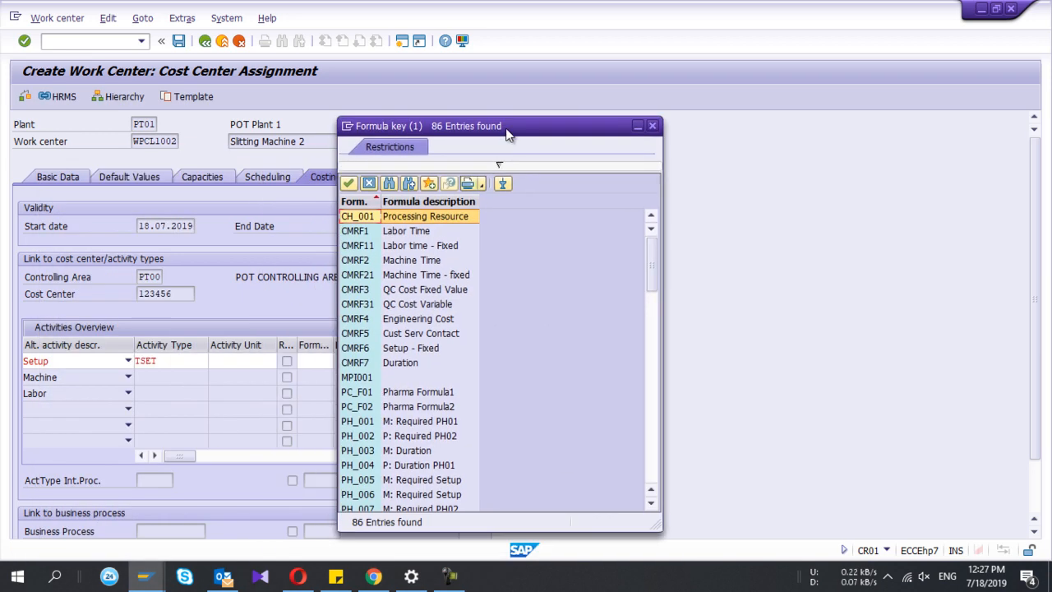
{"action": "scroll", "scroll_direction": "down", "scroll_amount": 3}
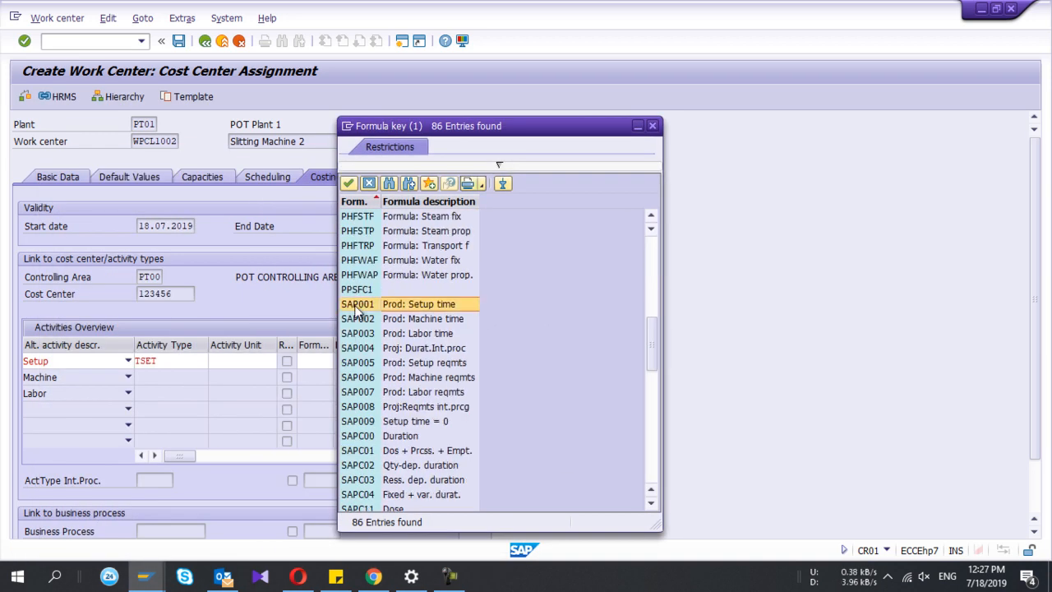
{"action": "double_click", "coordinate": [357, 302]}
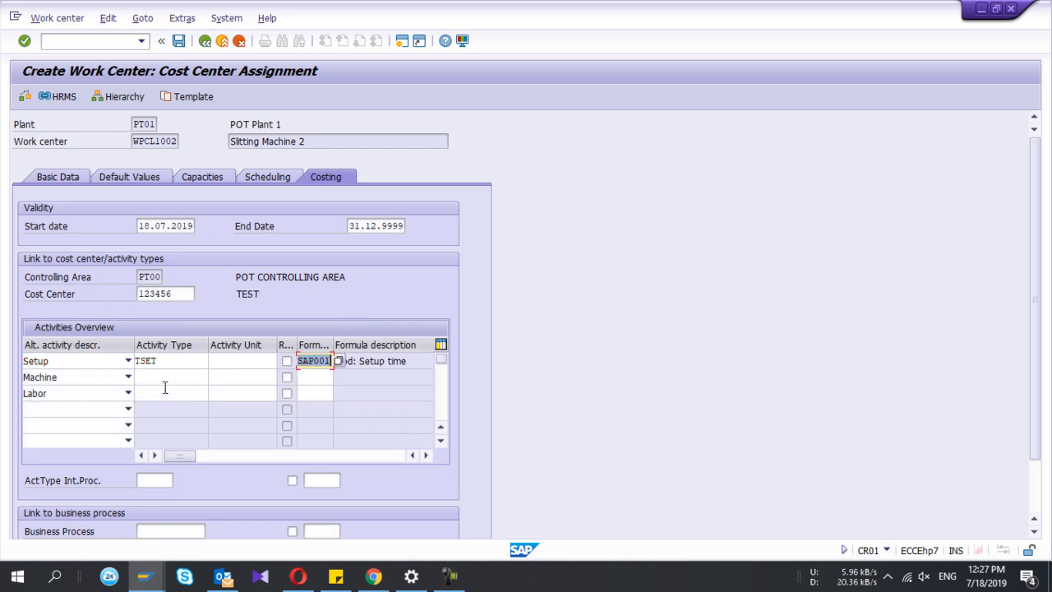
Assign P001 with SAP002 to Machine and P002 with SAP003 to Labor, all in unit HR.
{"action": "left_click", "coordinate": [171, 376]}
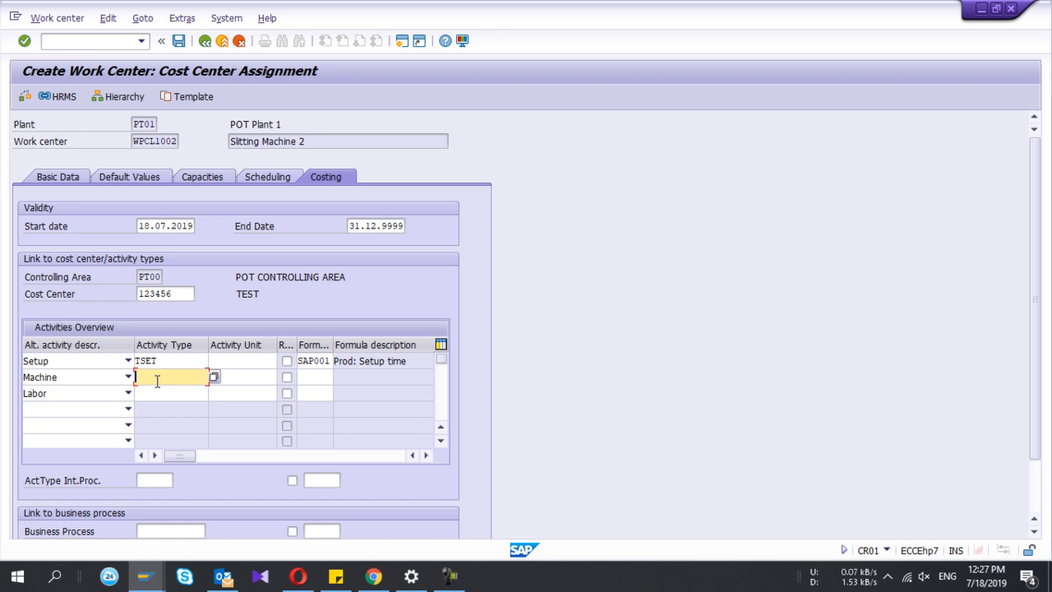
{"action": "left_click", "coordinate": [213, 376]}
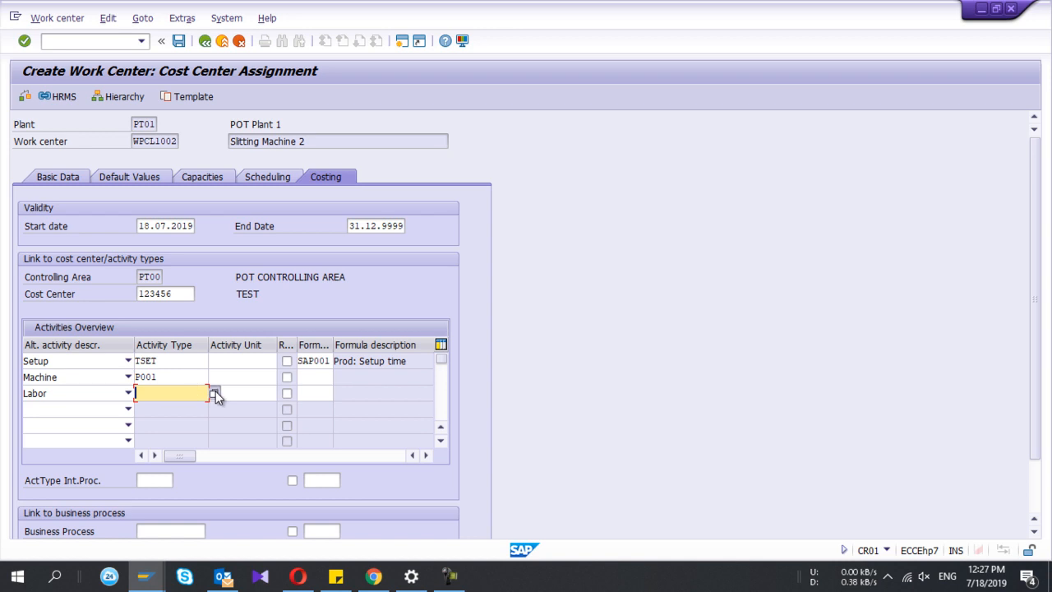
{"action": "left_click", "coordinate": [215, 393]}
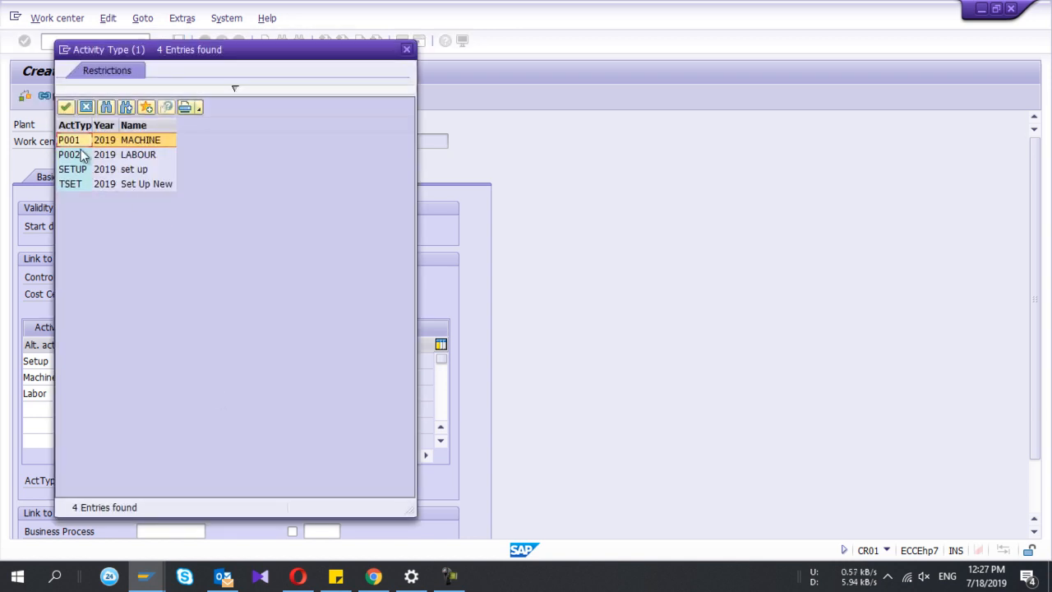
{"action": "double_click", "coordinate": [69, 140]}
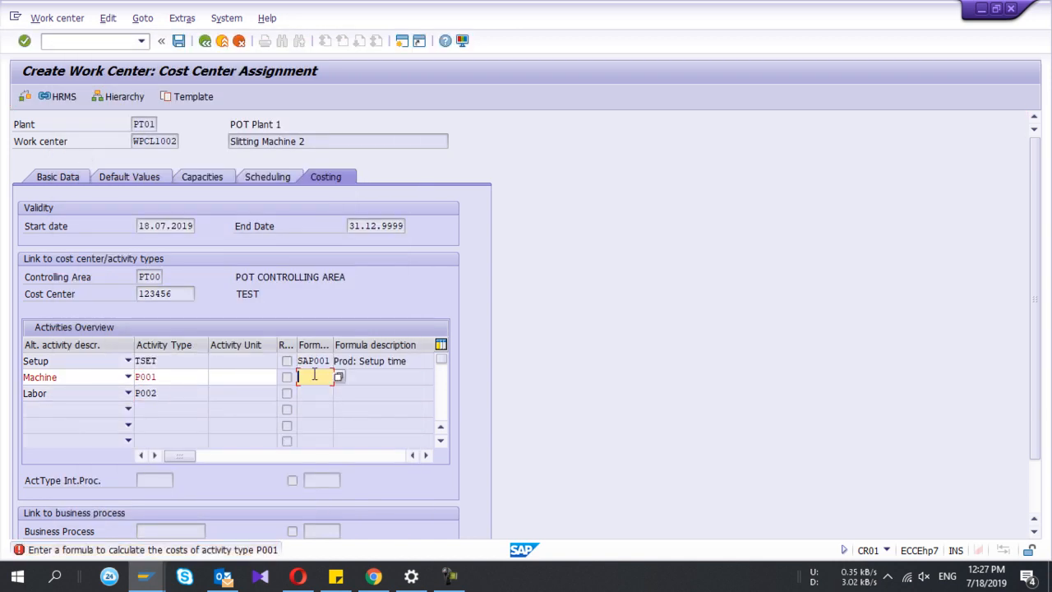
{"action": "left_click", "coordinate": [338, 376]}
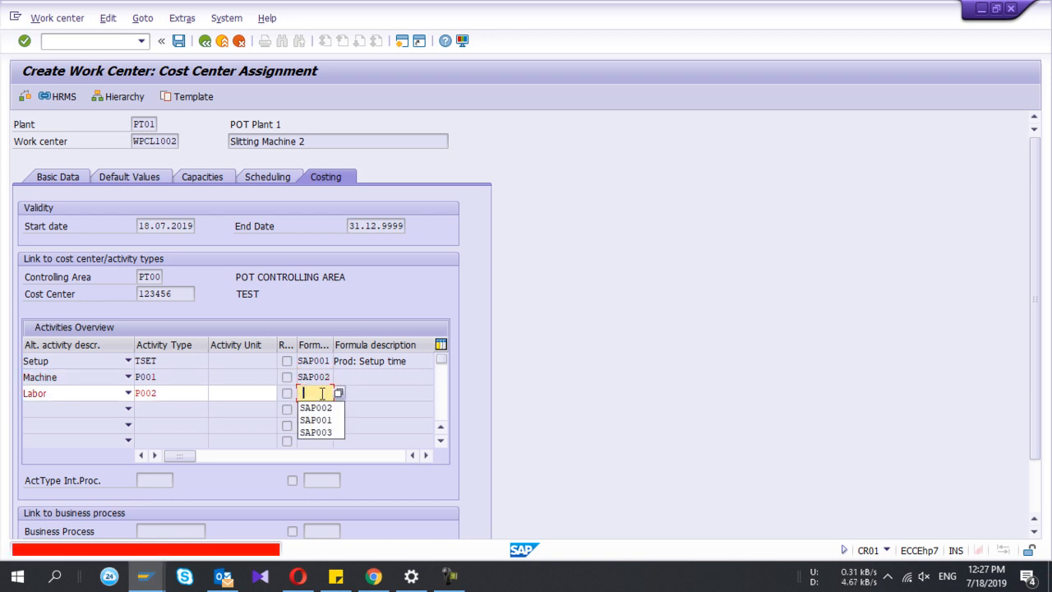
{"action": "left_click", "coordinate": [316, 431]}
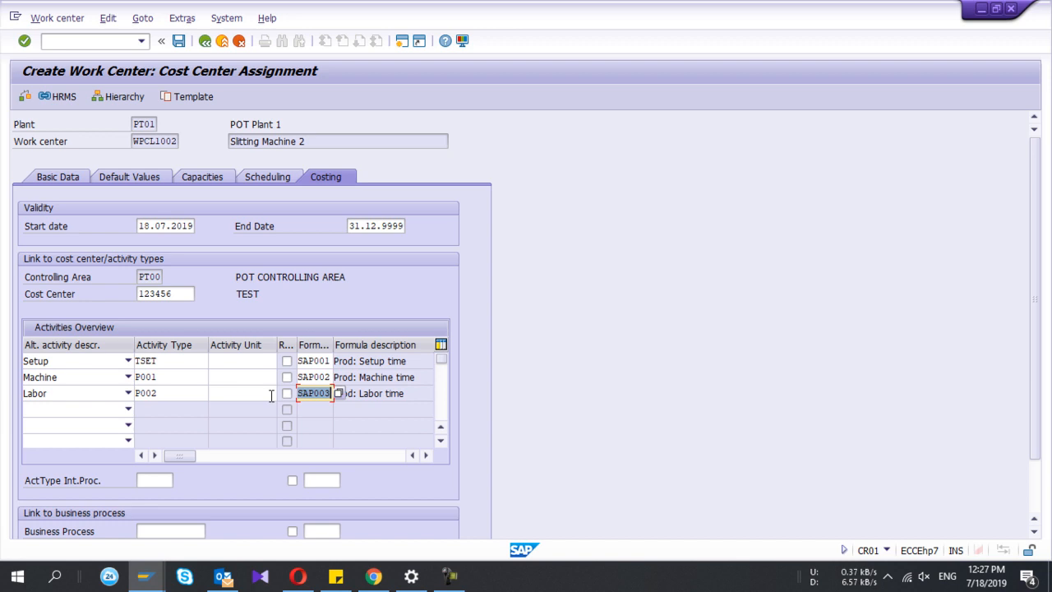
{"action": "type", "text": "HR"}
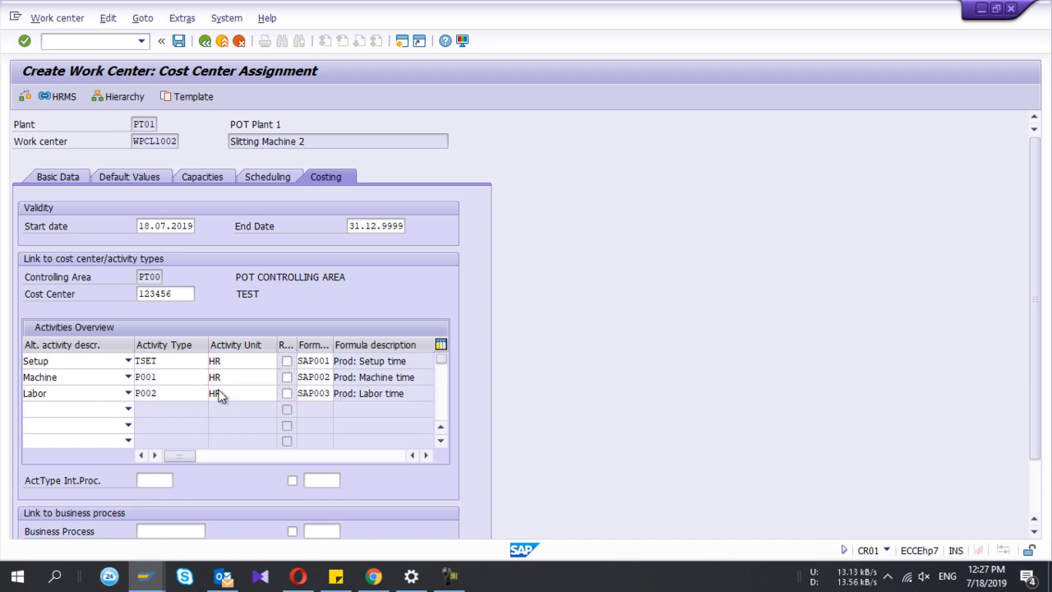
{"action": "scroll", "scroll_direction": "down", "scroll_amount": 3}
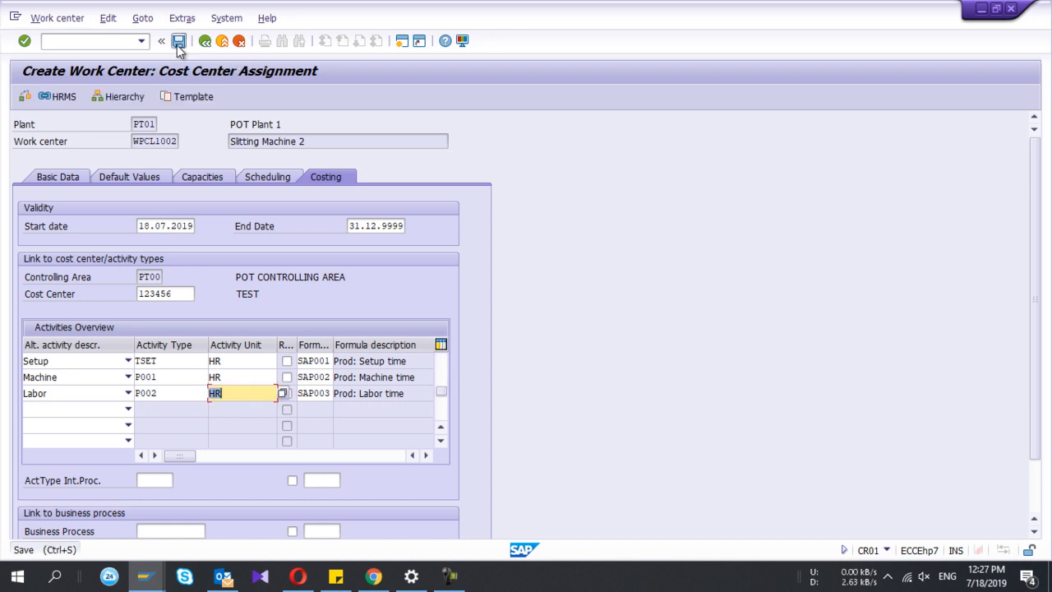
Save work center WPCL1002 in plant PT01.
{"action": "left_click", "coordinate": [178, 41]}
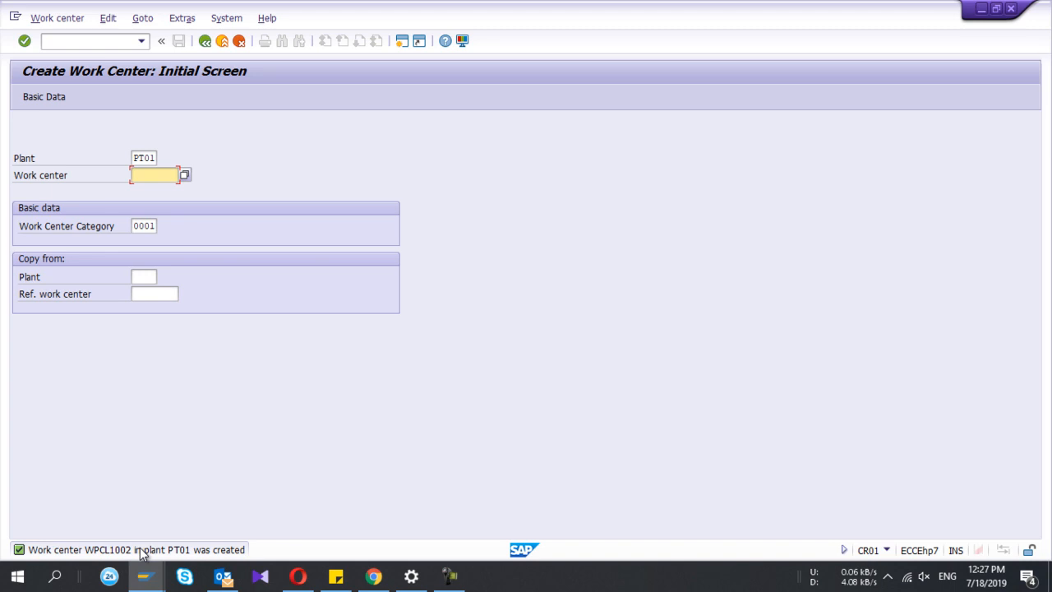
{"action": "mouse_move", "coordinate": [82, 294]}
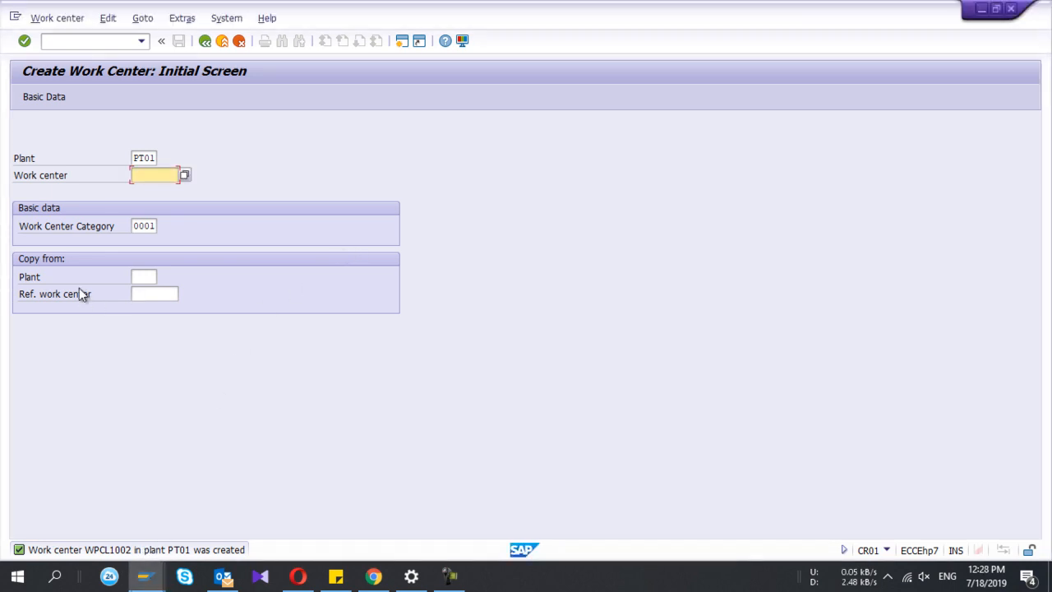